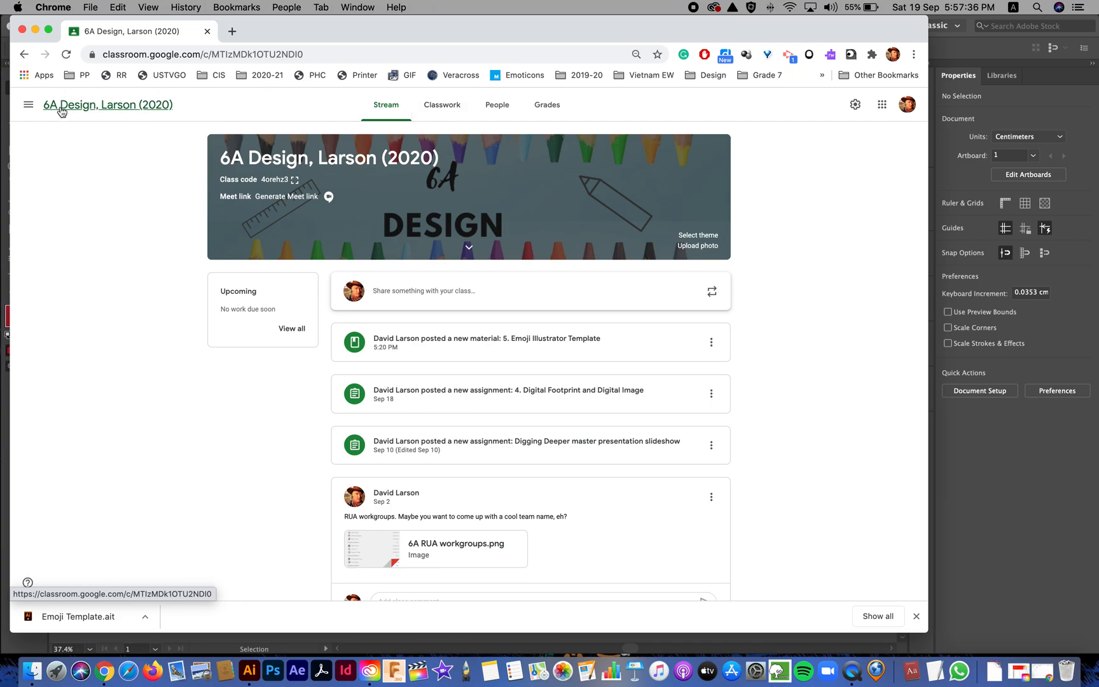
pyautogui.moveTo(70, 112)
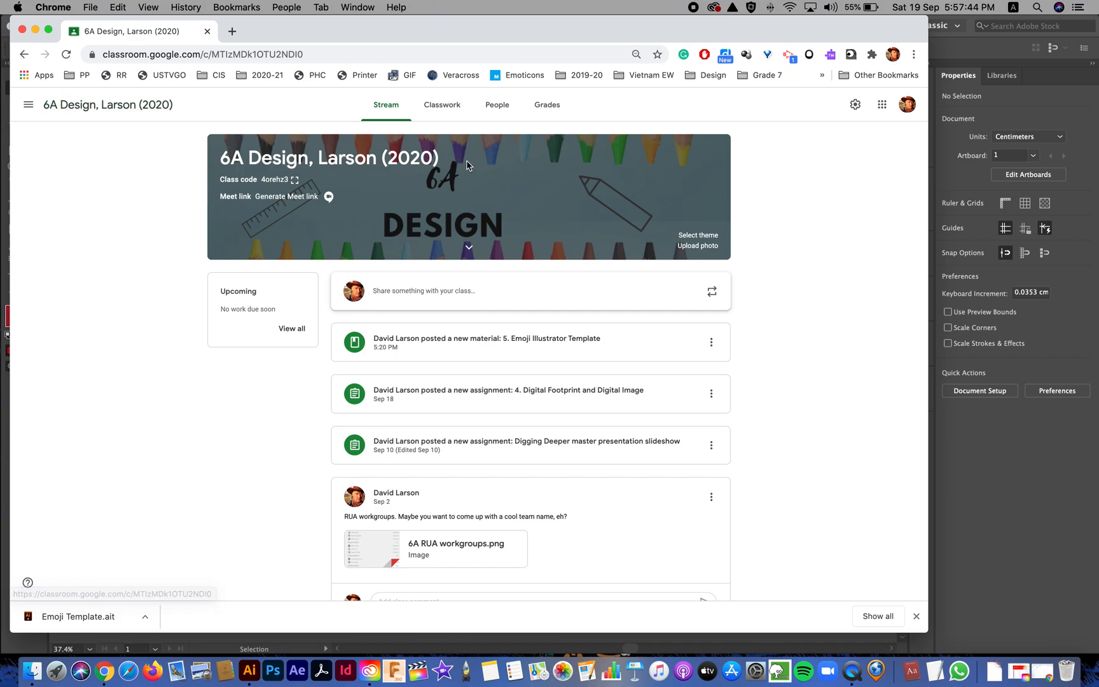
# Step: Open the Classwork page and expand the '5. Emoji Illustrator Template' post
pyautogui.click(441, 105)
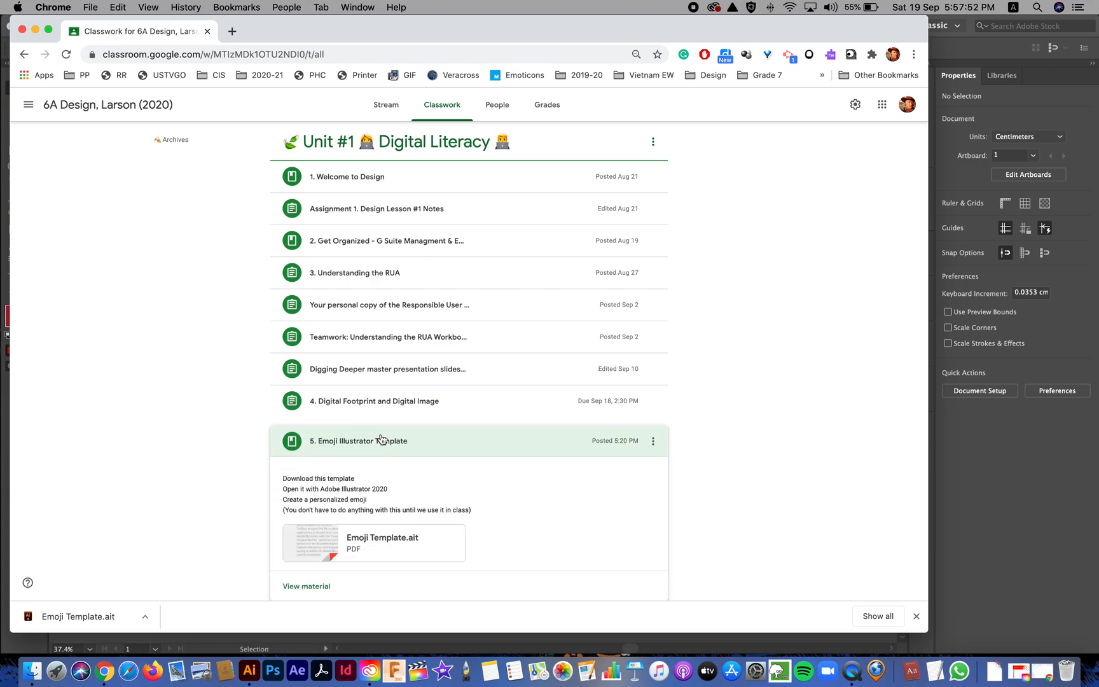
pyautogui.moveTo(382, 538)
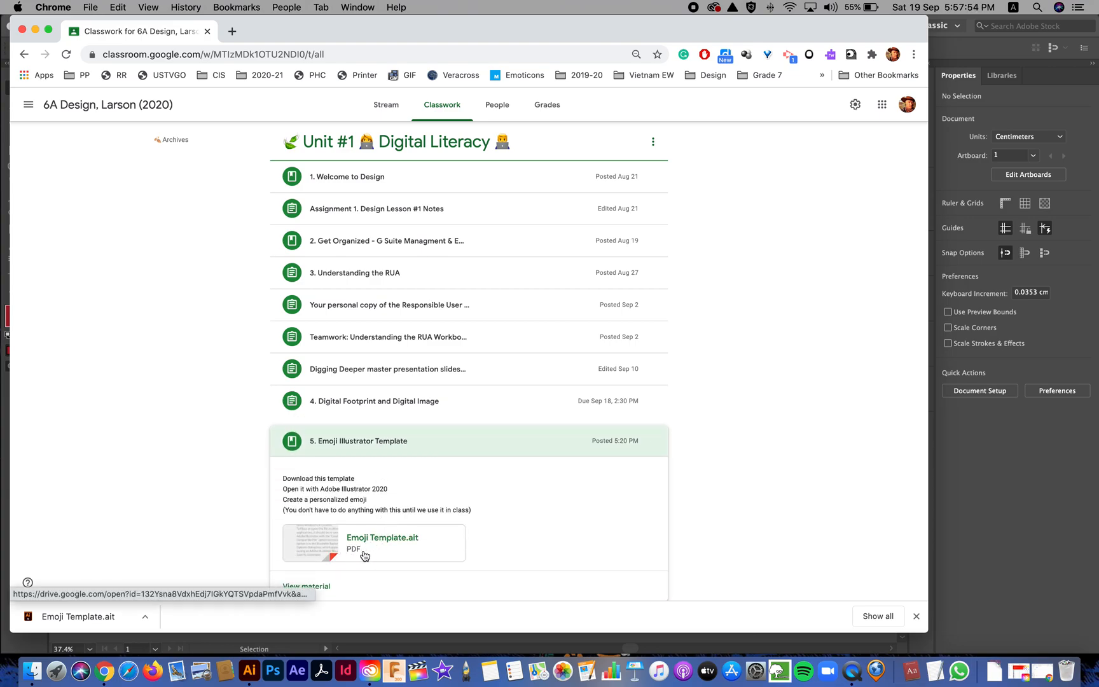
# Step: Preview the Emoji Template.ait attachment in Drive and bring up its More actions menu
pyautogui.click(372, 542)
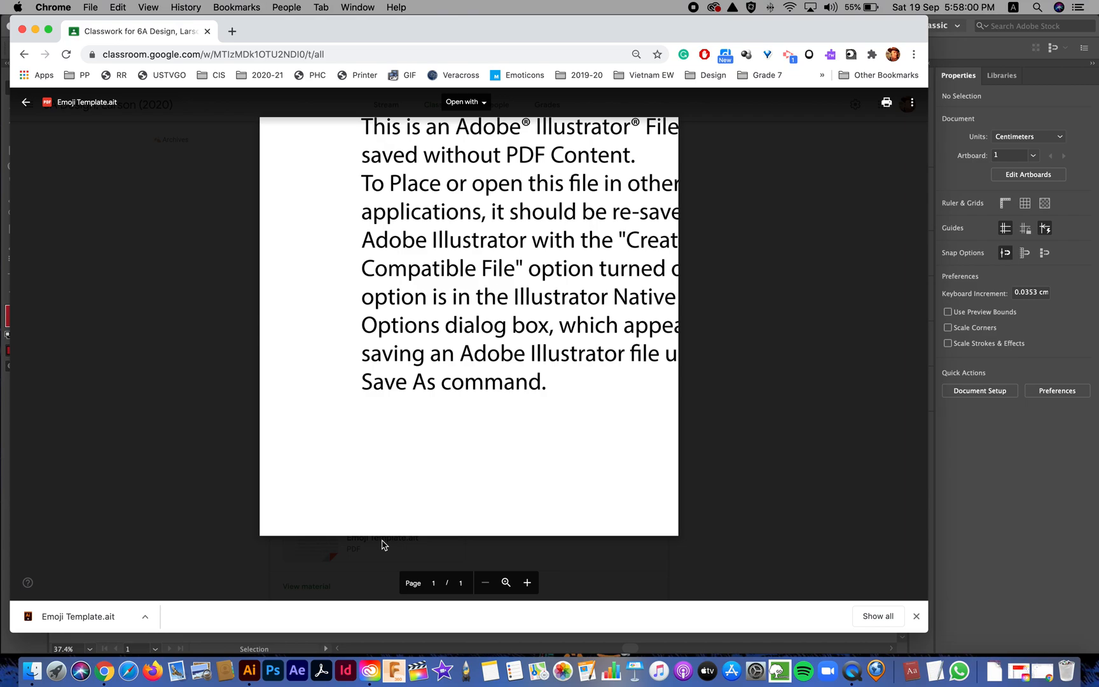
pyautogui.moveTo(637, 279)
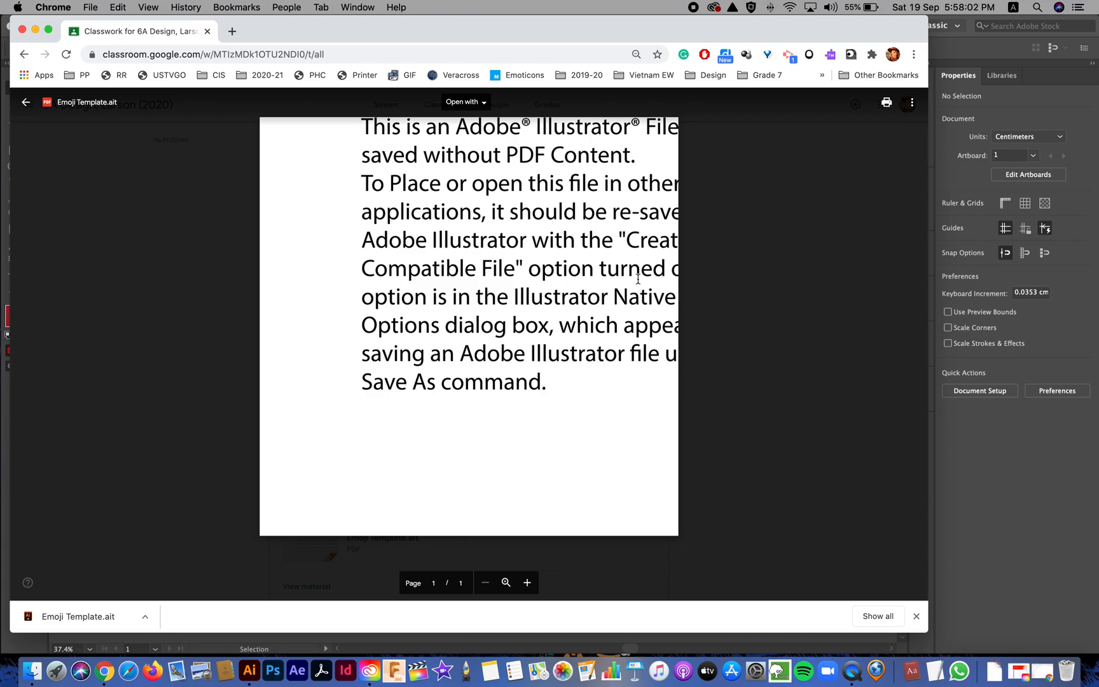
pyautogui.moveTo(828, 135)
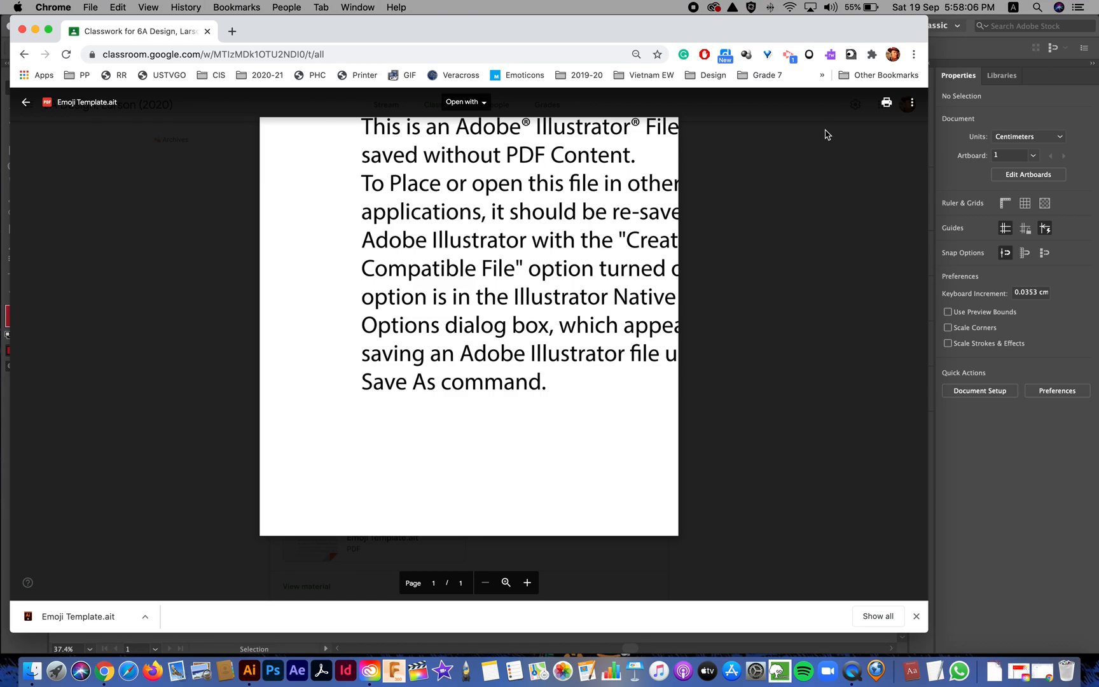
pyautogui.moveTo(912, 103)
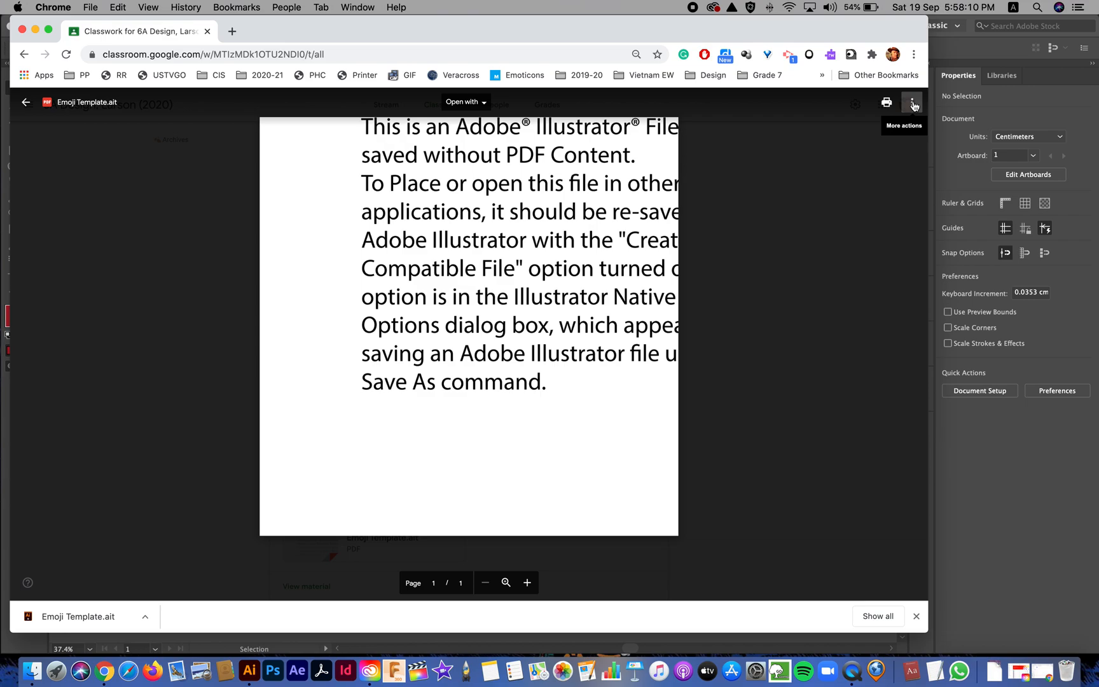
pyautogui.click(914, 103)
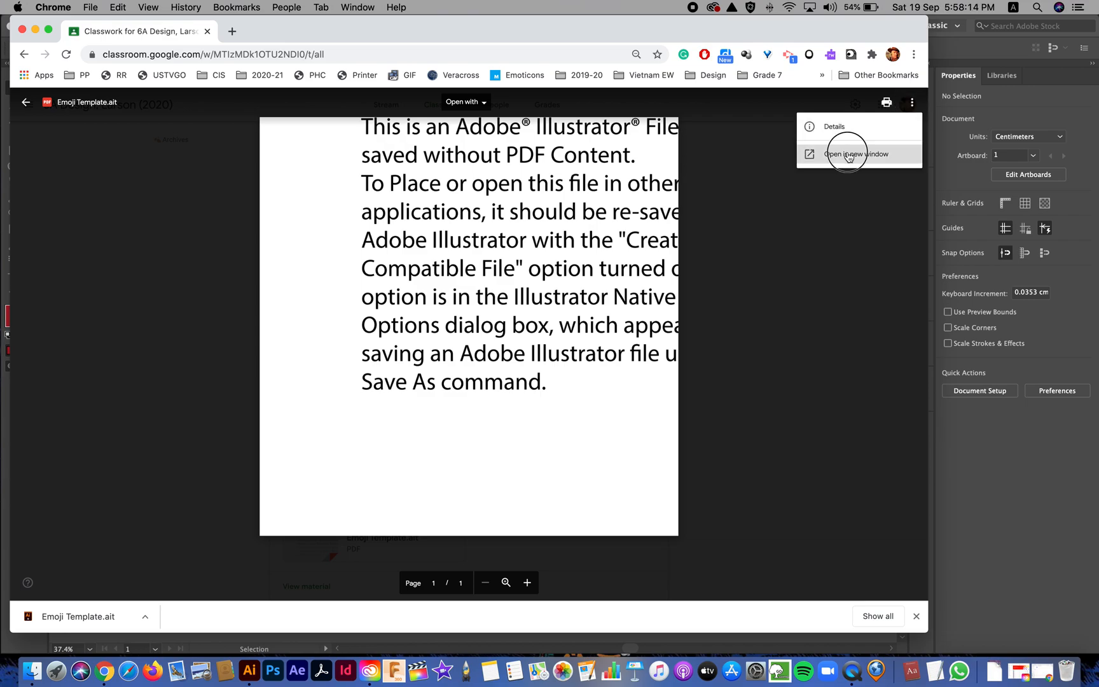
# Step: Open Emoji Template.ait in a new Drive tab, download it, and show it in Finder
pyautogui.click(855, 153)
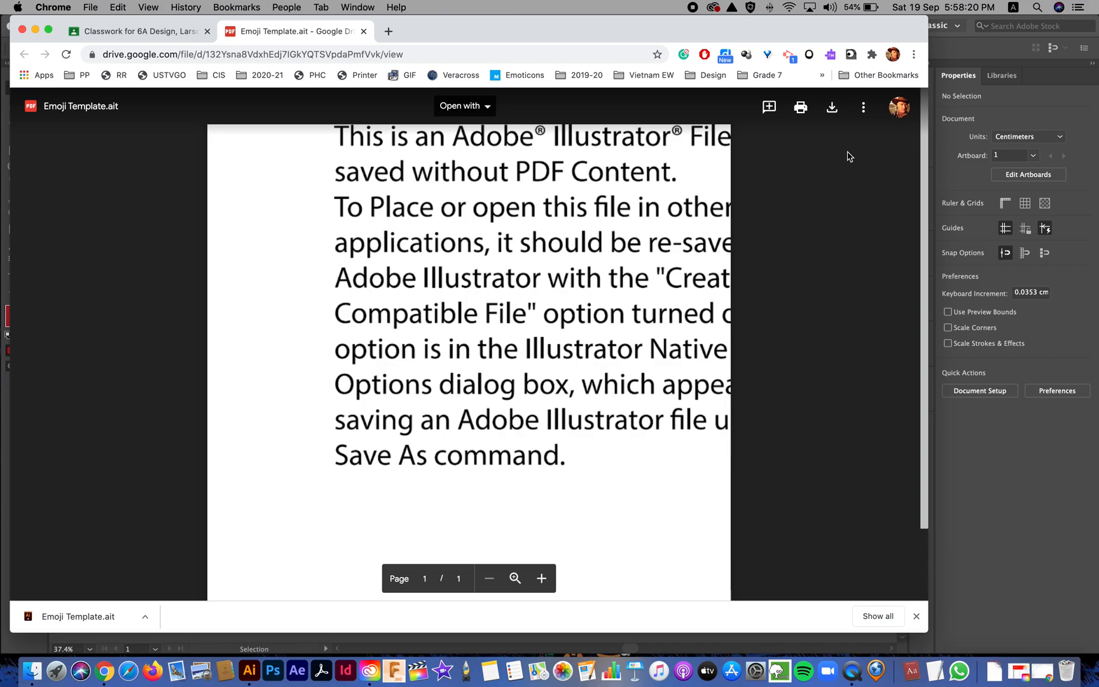
pyautogui.moveTo(831, 107)
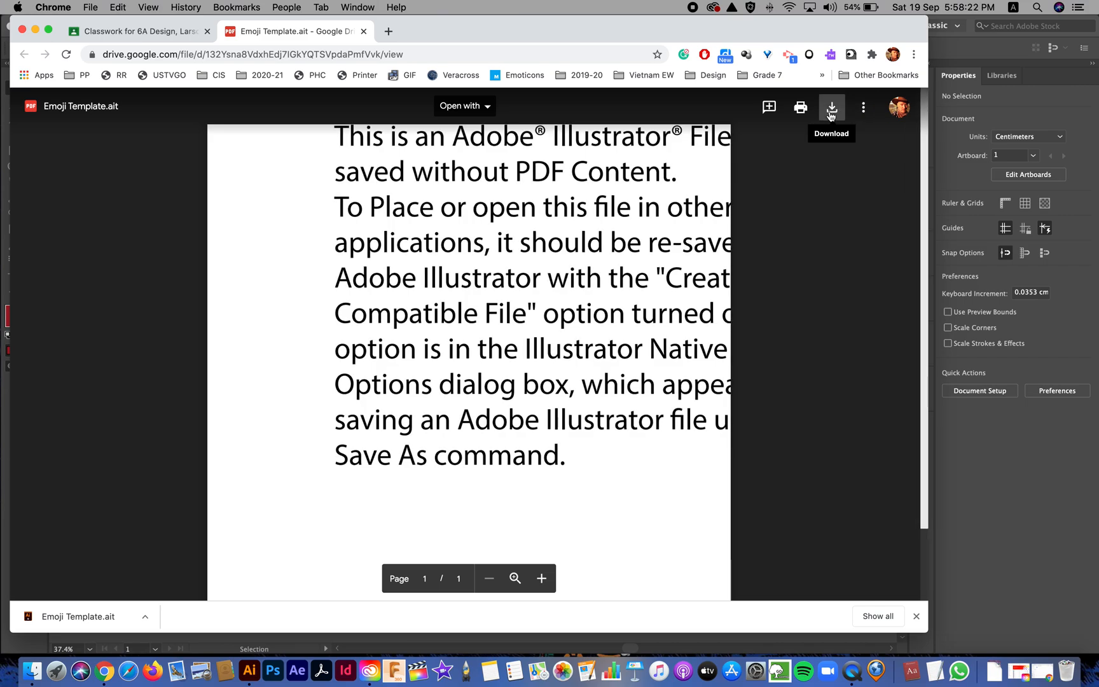
pyautogui.click(831, 107)
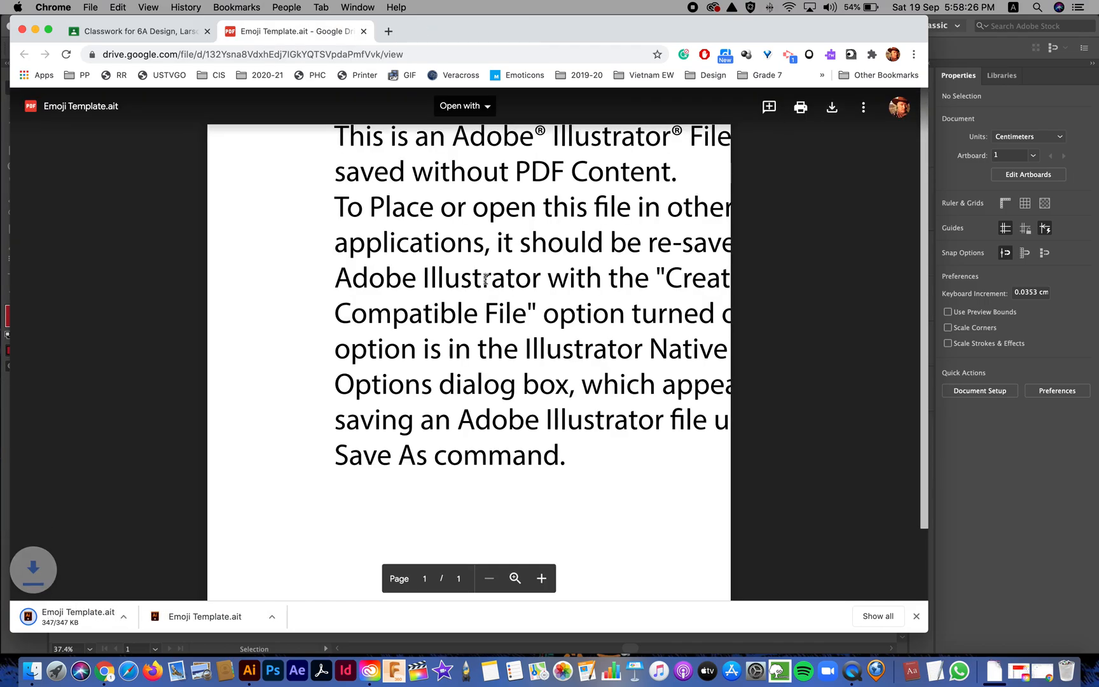
pyautogui.click(145, 617)
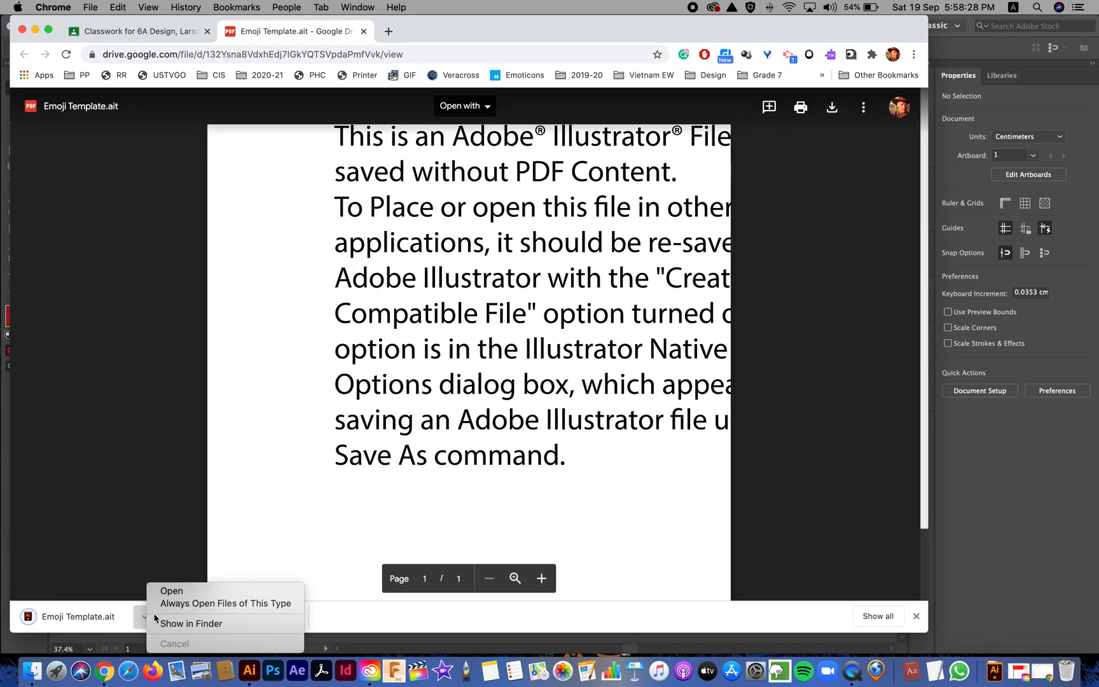
pyautogui.click(191, 623)
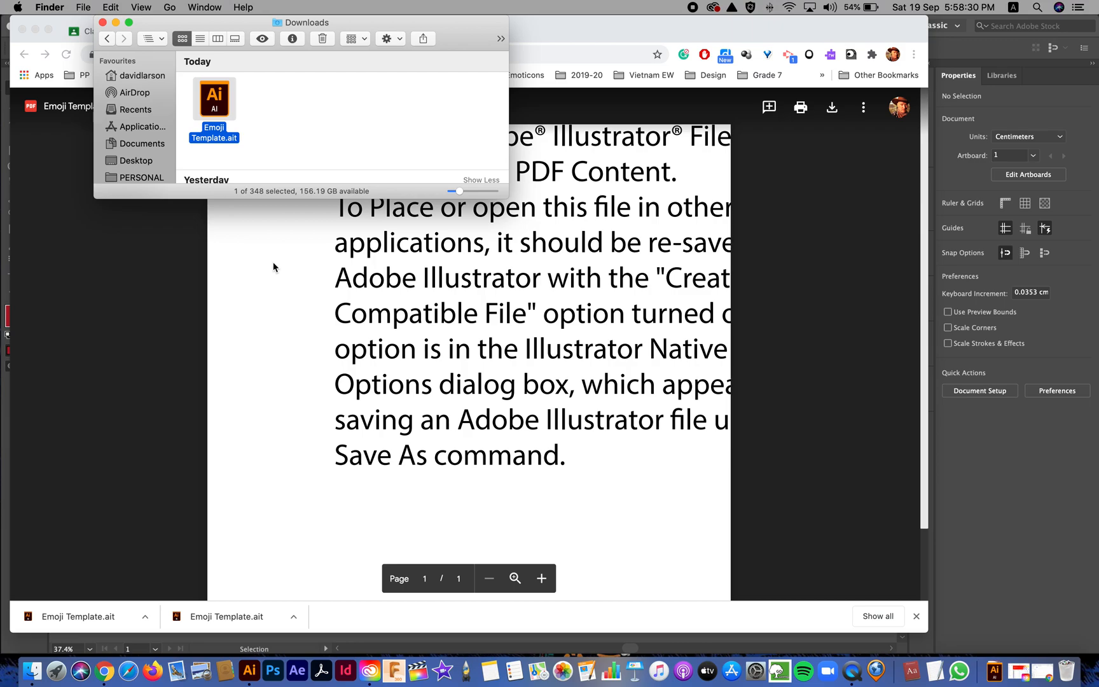
# Step: Open Emoji Template.ait in Illustrator and show its five layers, including Designer's Notes
pyautogui.doubleClick(214, 97)
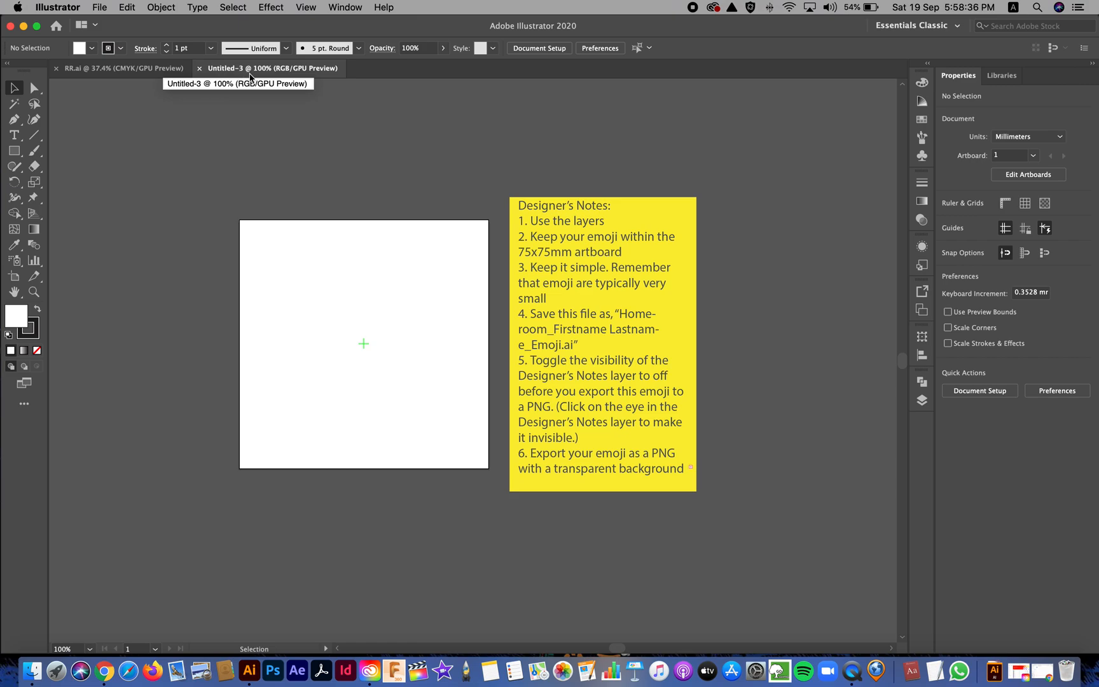
pyautogui.moveTo(352, 94)
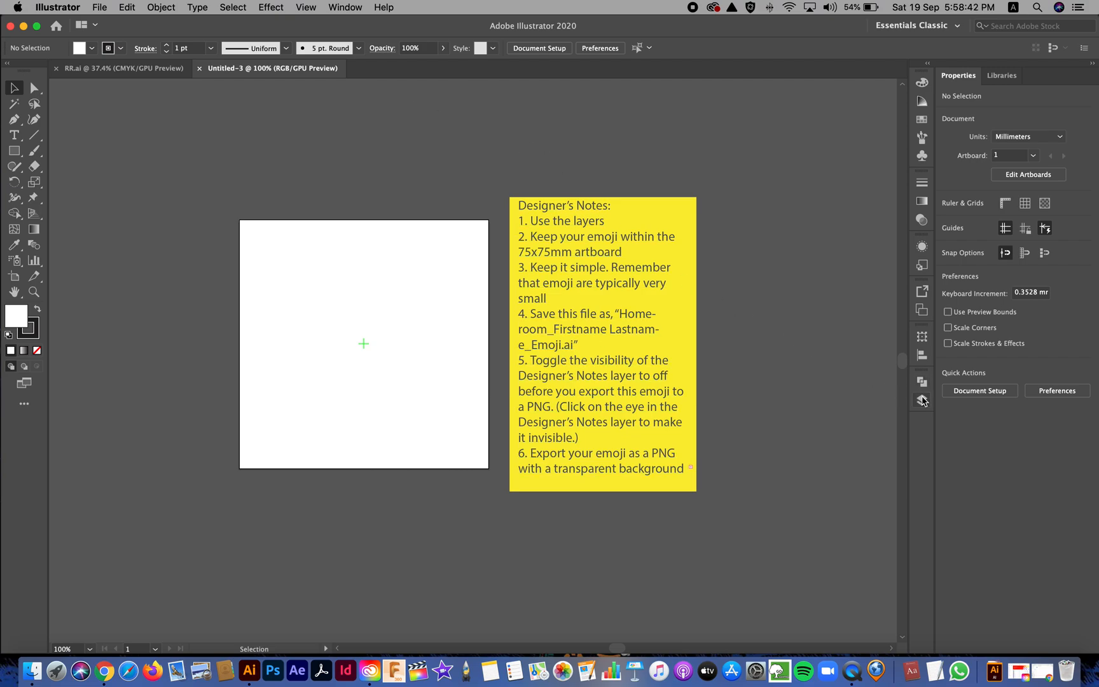
pyautogui.click(922, 400)
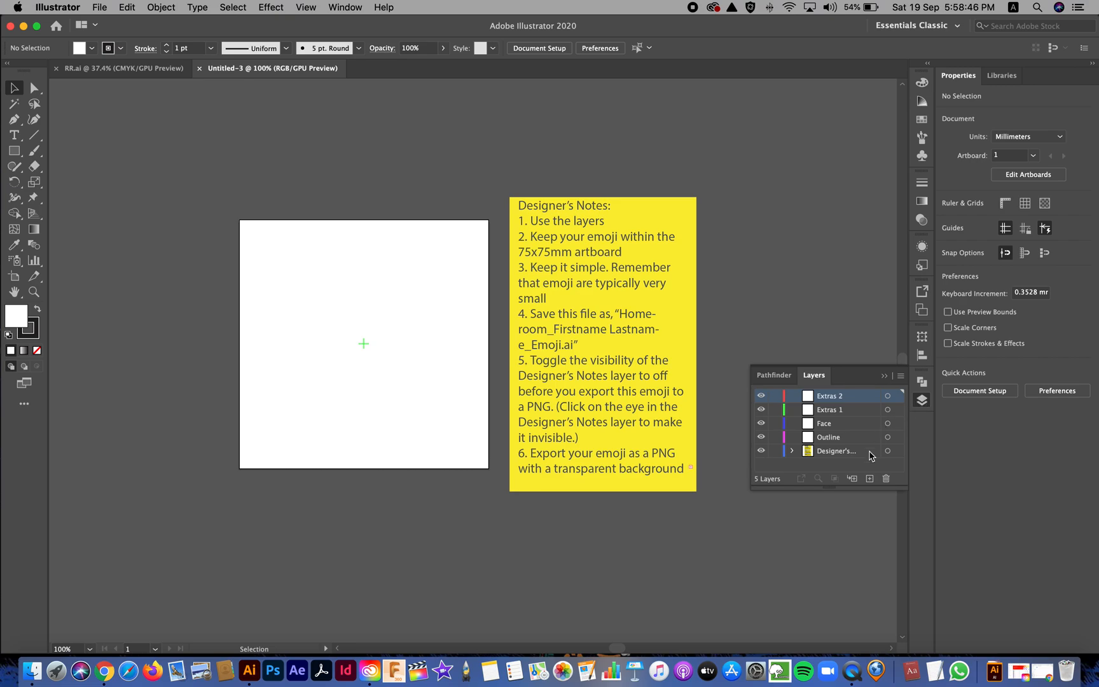
pyautogui.moveTo(840, 459)
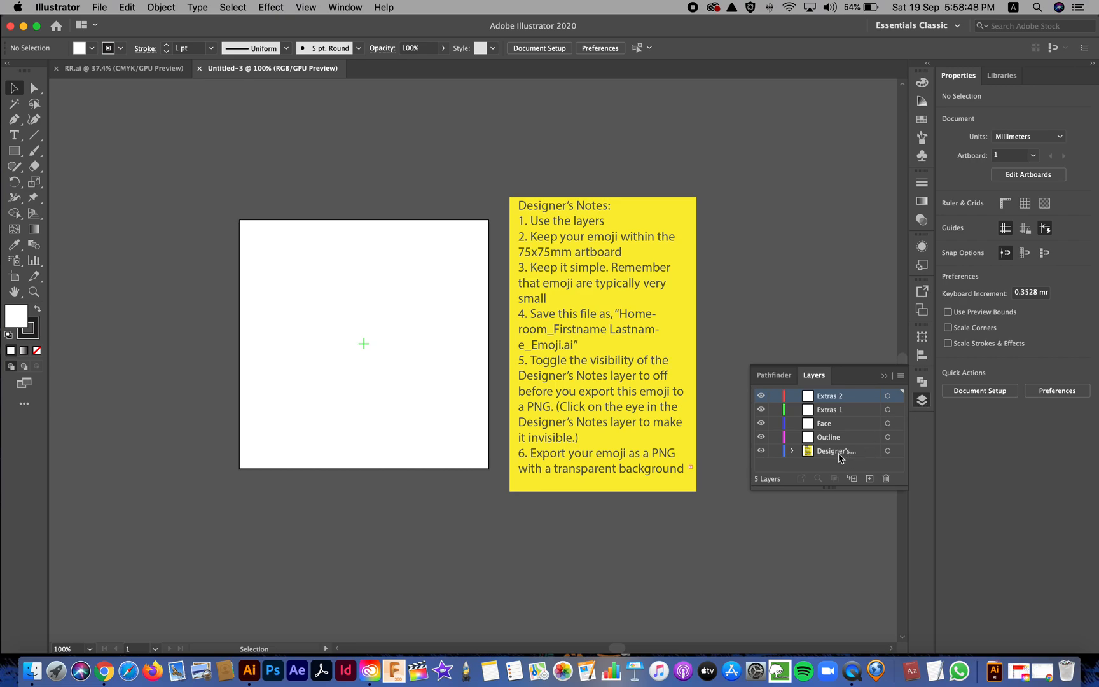
pyautogui.moveTo(705, 298)
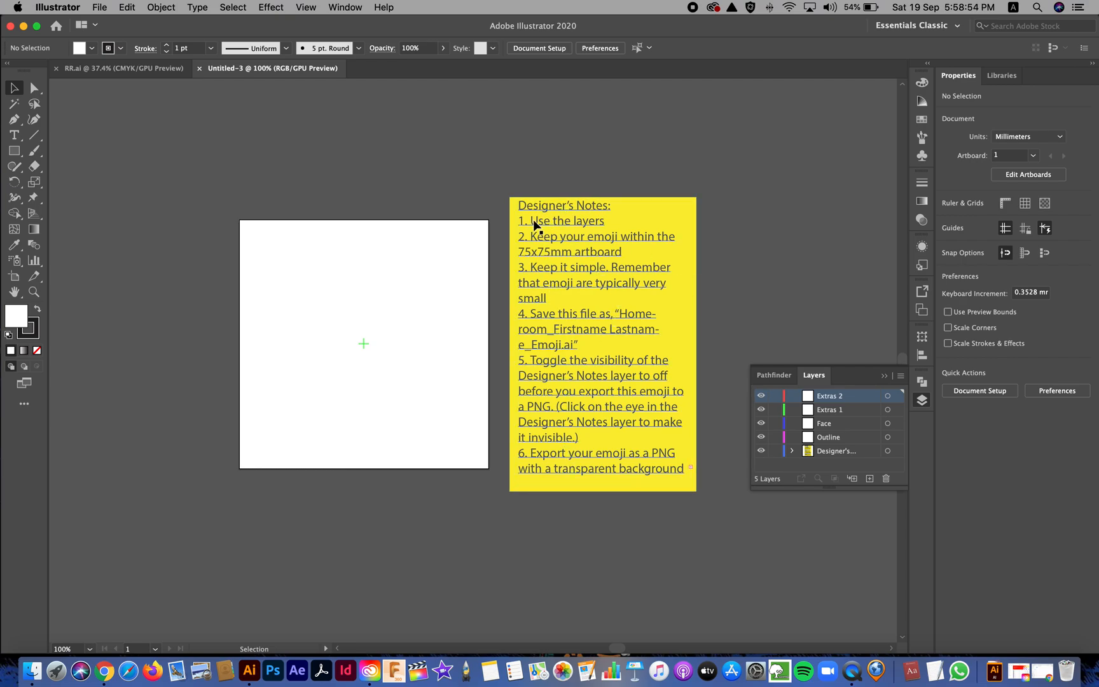
pyautogui.moveTo(610, 228)
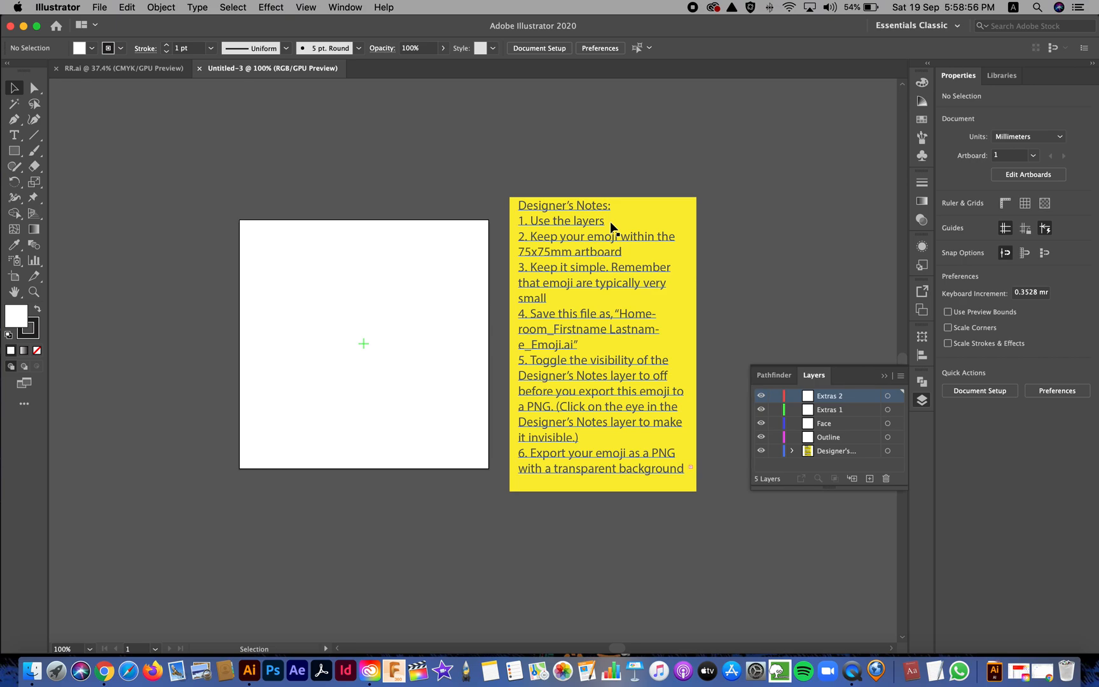
pyautogui.moveTo(681, 225)
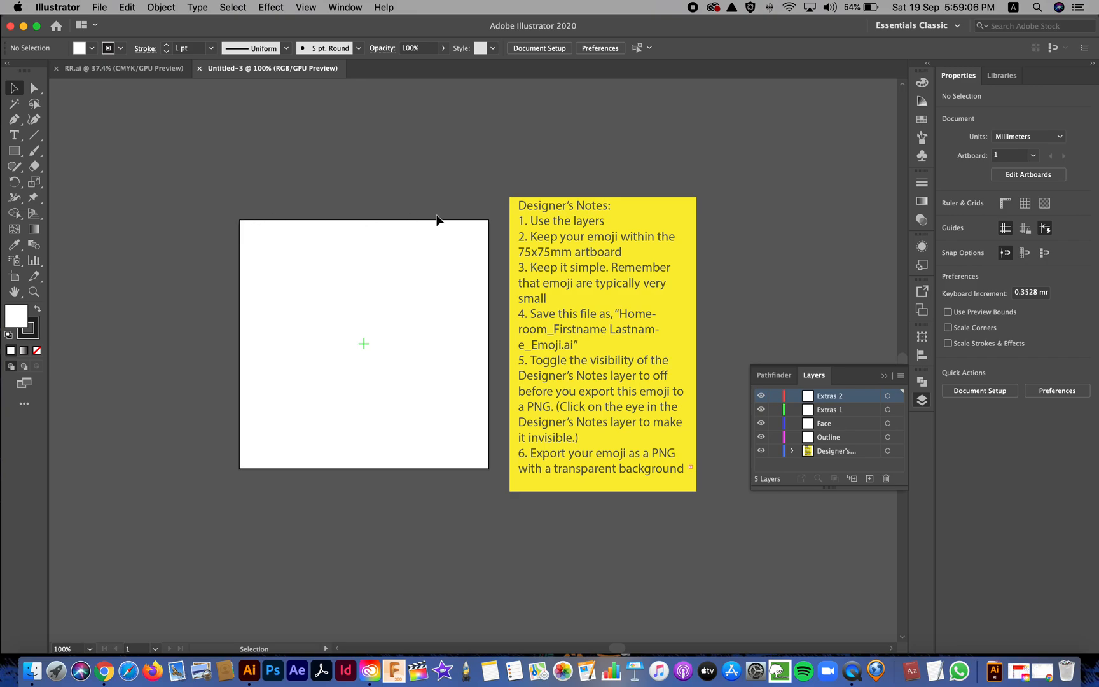
pyautogui.moveTo(372, 332)
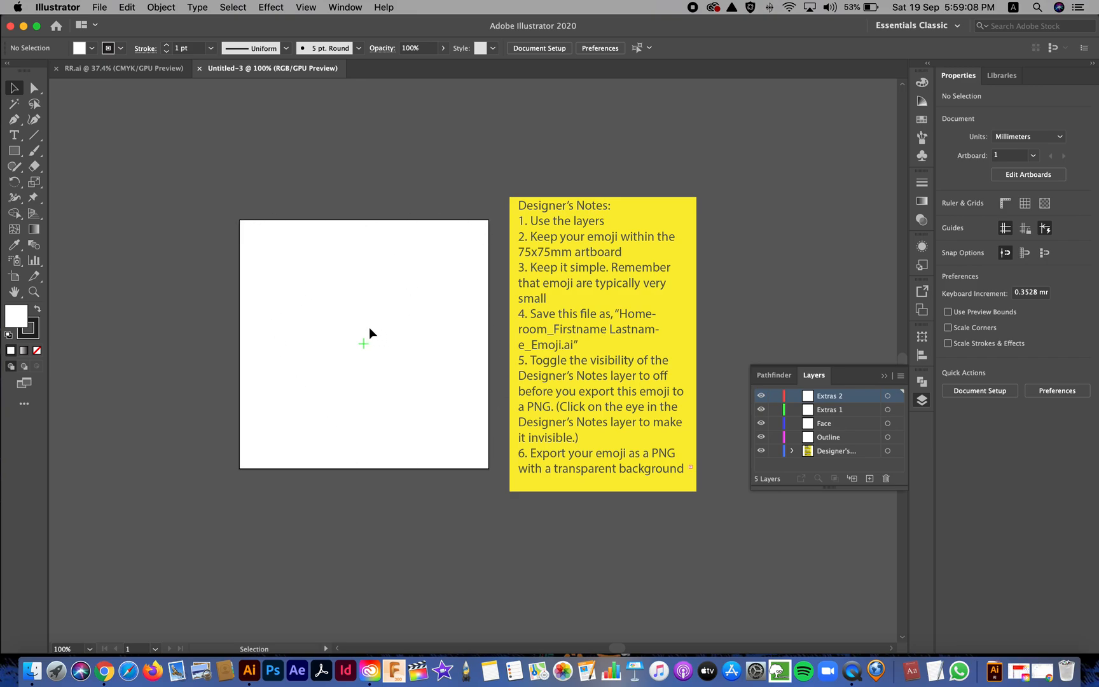
pyautogui.moveTo(373, 347)
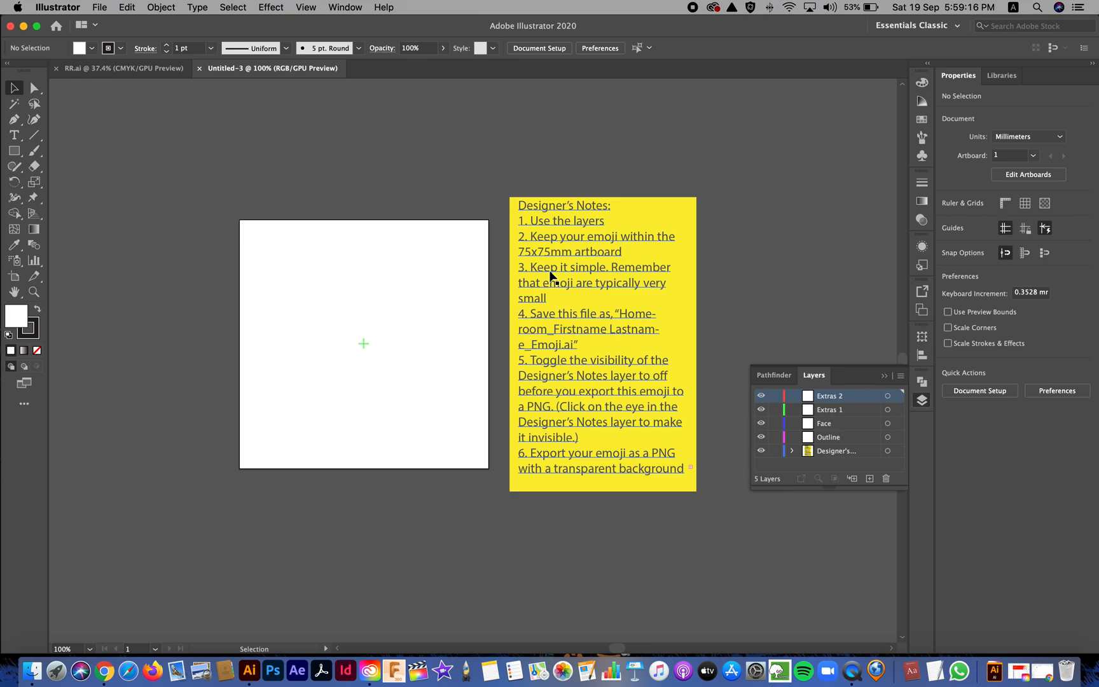
pyautogui.moveTo(558, 320)
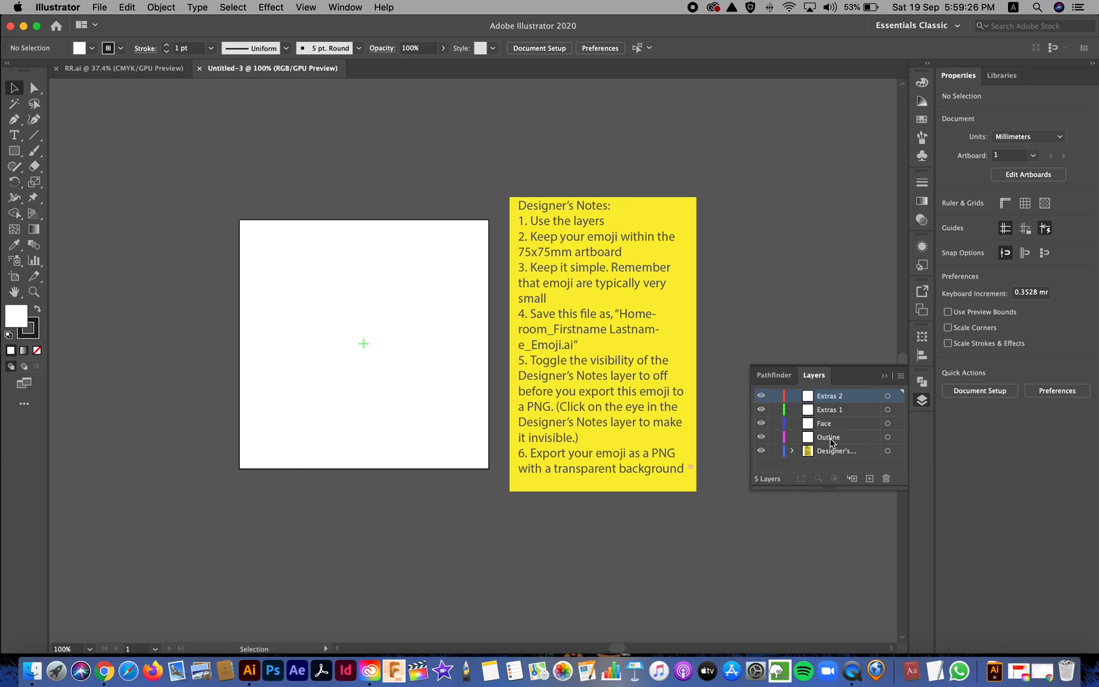
pyautogui.click(828, 437)
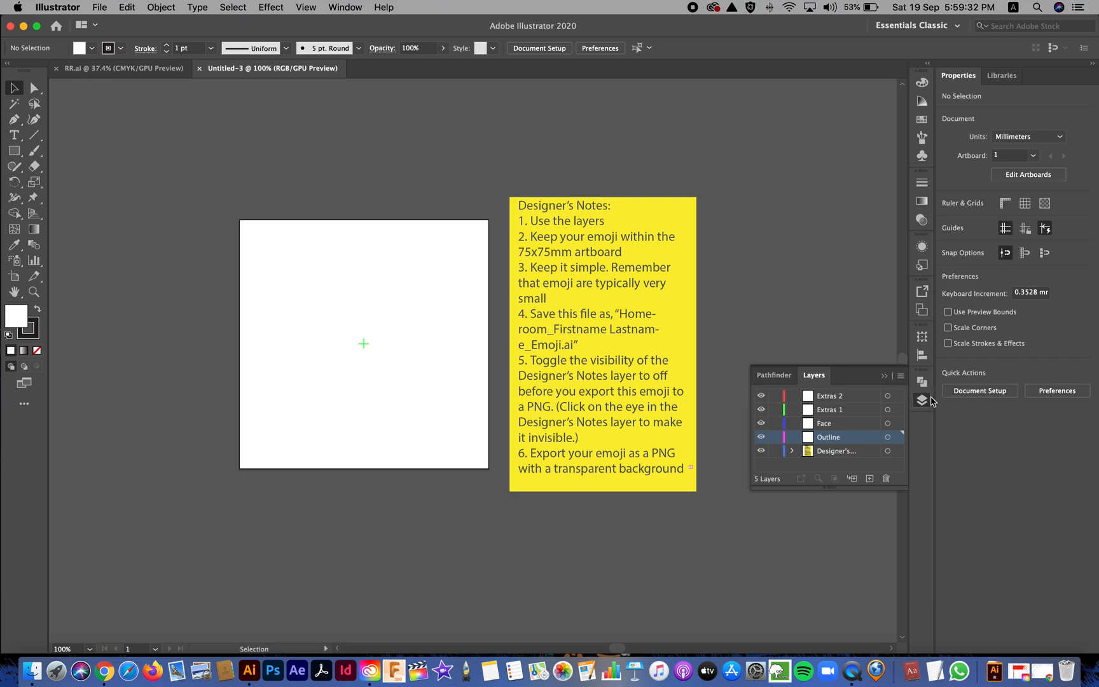
pyautogui.moveTo(923, 399)
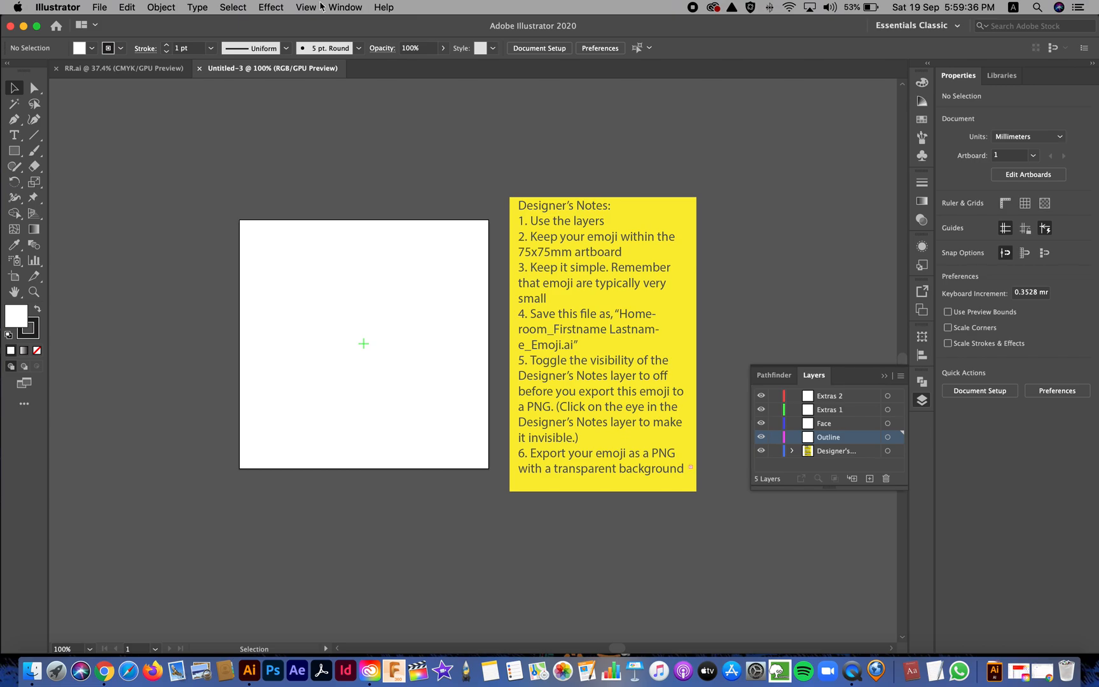
pyautogui.click(344, 7)
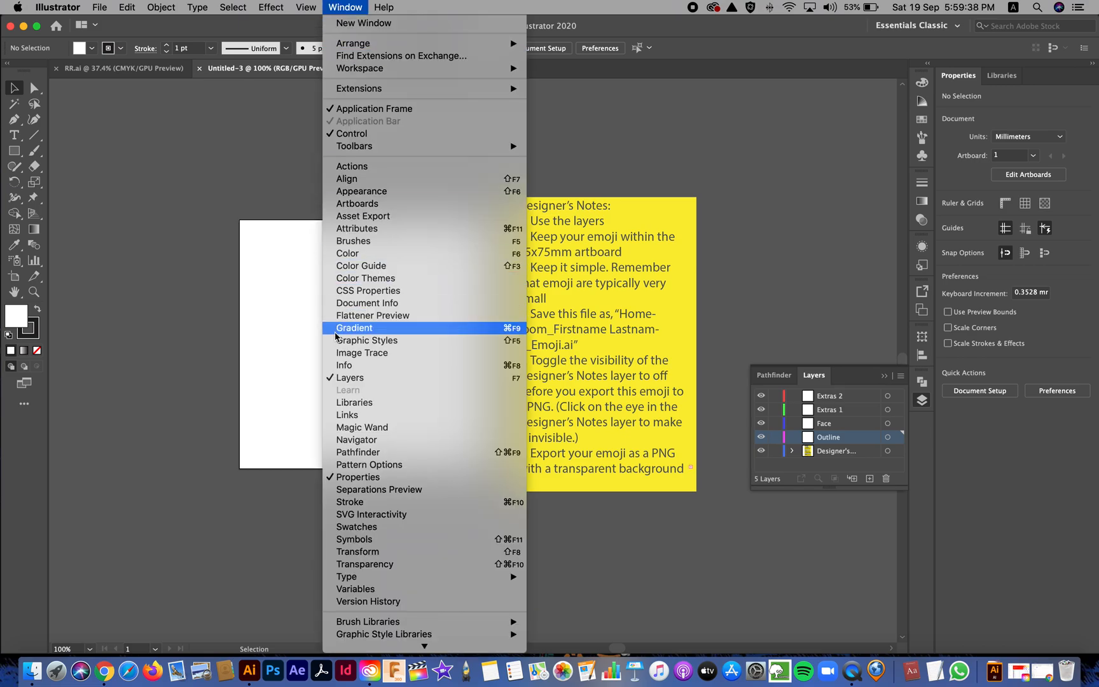
pyautogui.moveTo(350, 377)
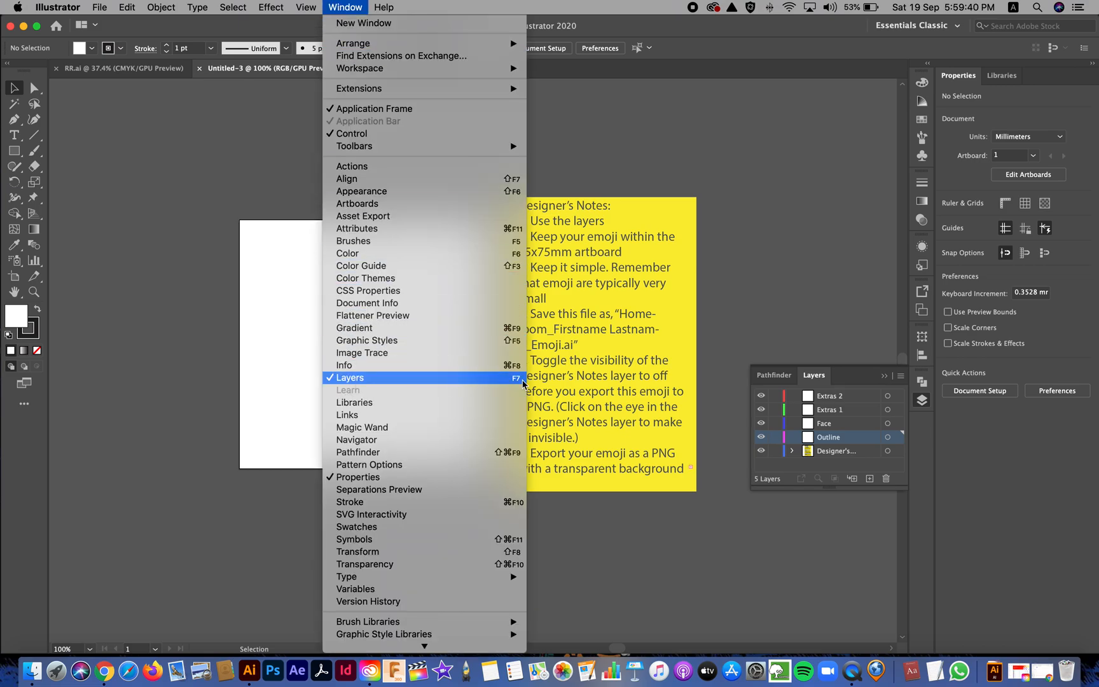
pyautogui.click(350, 378)
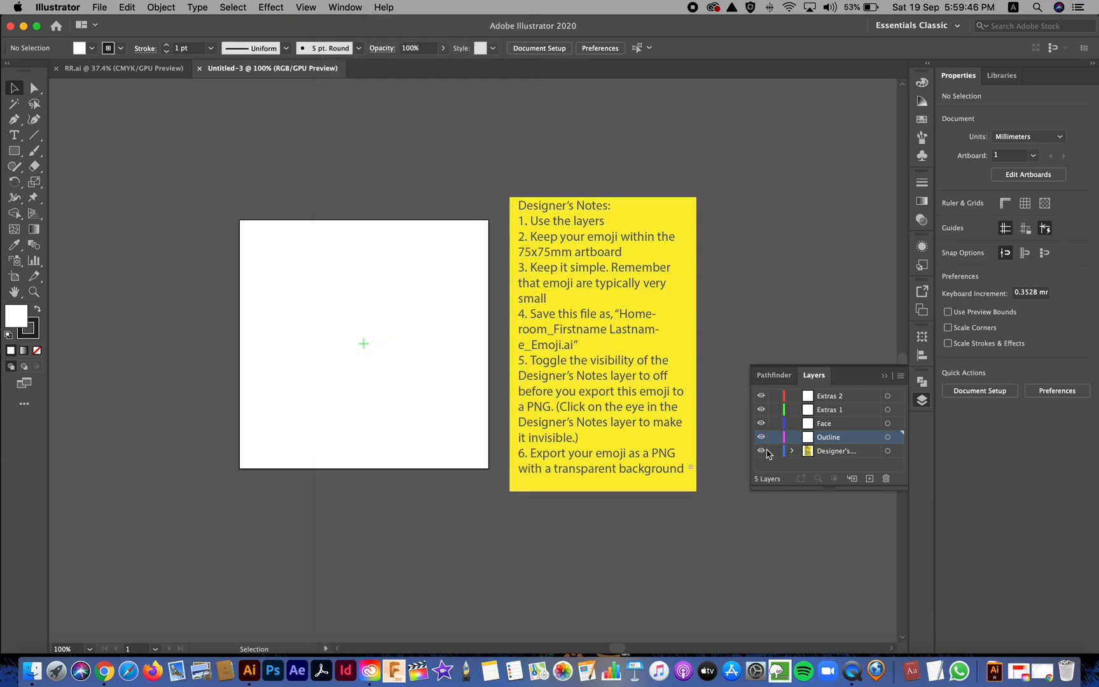
pyautogui.click(761, 452)
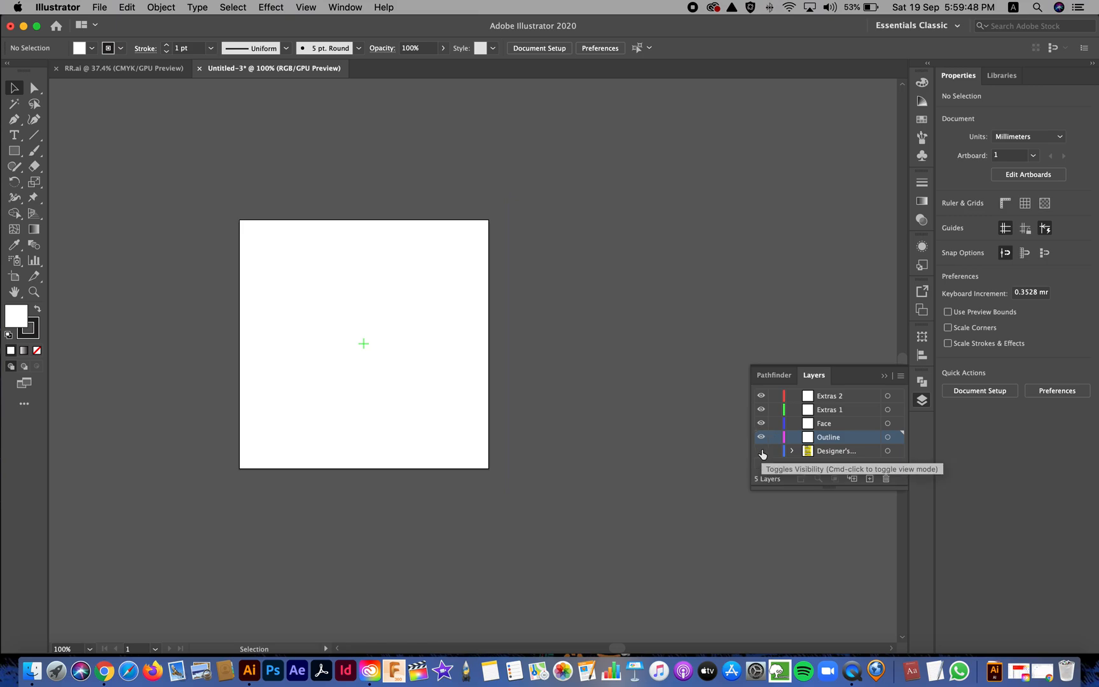
pyautogui.click(761, 451)
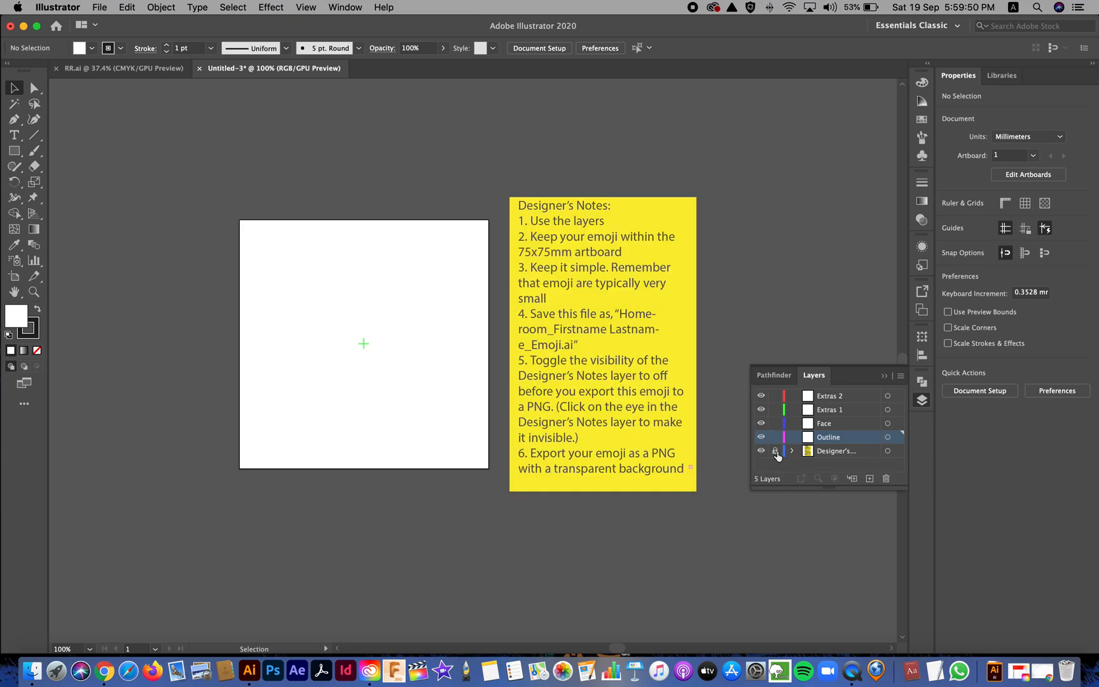
pyautogui.moveTo(776, 451)
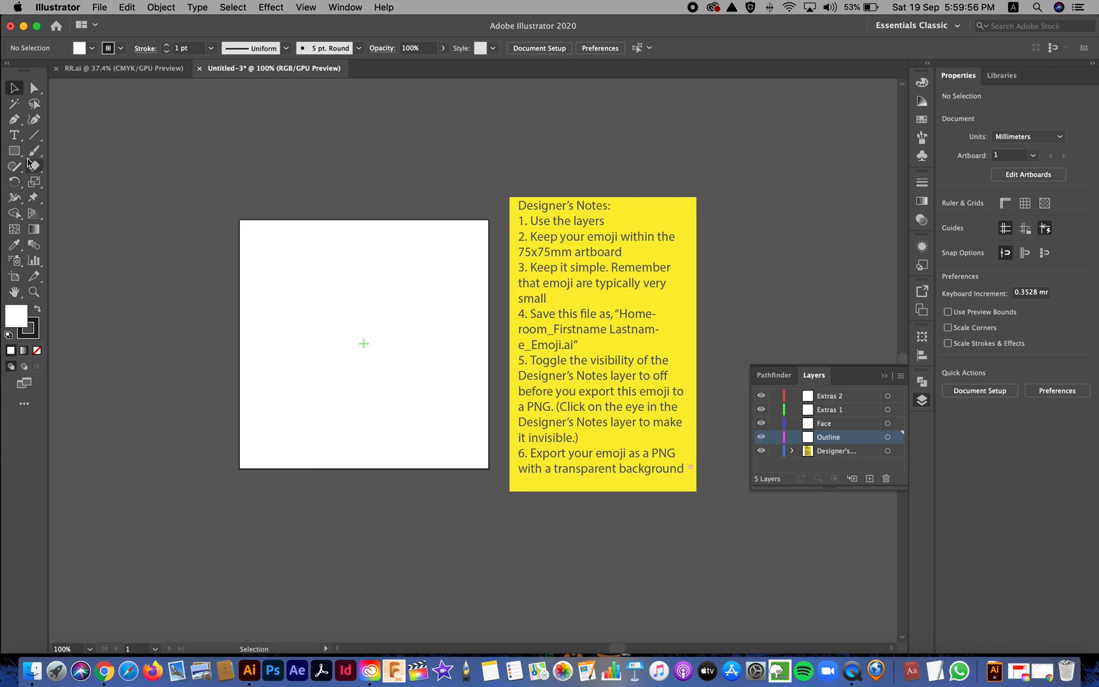
# Step: Draw a large circle on the artboard with the Ellipse Tool from the Rectangle flyout
pyautogui.click(15, 151)
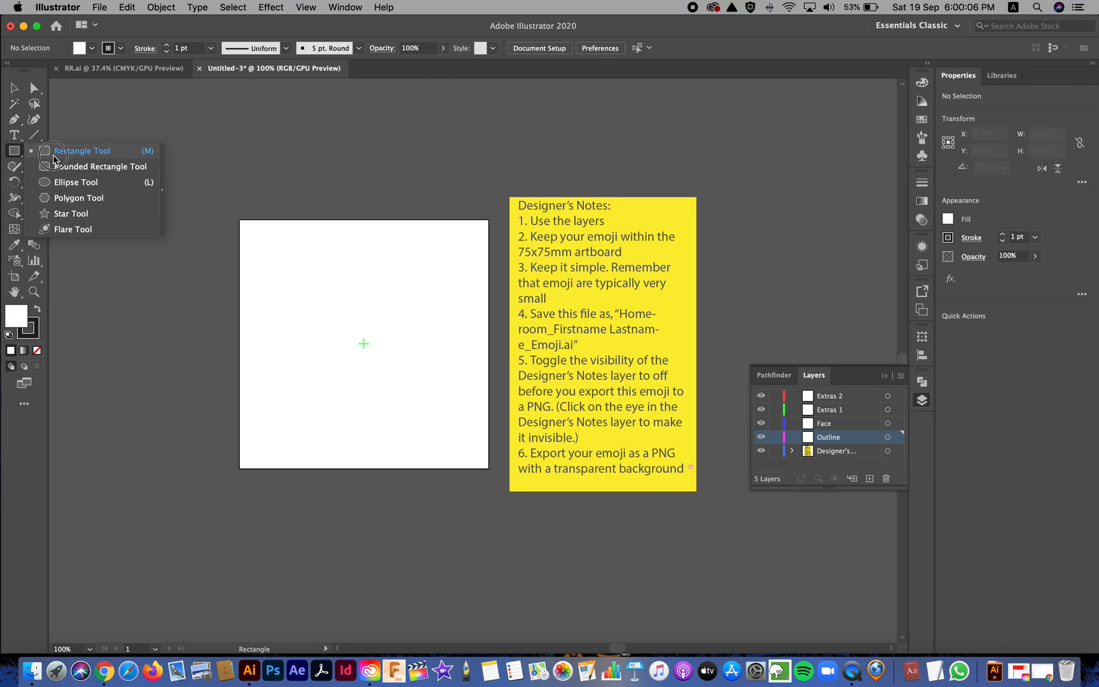
pyautogui.moveTo(89, 186)
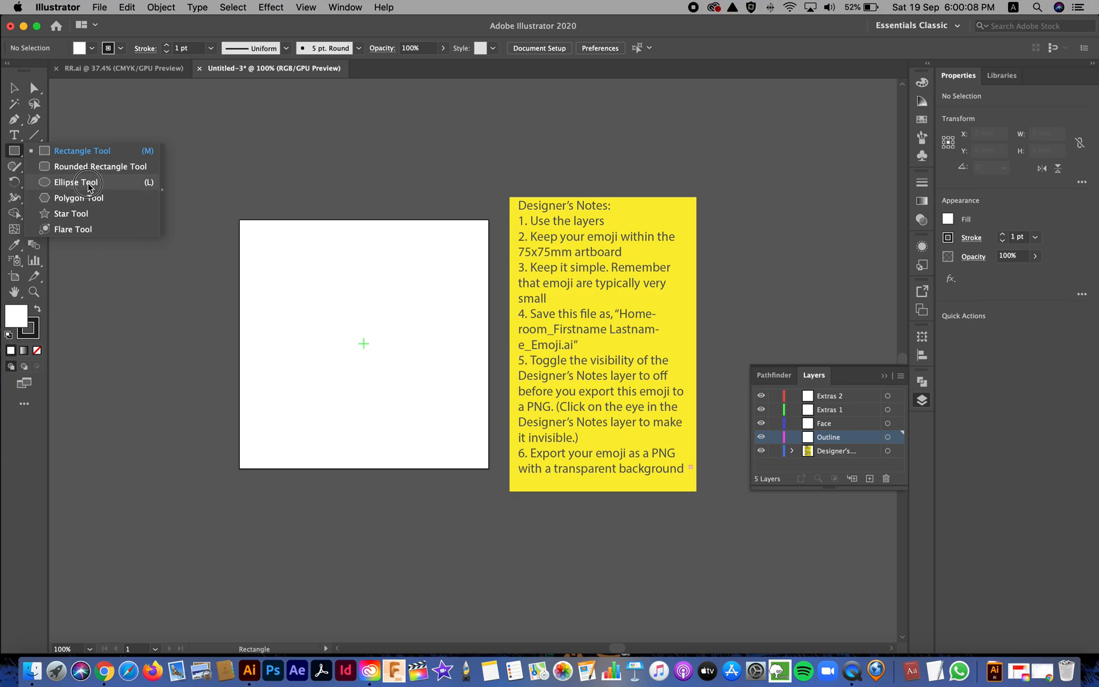
pyautogui.click(74, 182)
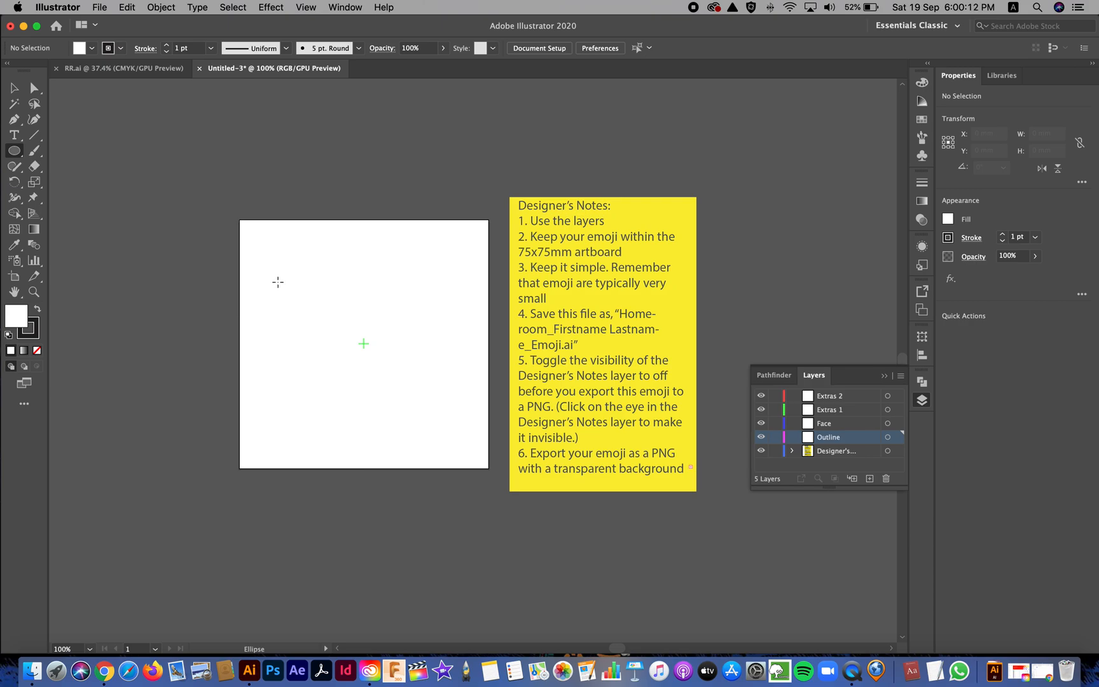
pyautogui.moveTo(277, 282); pyautogui.dragTo(385, 389)
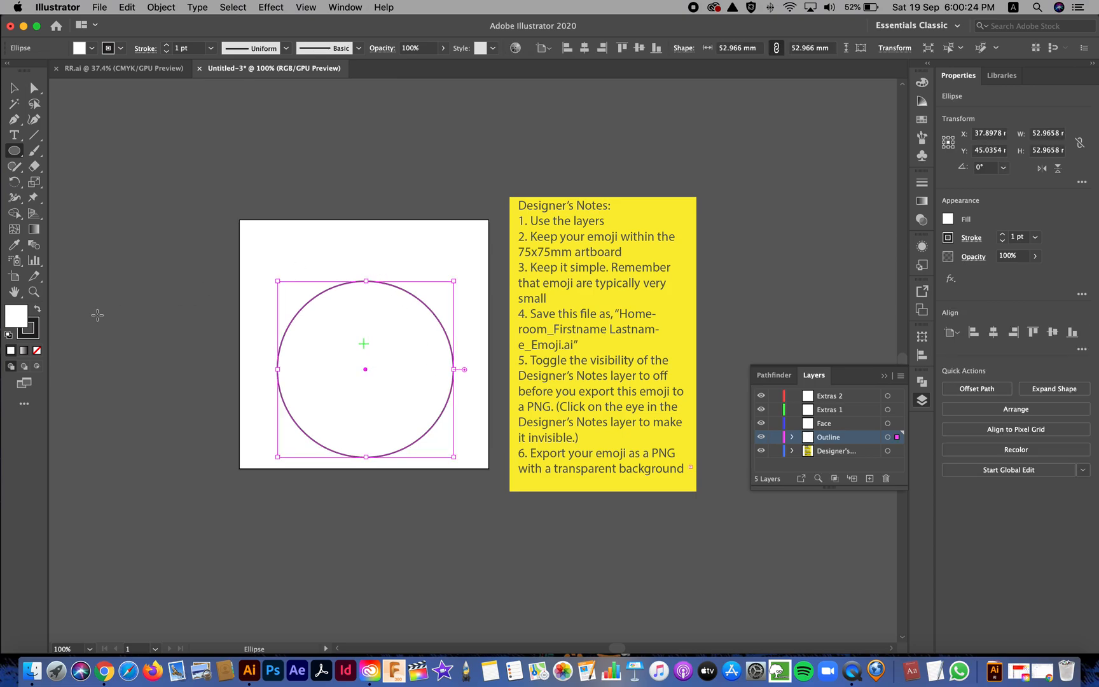
pyautogui.moveTo(138, 295)
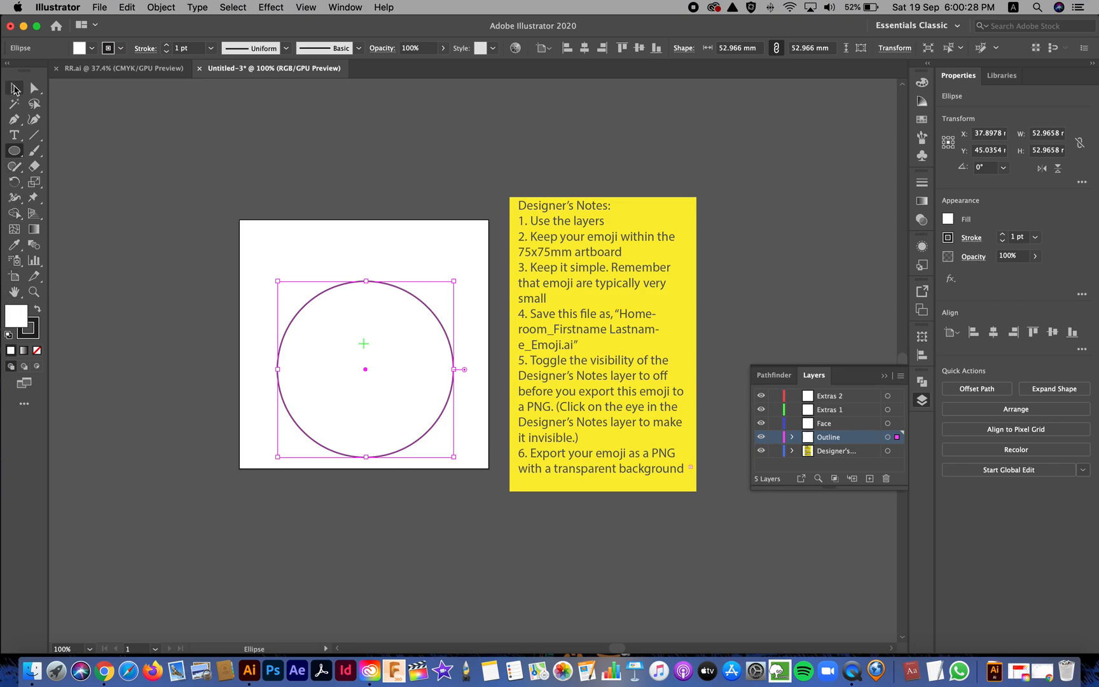
# Step: Select the circle and set its stroke to None, leaving a white-filled circle
pyautogui.click(14, 88)
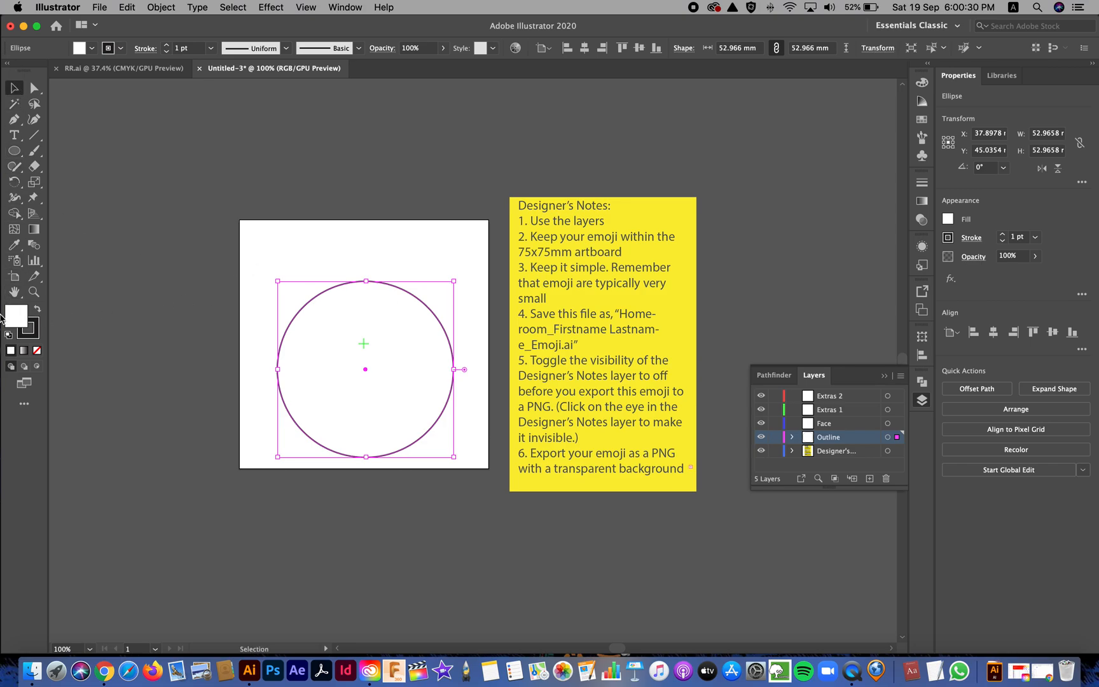
pyautogui.moveTo(18, 316)
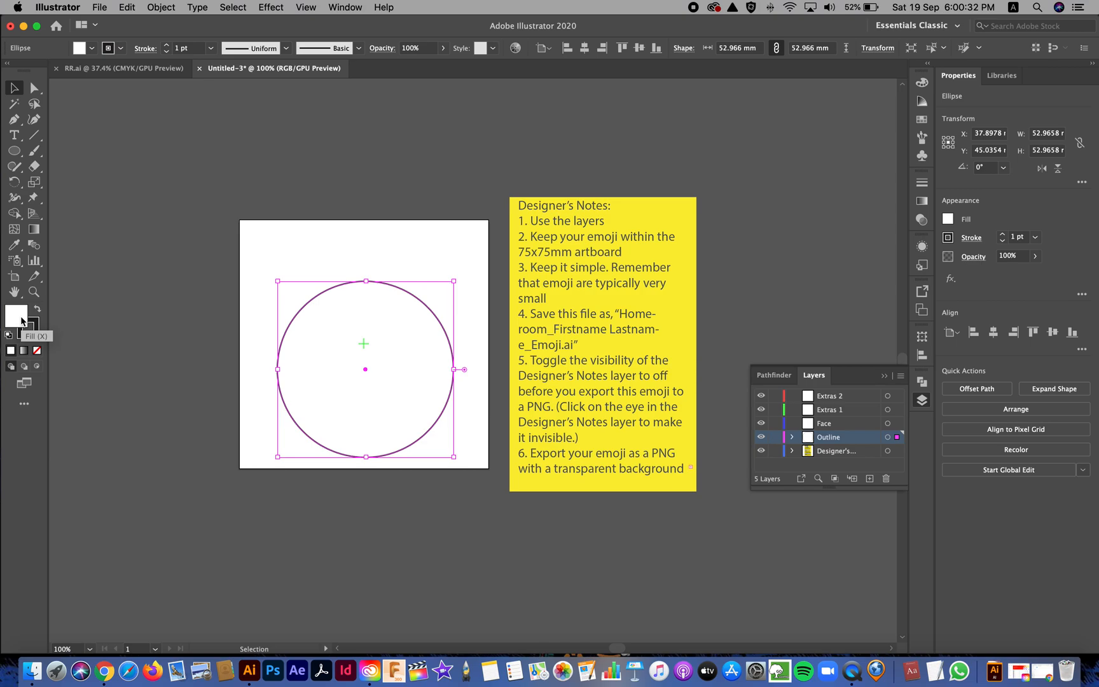
pyautogui.moveTo(34, 327)
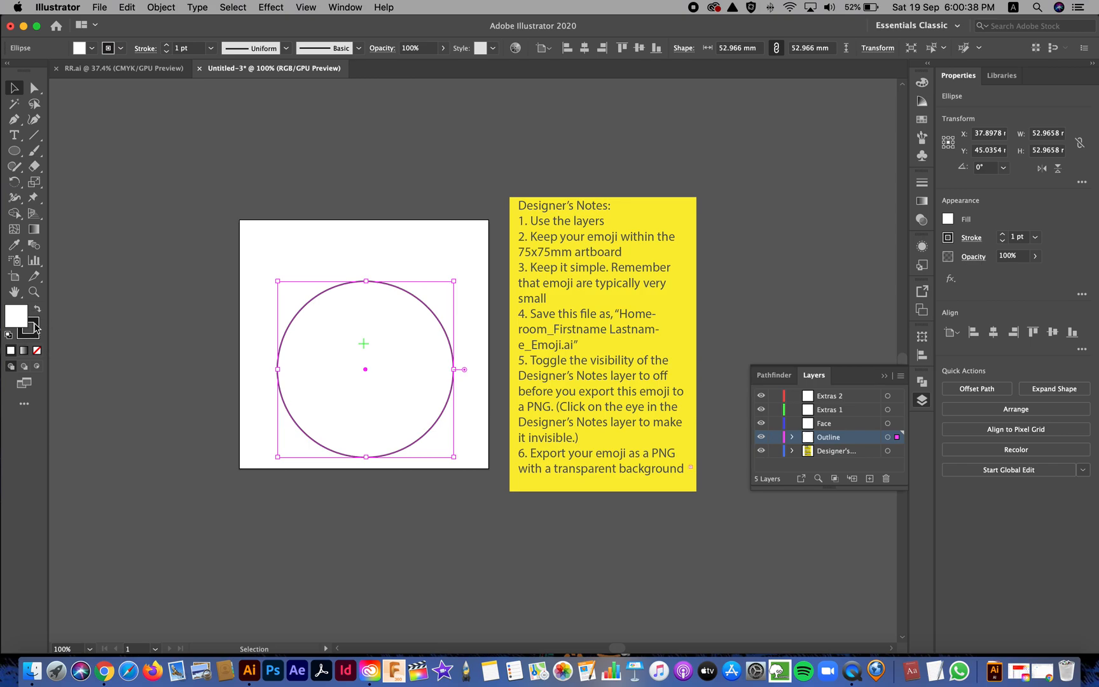
pyautogui.click(36, 350)
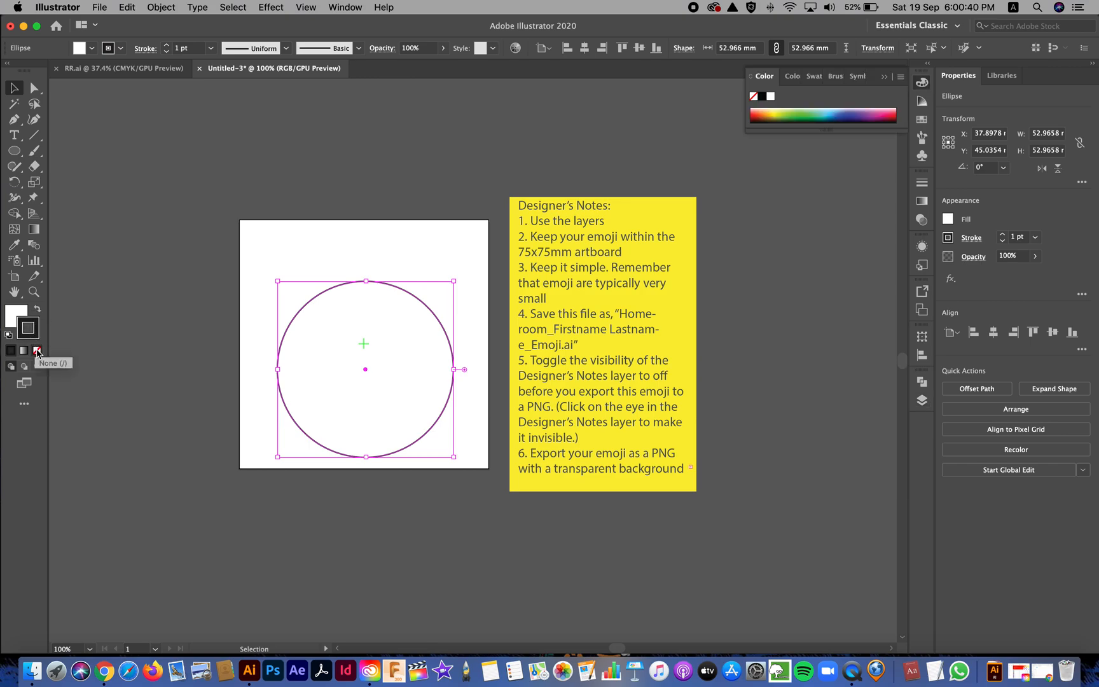
pyautogui.click(37, 351)
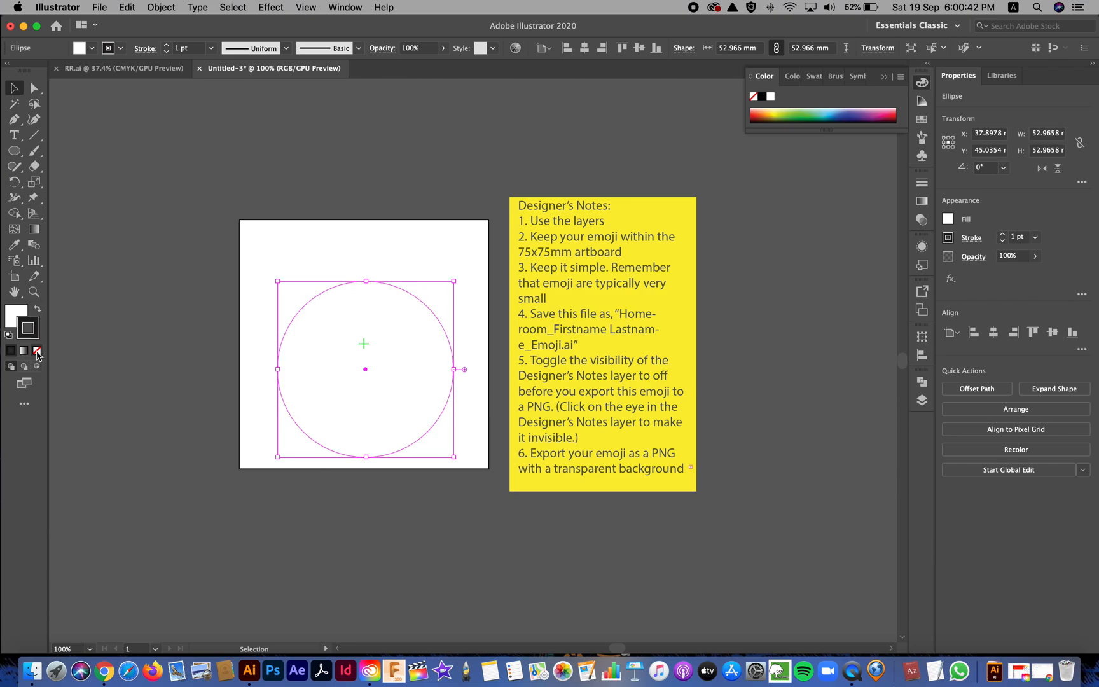
pyautogui.click(36, 350)
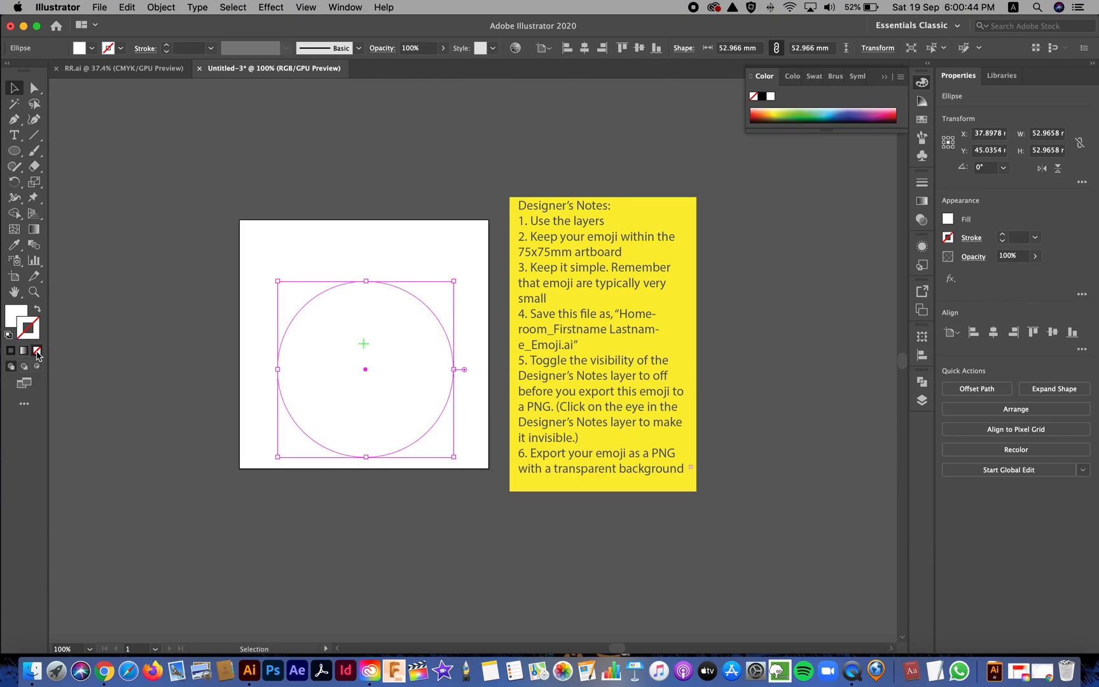
pyautogui.moveTo(64, 307)
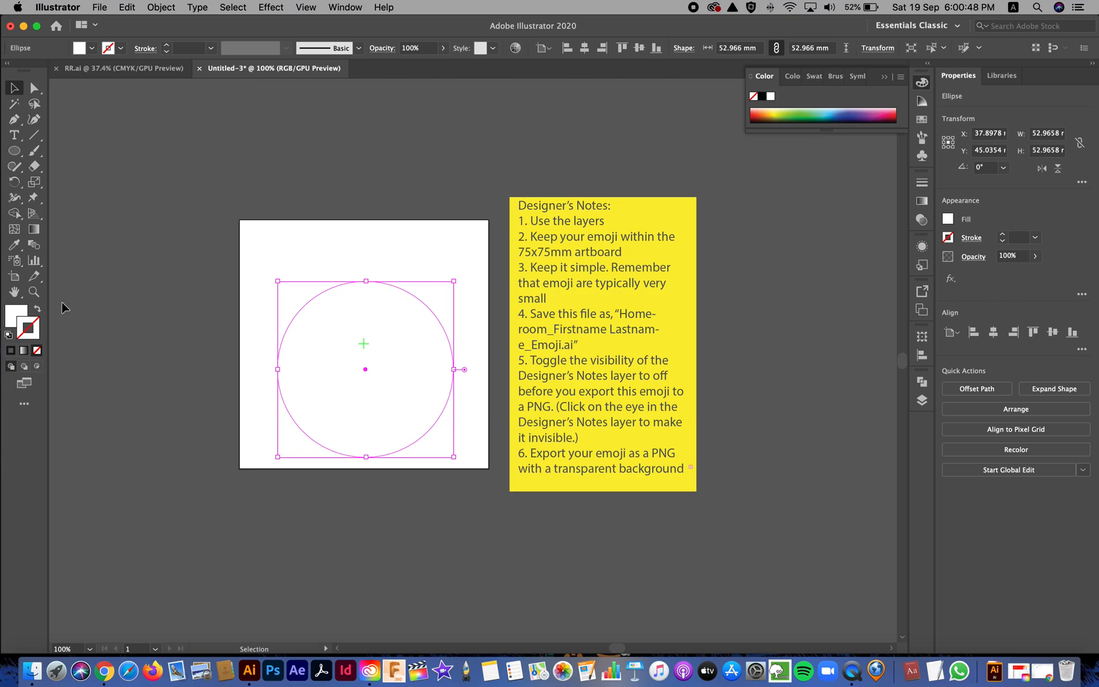
pyautogui.moveTo(95, 256)
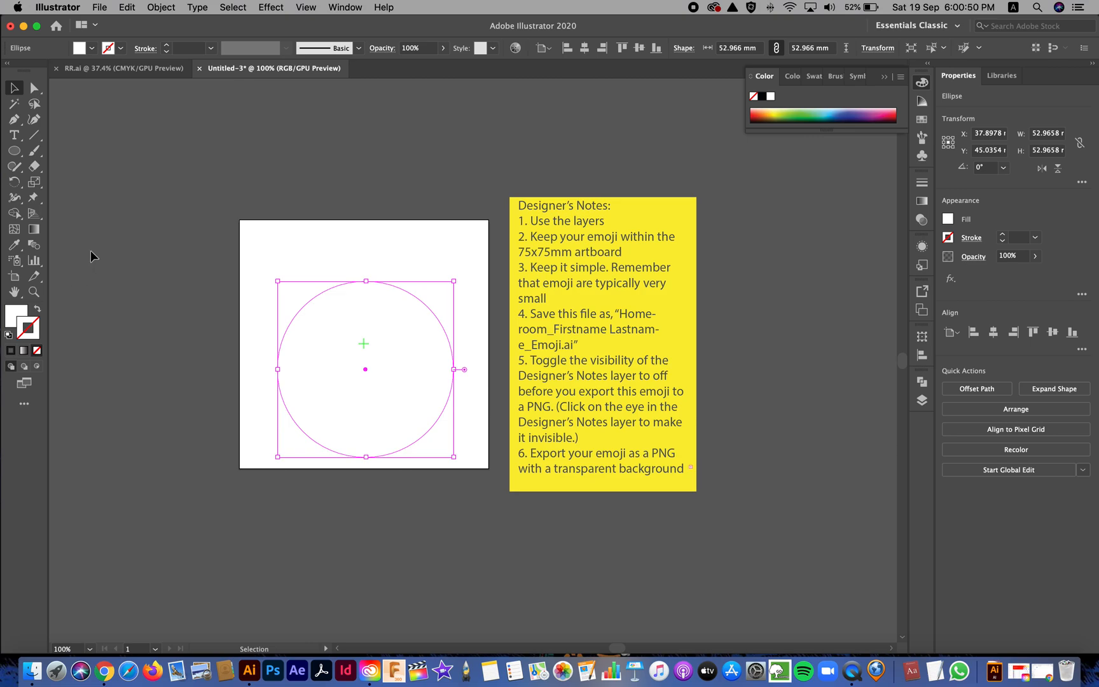
pyautogui.moveTo(23, 347)
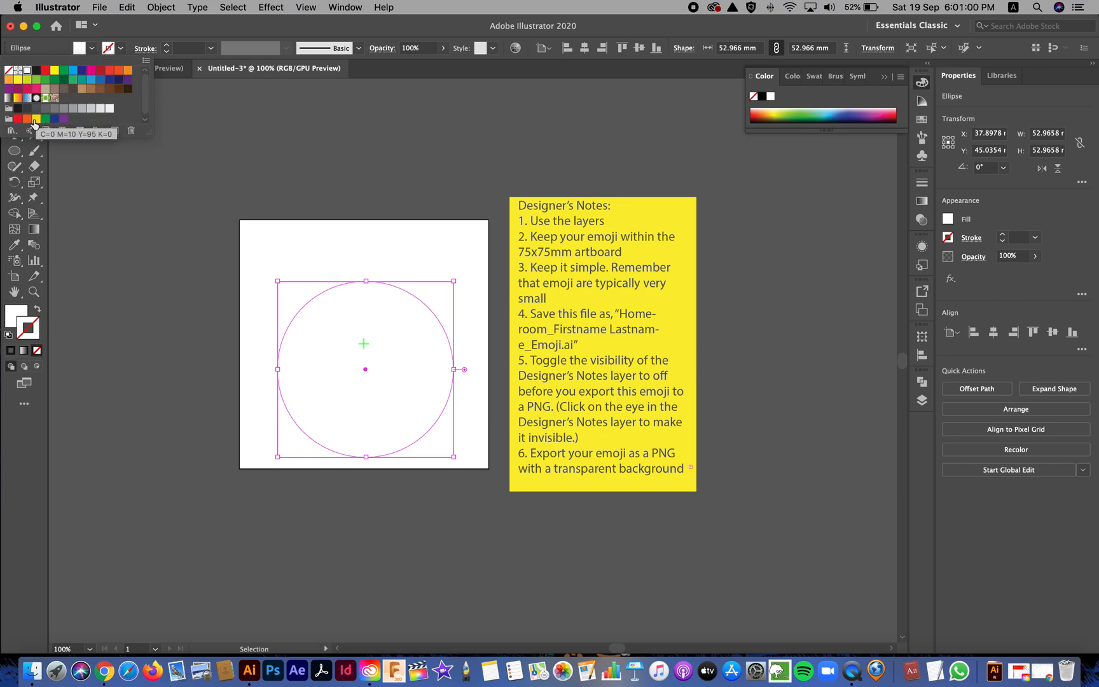
# Step: Fill the circle with a yellow swatch and lock the Outline layer in the Layers panel
pyautogui.click(36, 118)
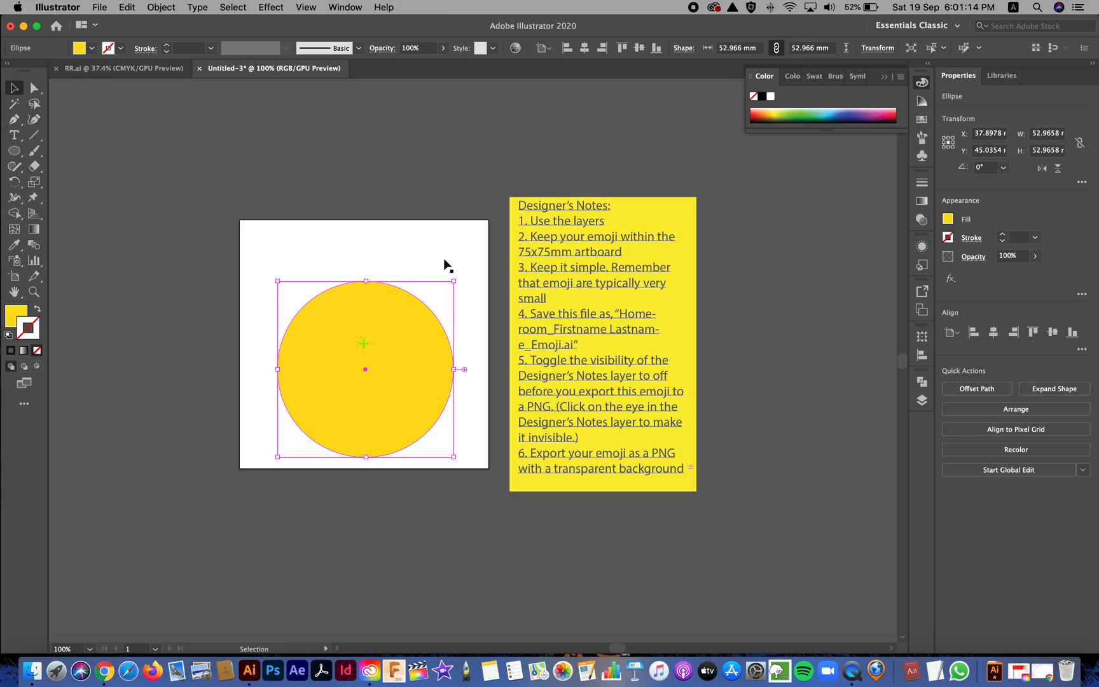
pyautogui.click(921, 399)
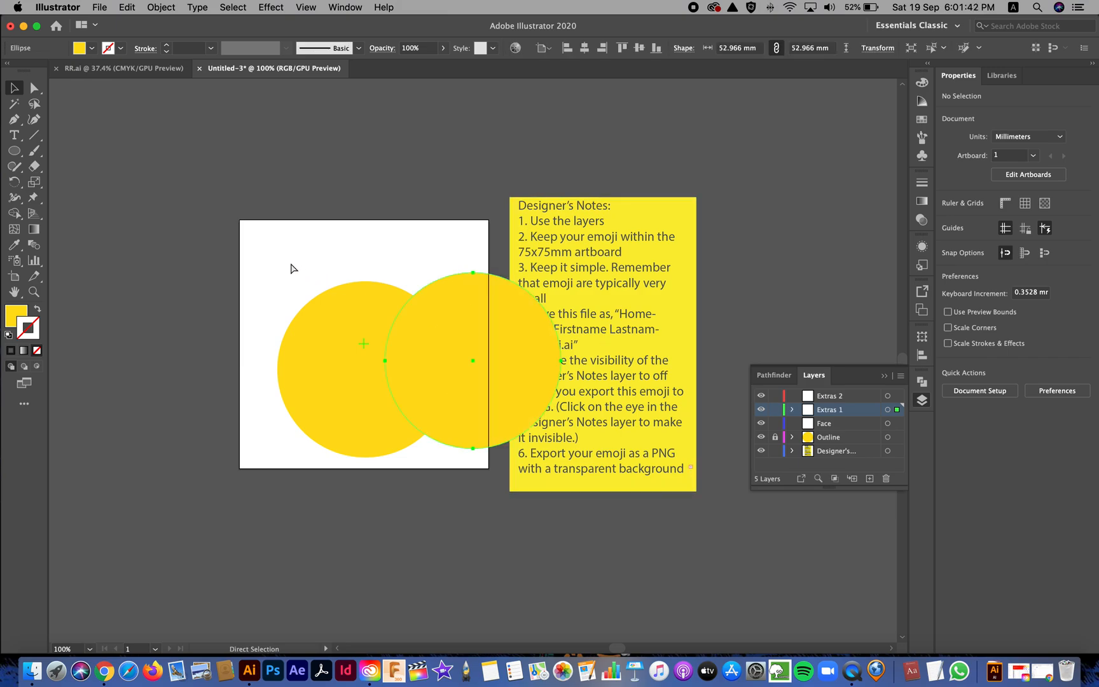
# Step: Move the Extras 1 circle copy beside the artboard and switch to the Rectangle Tool
pyautogui.moveTo(474, 361); pyautogui.dragTo(242, 172)
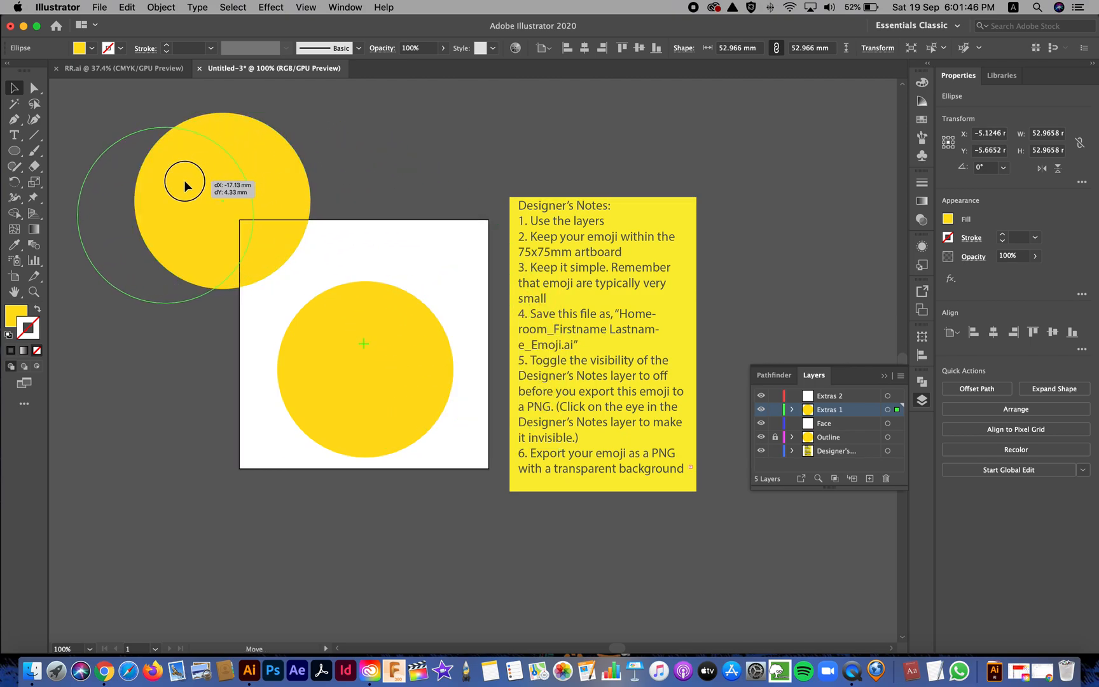
pyautogui.moveTo(185, 185); pyautogui.dragTo(146, 212)
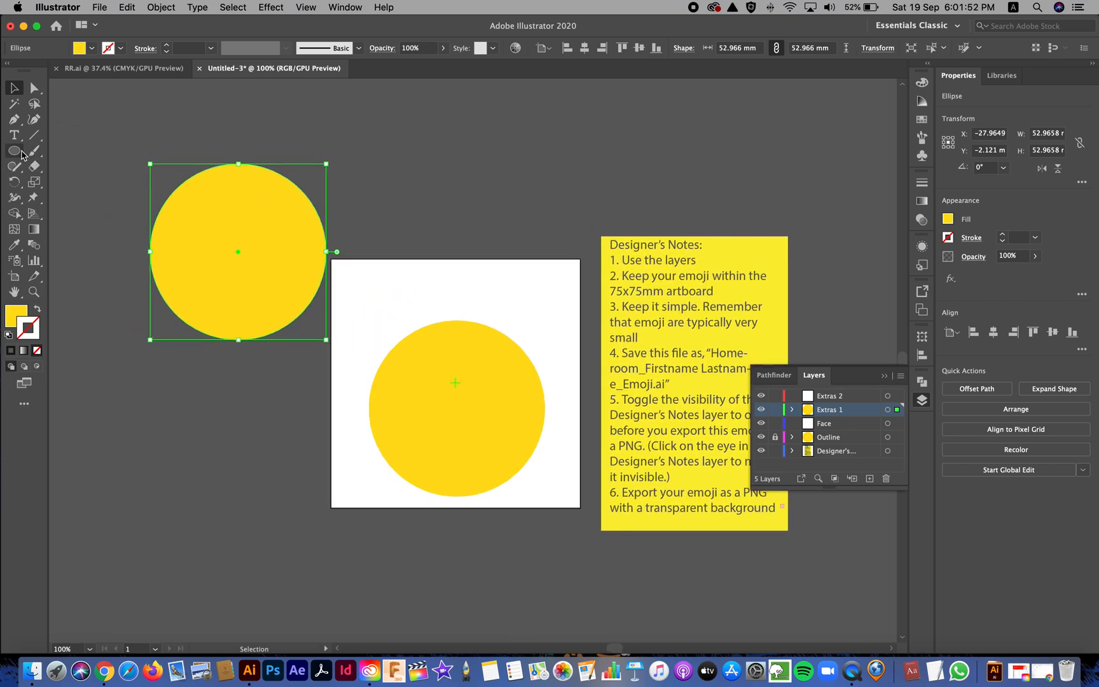
pyautogui.click(15, 151)
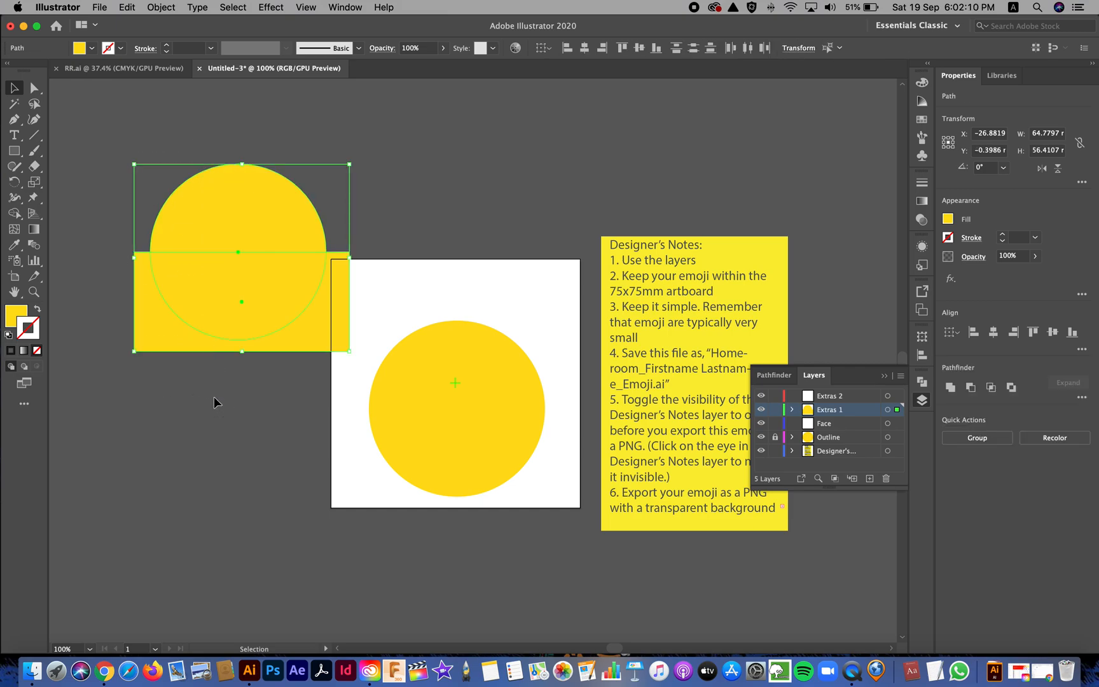
pyautogui.moveTo(511, 266)
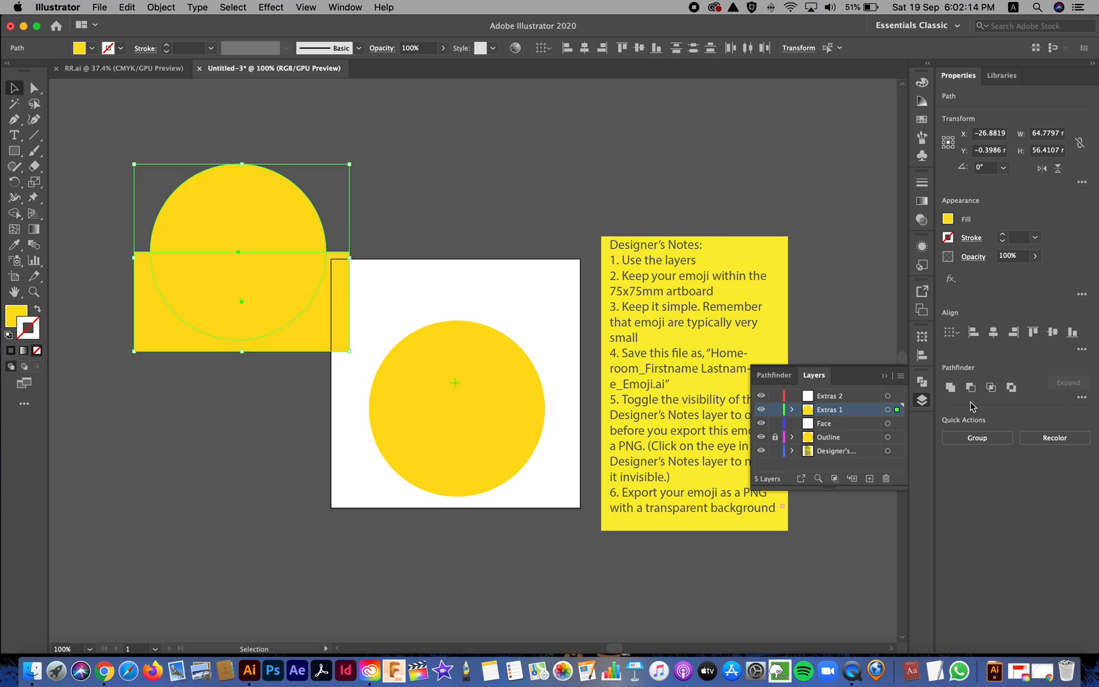
pyautogui.moveTo(921, 381)
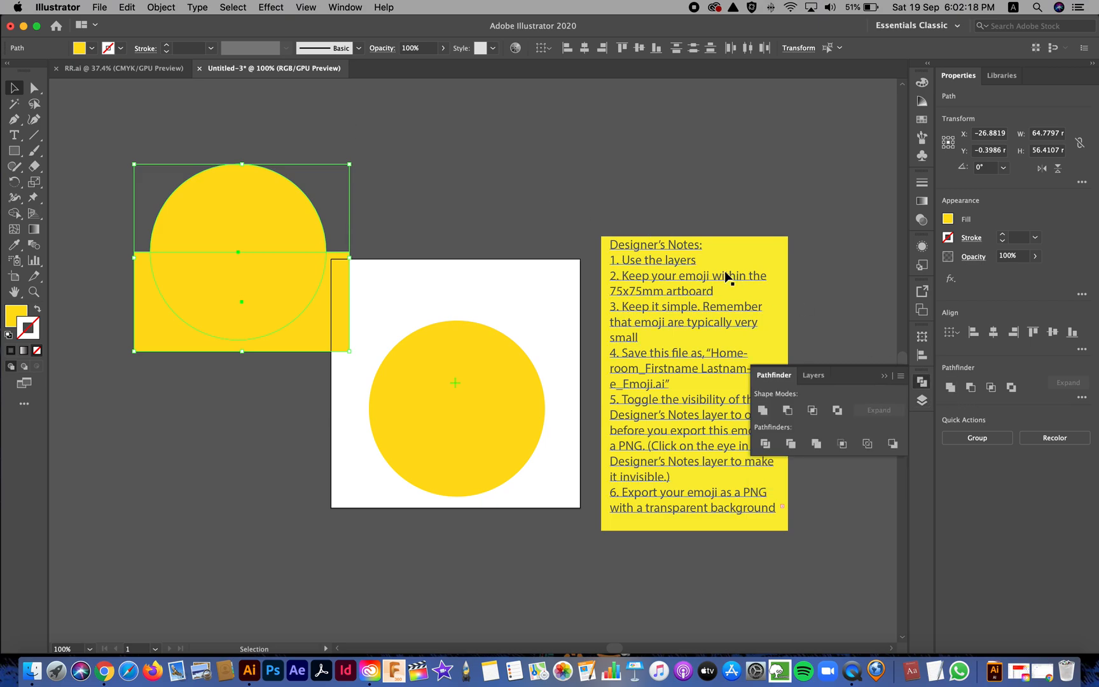
# Step: Subtract the overlapping rectangle from the circle copy using Pathfinder's Minus Front
pyautogui.click(344, 7)
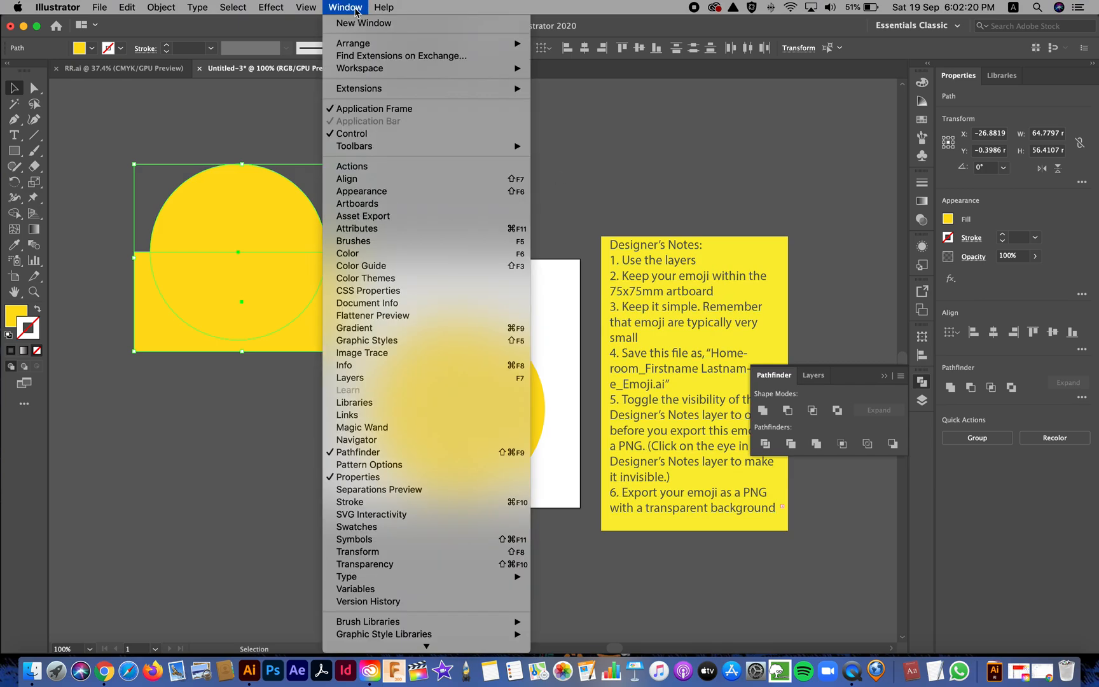
pyautogui.moveTo(356, 440)
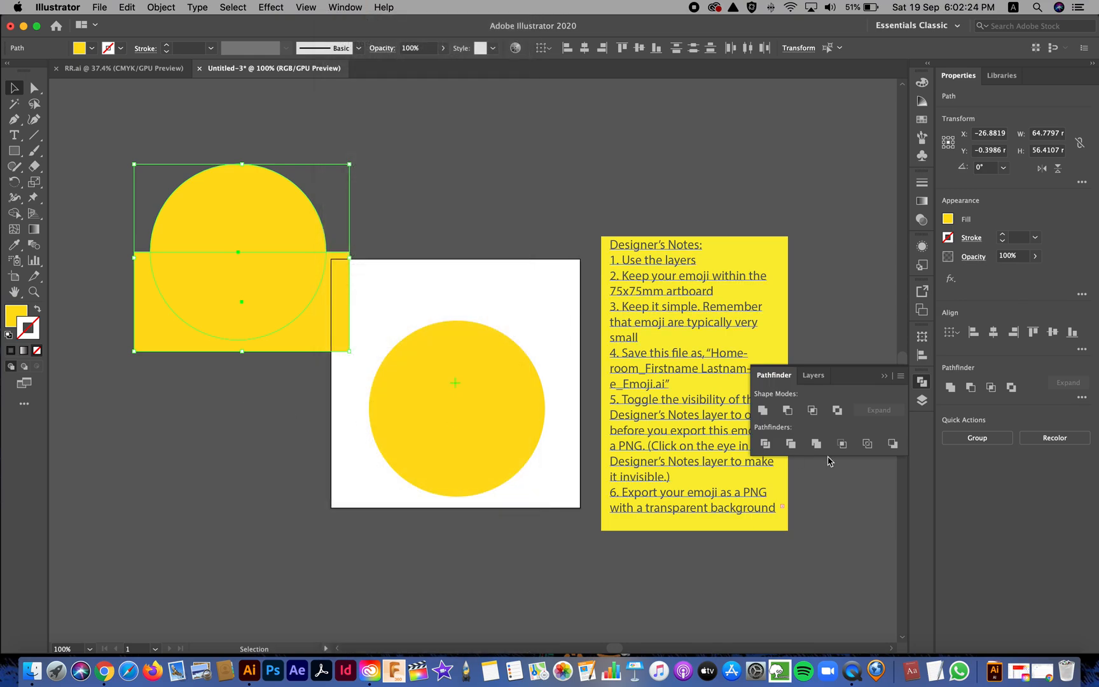
pyautogui.moveTo(763, 410)
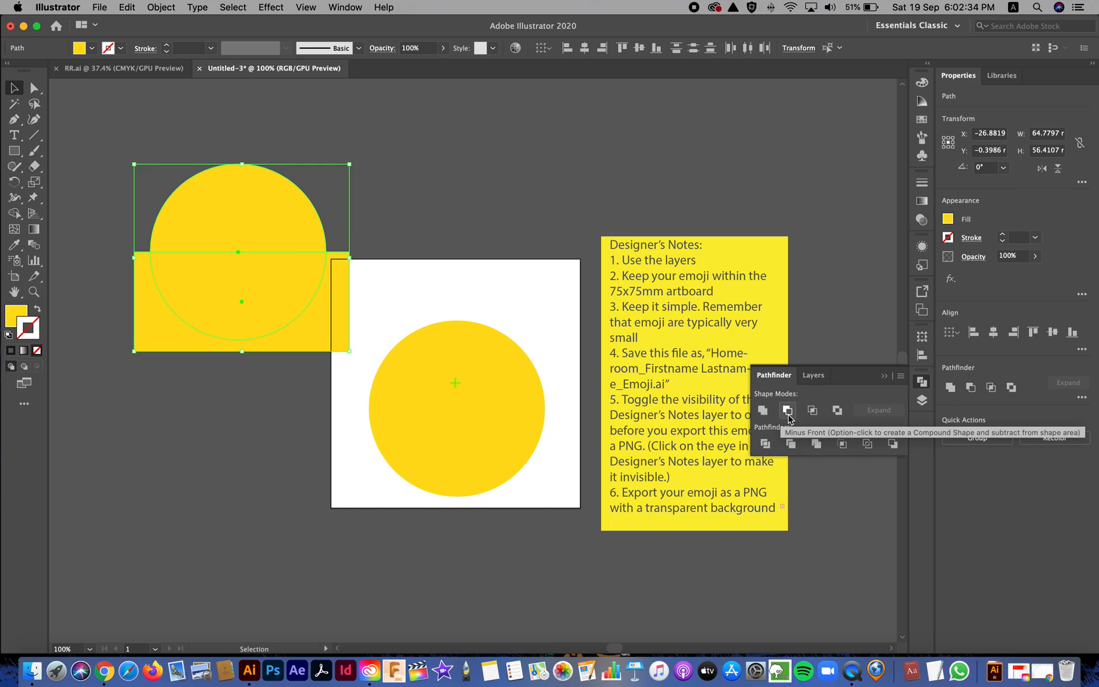
pyautogui.click(788, 410)
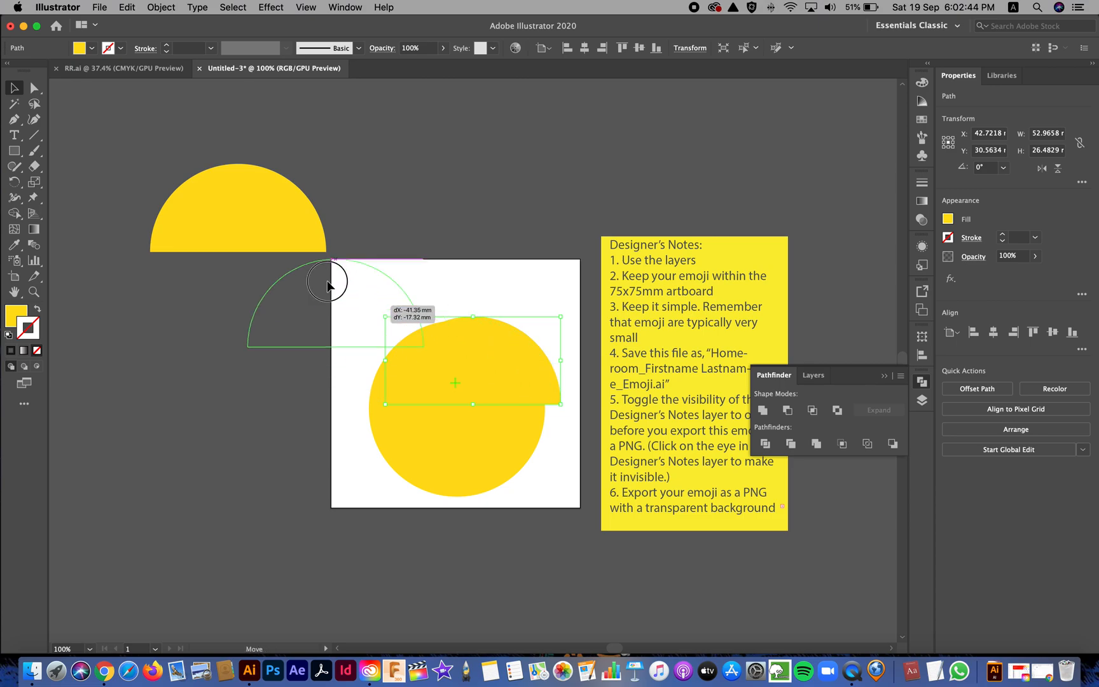
# Step: Duplicate the yellow semicircle and narrow the copy inside the original using the Transform settings
pyautogui.moveTo(326, 284); pyautogui.dragTo(269, 230)
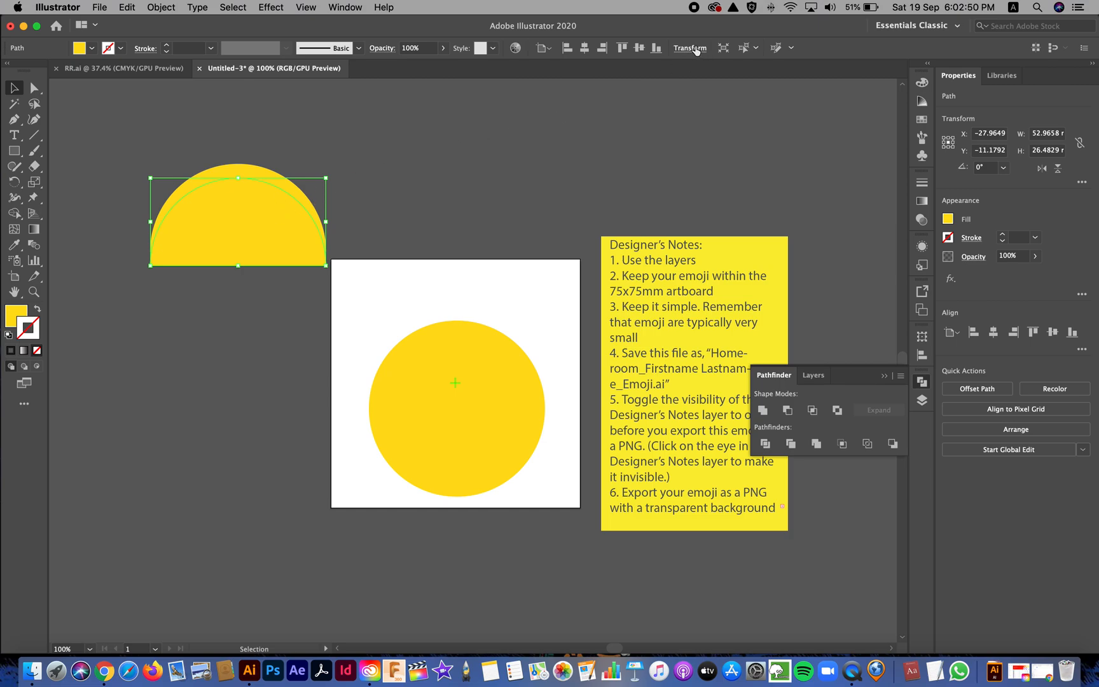
pyautogui.moveTo(690, 48)
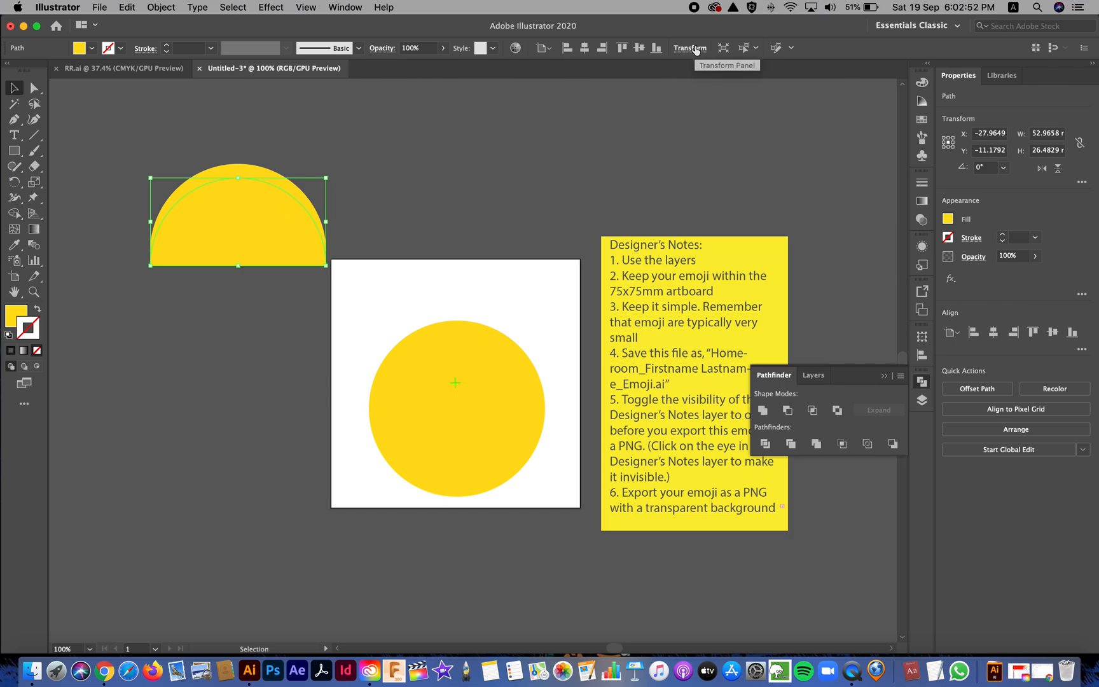
pyautogui.click(689, 48)
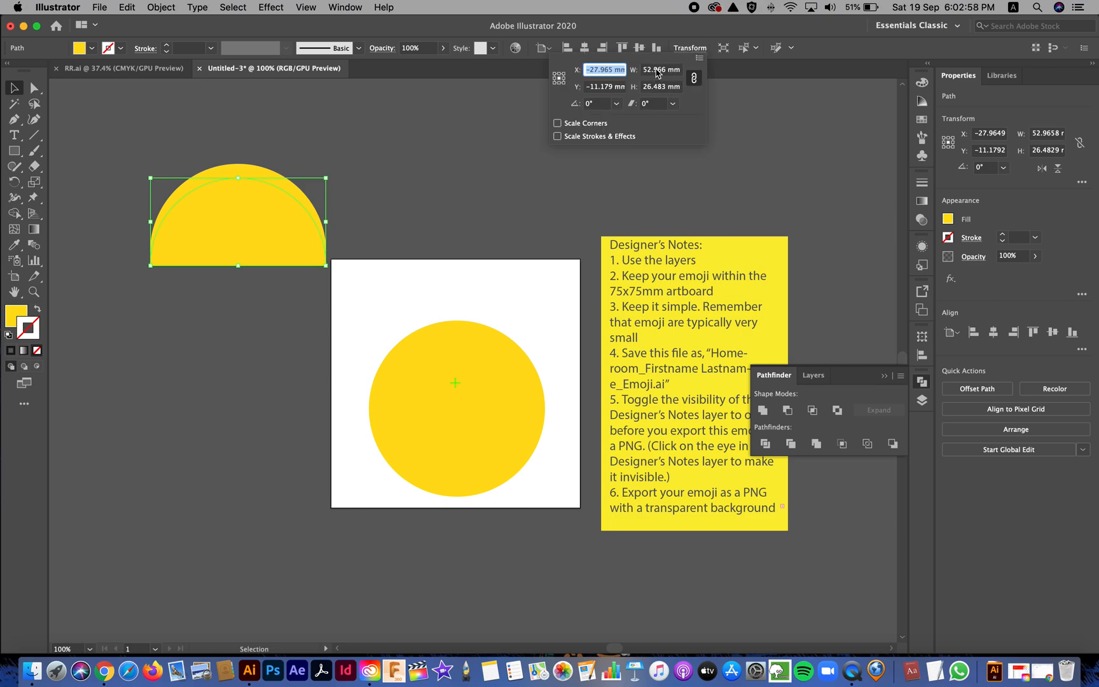
pyautogui.moveTo(660, 69)
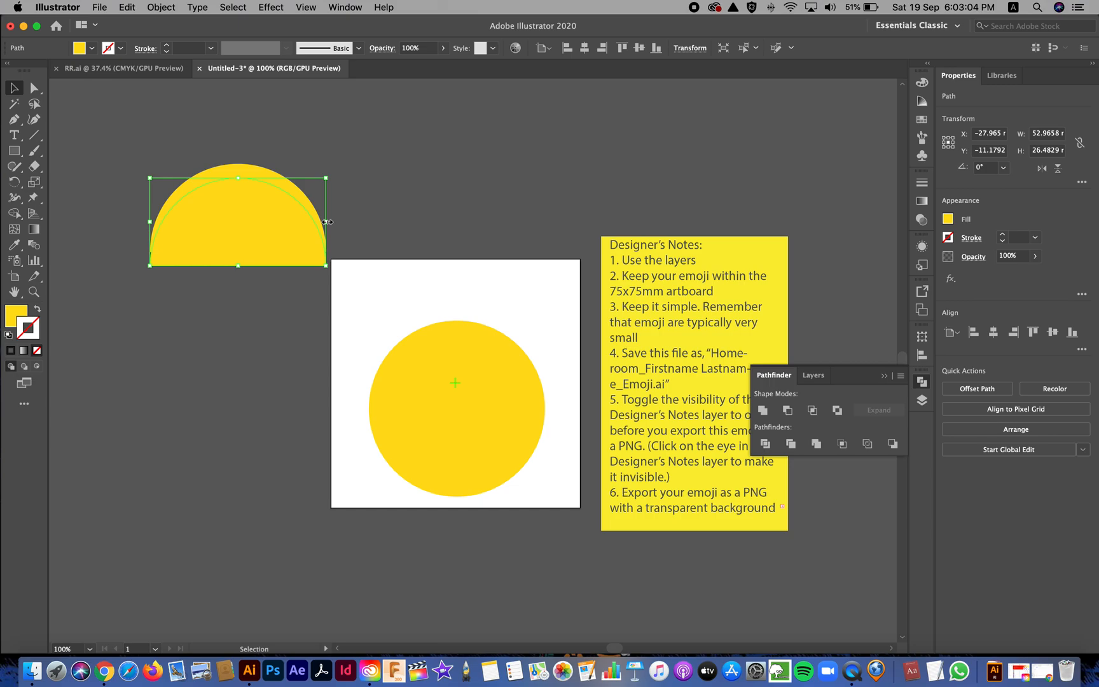
pyautogui.moveTo(326, 220); pyautogui.dragTo(312, 221)
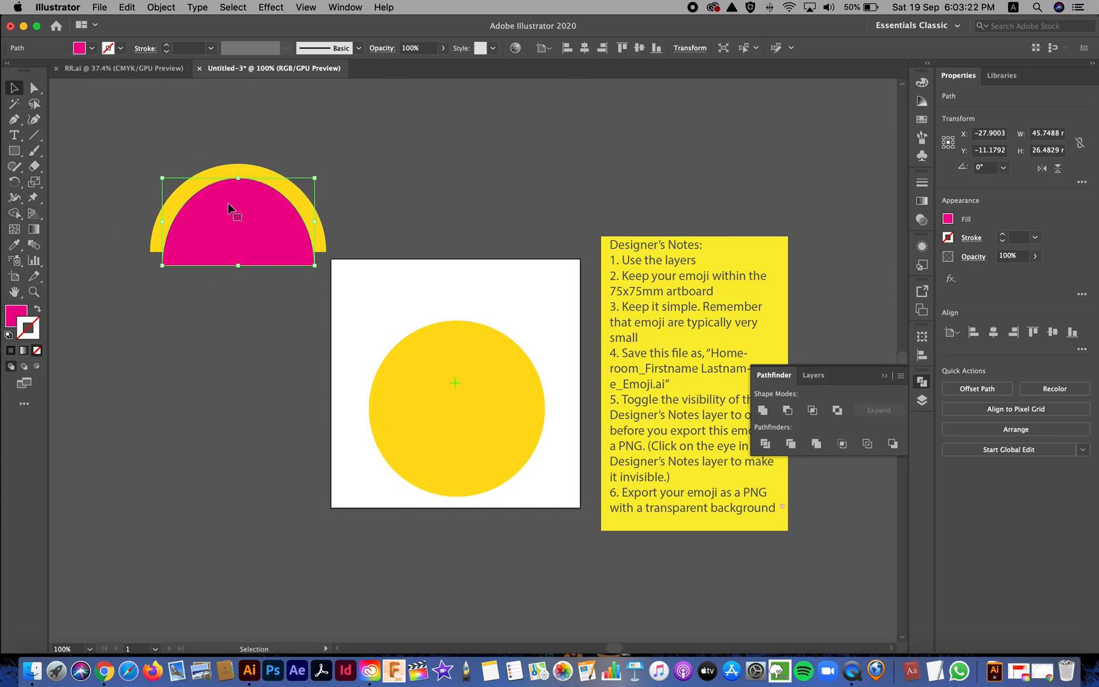
pyautogui.moveTo(123, 151)
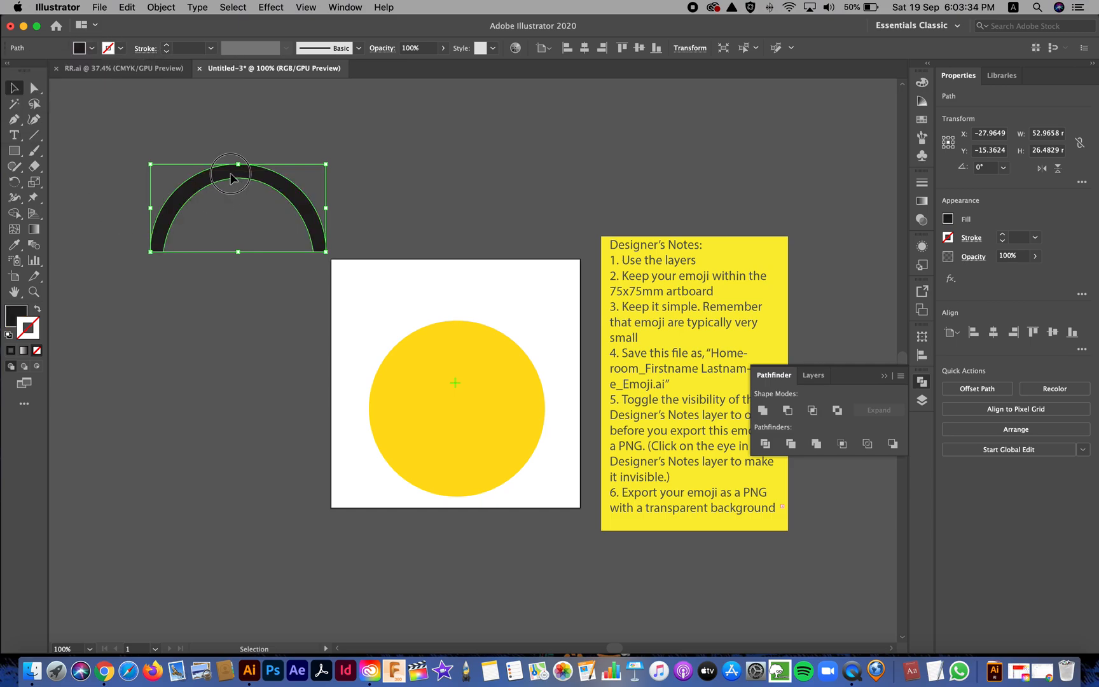
# Step: Drag the black arch over the top of the yellow face and stretch it slightly taller
pyautogui.moveTo(231, 179); pyautogui.dragTo(452, 319)
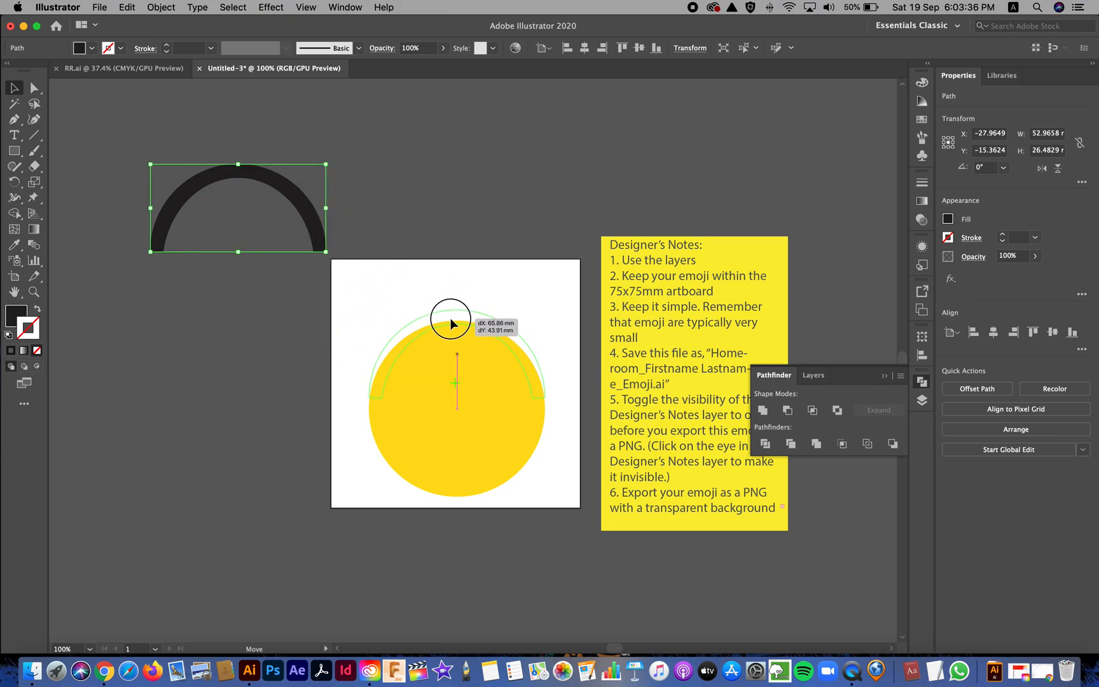
pyautogui.moveTo(239, 207); pyautogui.dragTo(456, 351)
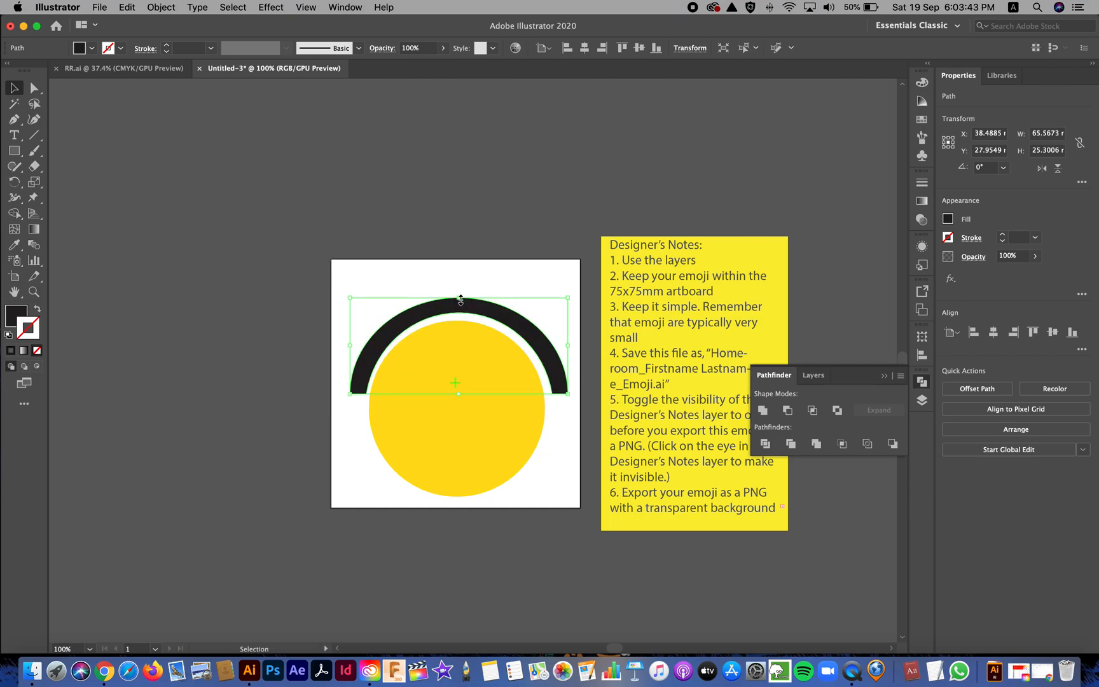
pyautogui.moveTo(459, 300); pyautogui.dragTo(458, 297)
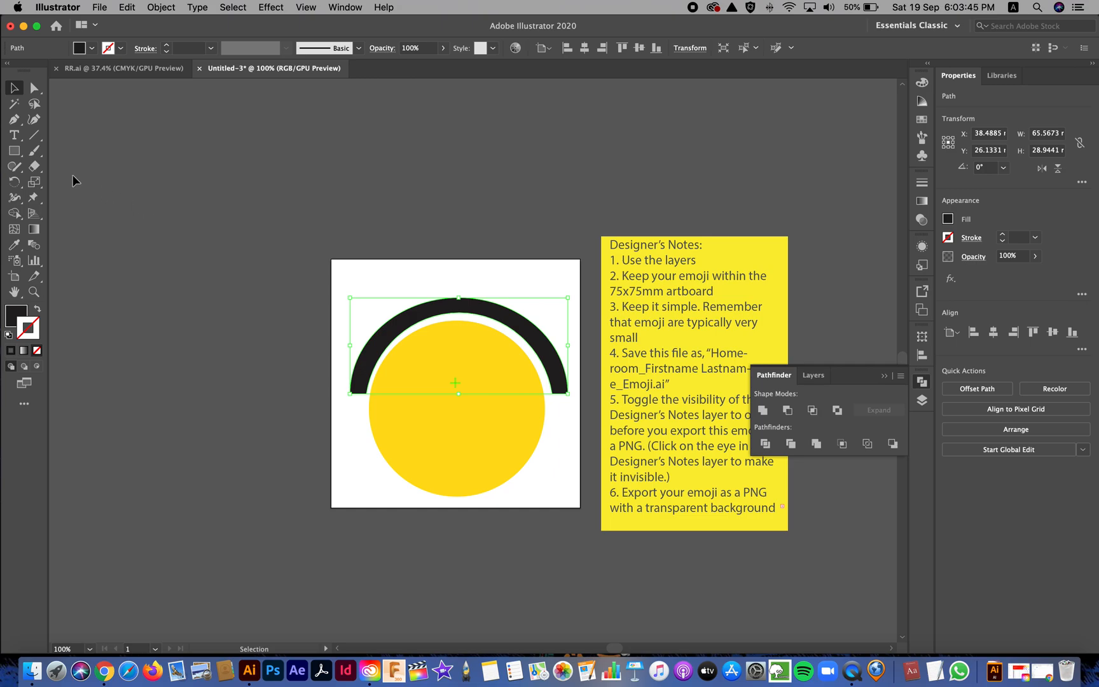
# Step: Draw a black rounded-rectangle ear cup at the left of the face and duplicate it
pyautogui.click(14, 151)
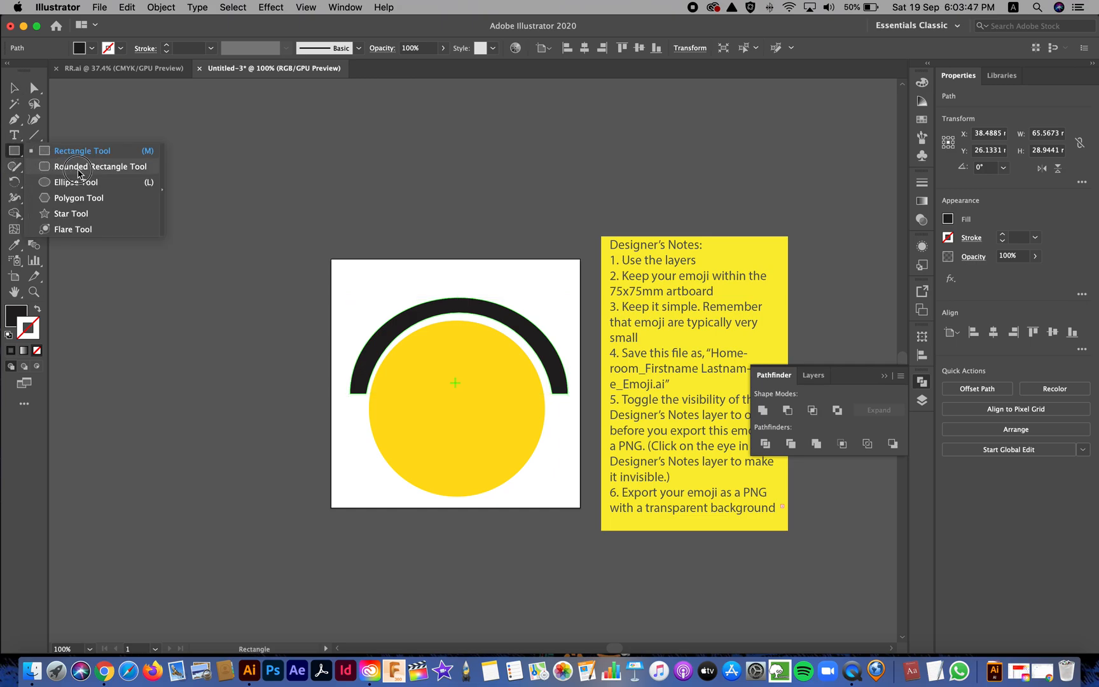
pyautogui.click(99, 166)
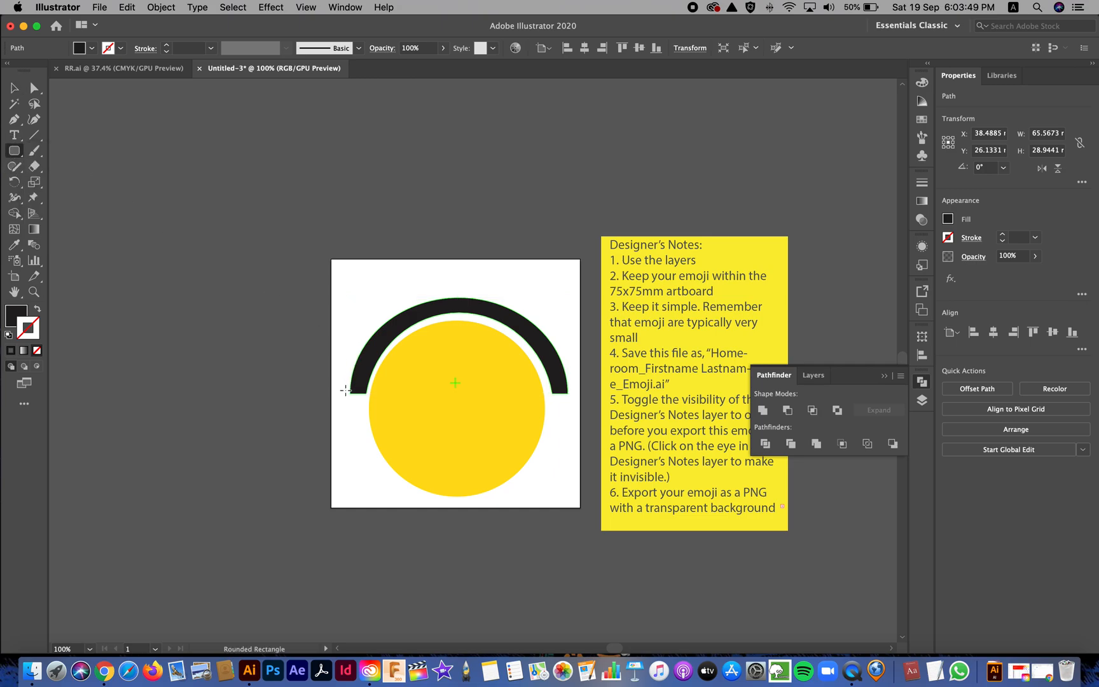
pyautogui.moveTo(348, 389); pyautogui.dragTo(369, 438)
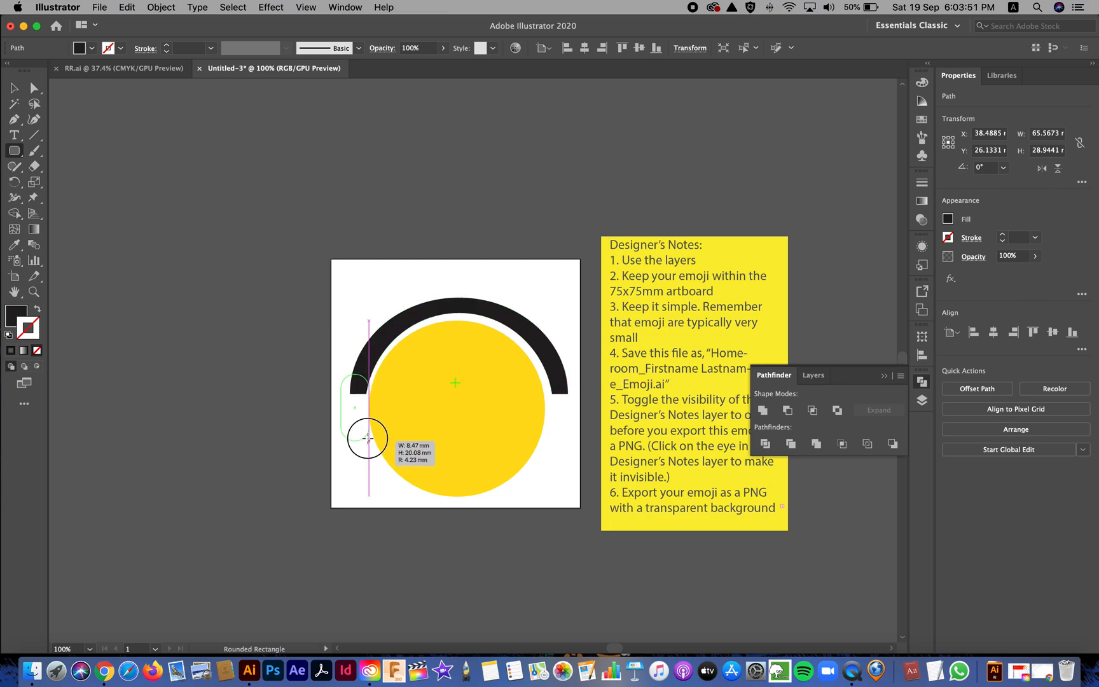
pyautogui.moveTo(365, 369); pyautogui.dragTo(371, 435)
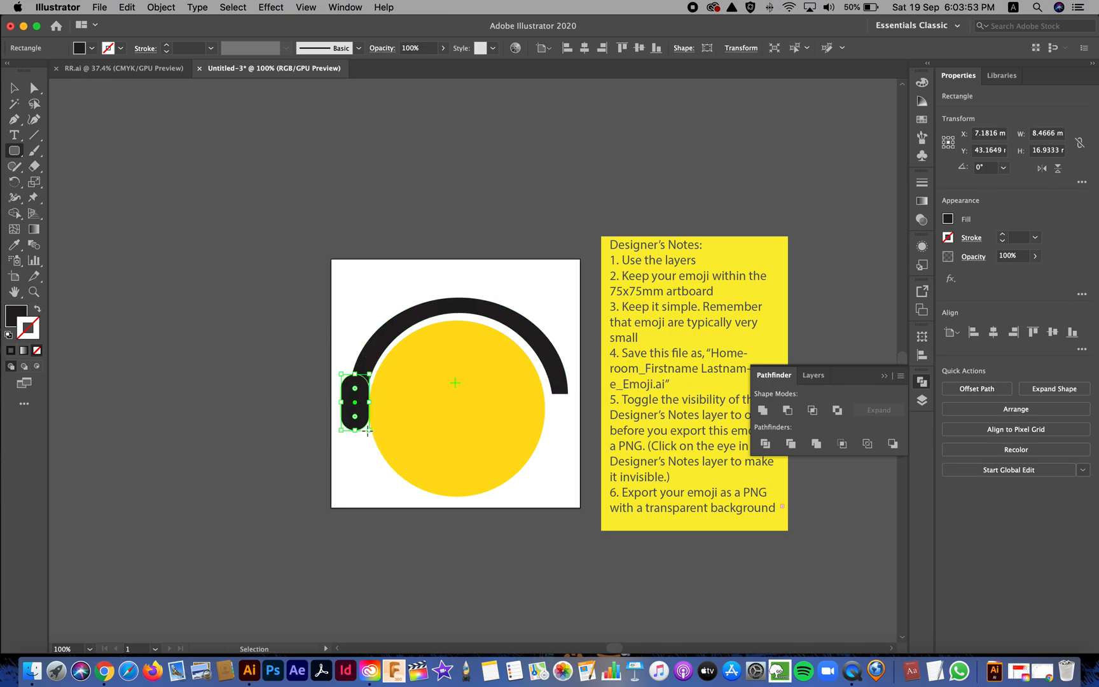
pyautogui.moveTo(356, 401); pyautogui.dragTo(472, 358)
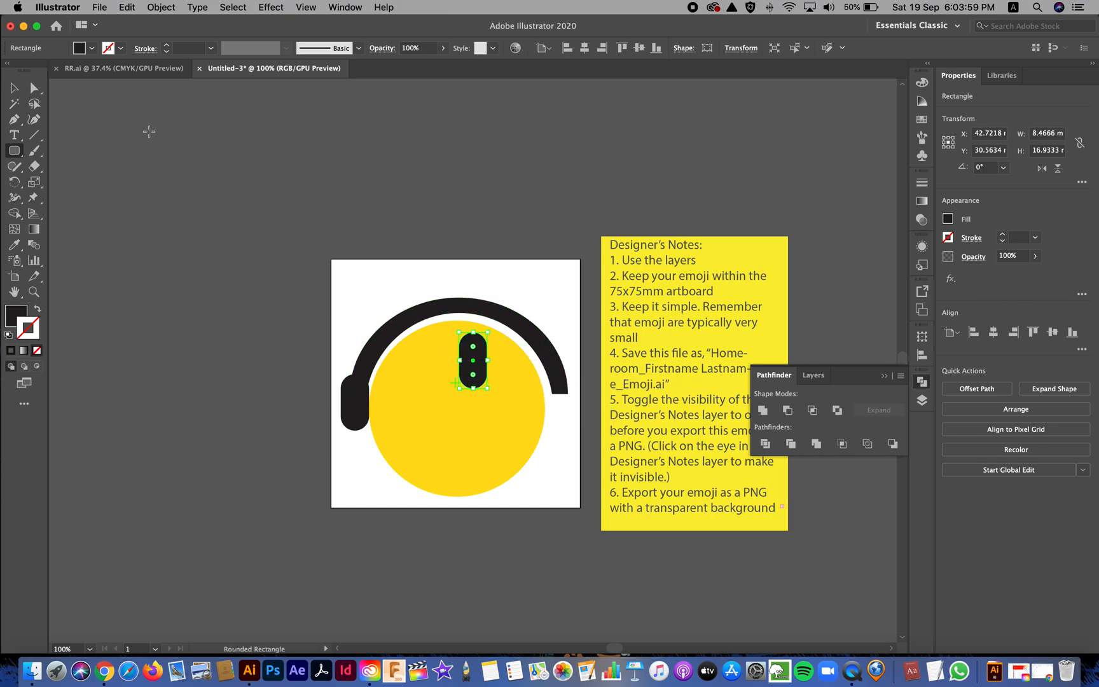
pyautogui.moveTo(34, 104)
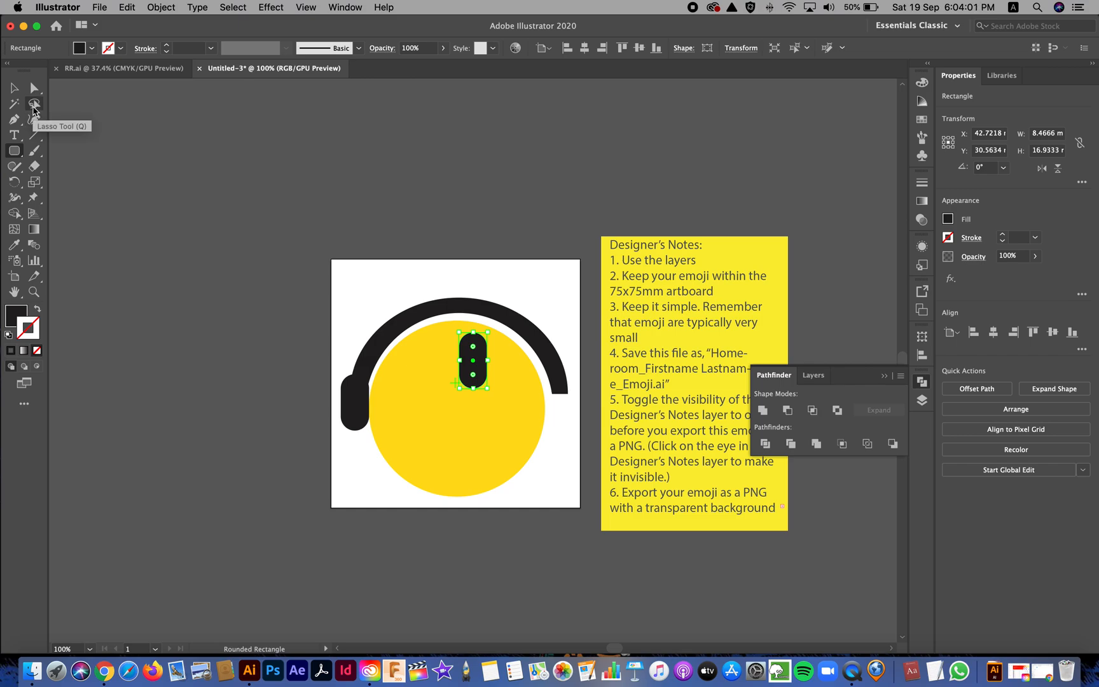
pyautogui.moveTo(14, 87)
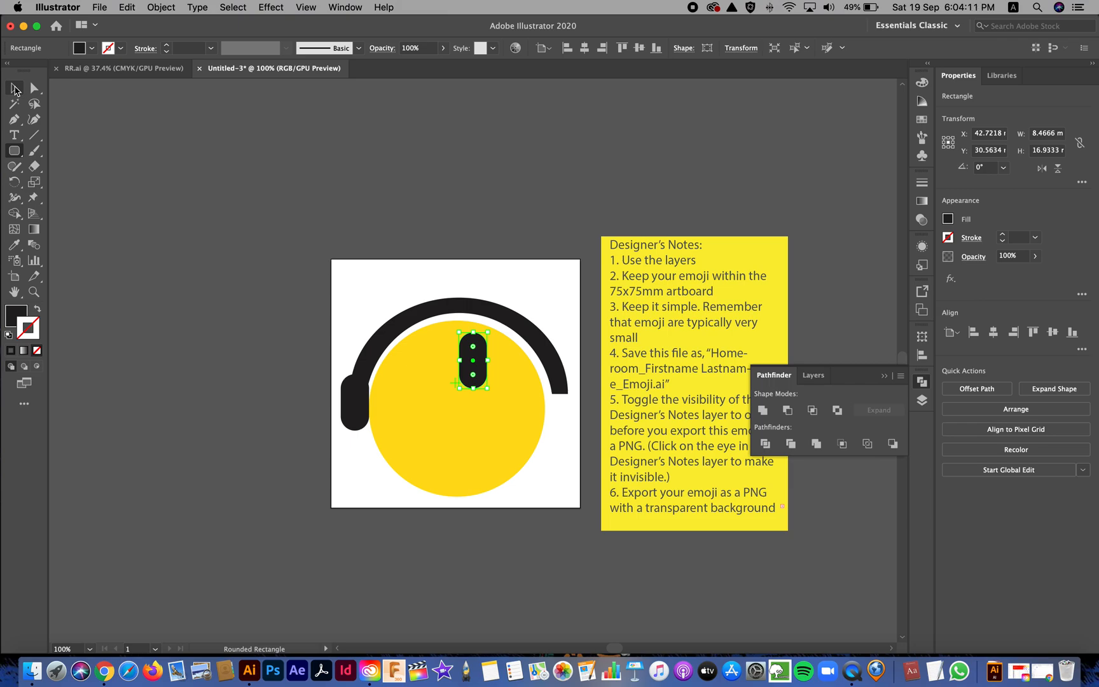
pyautogui.moveTo(33, 87)
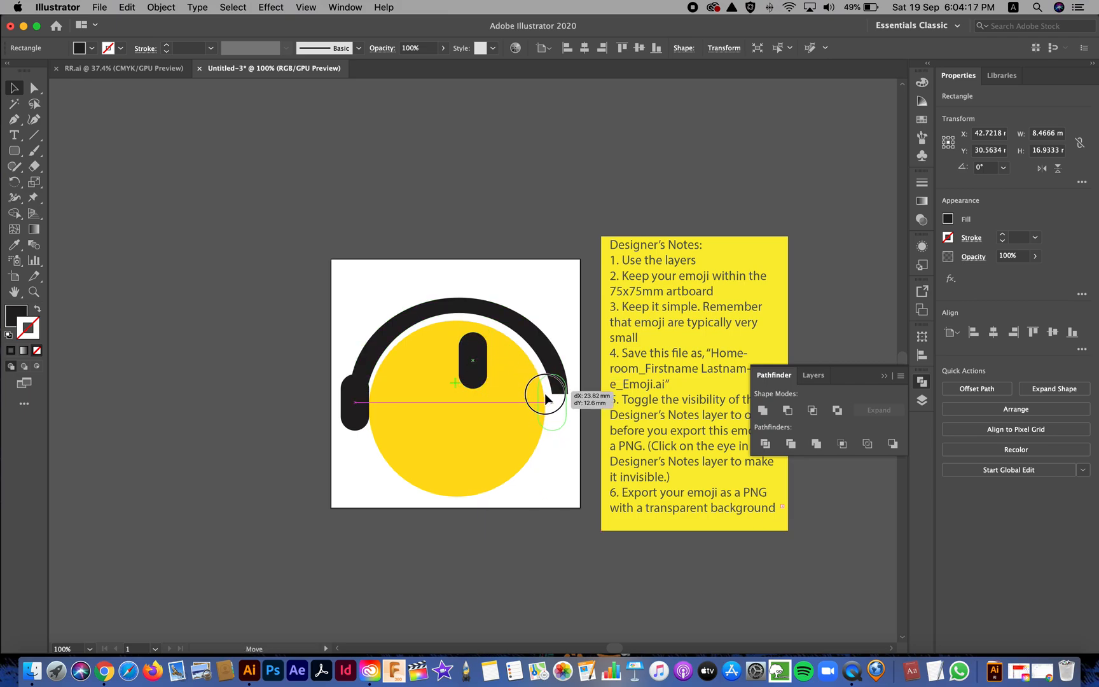
# Step: Place the copy on the right, level both cups, and narrow the headband between them
pyautogui.moveTo(474, 361); pyautogui.dragTo(554, 399)
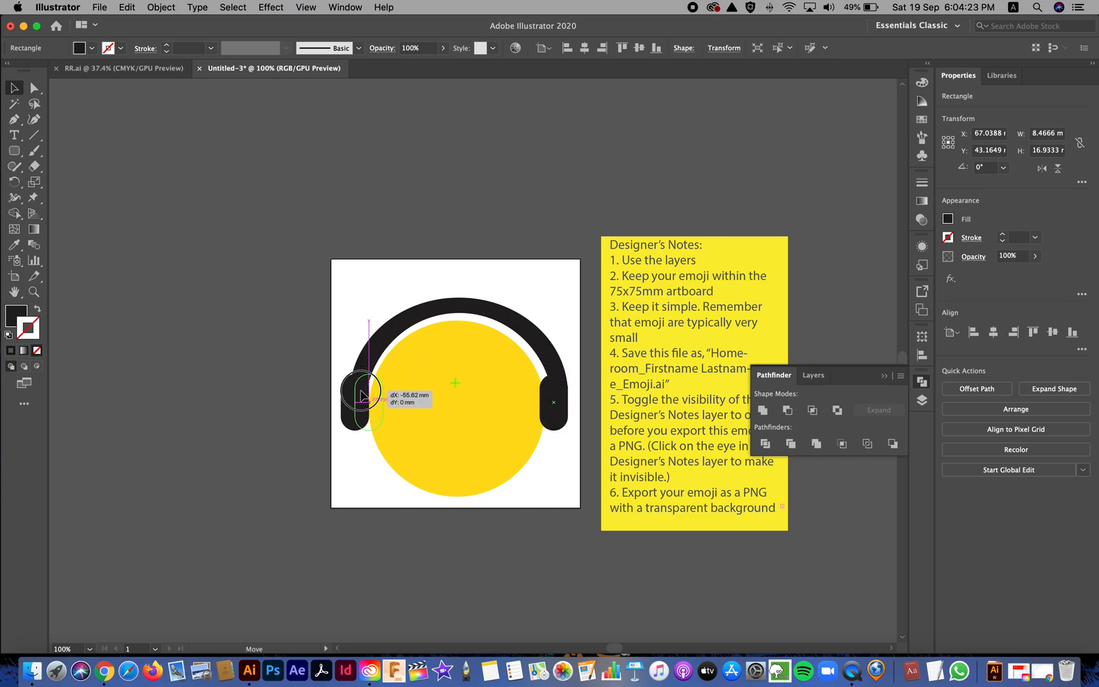
pyautogui.moveTo(362, 397); pyautogui.dragTo(486, 391)
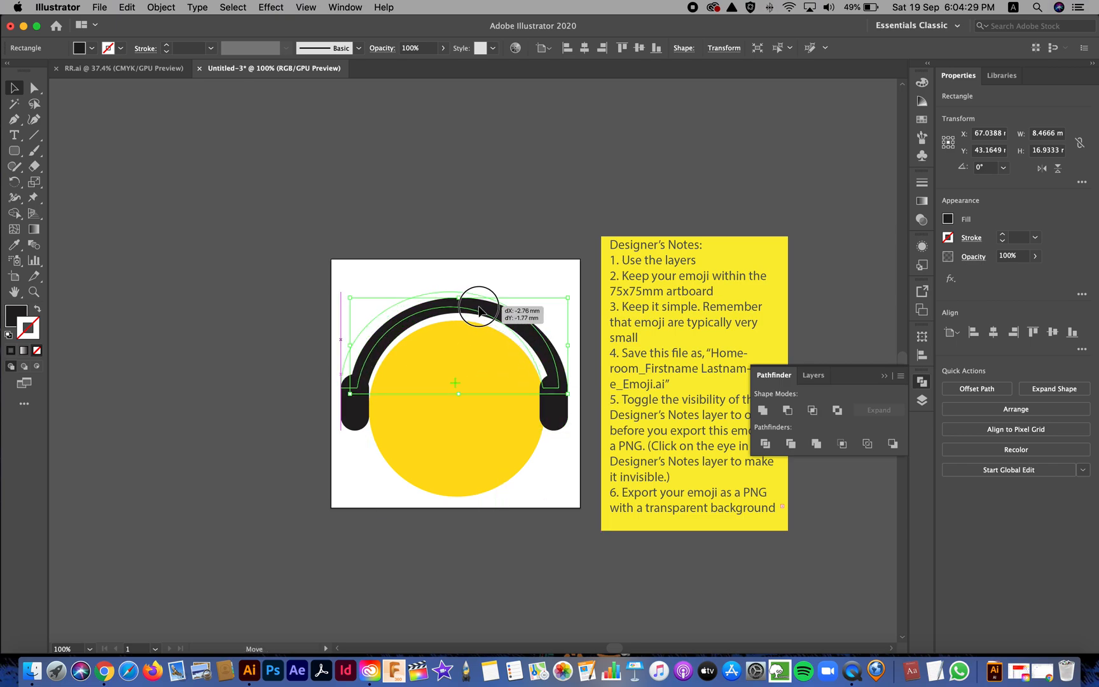
pyautogui.moveTo(481, 308); pyautogui.dragTo(481, 312)
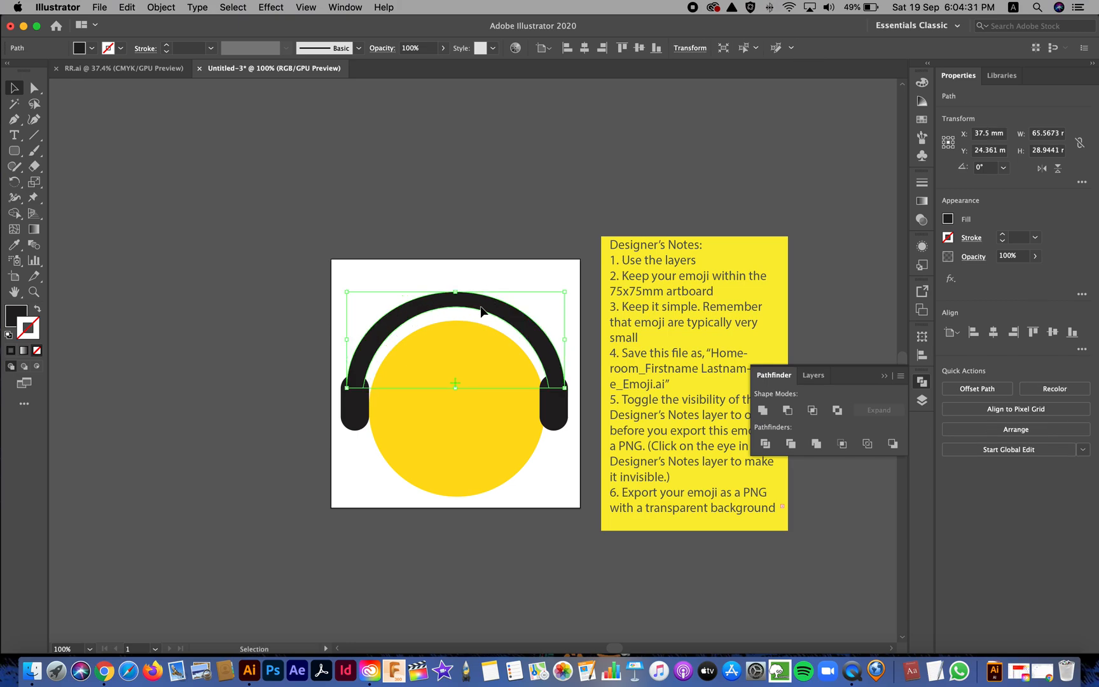
pyautogui.moveTo(563, 338); pyautogui.dragTo(558, 342)
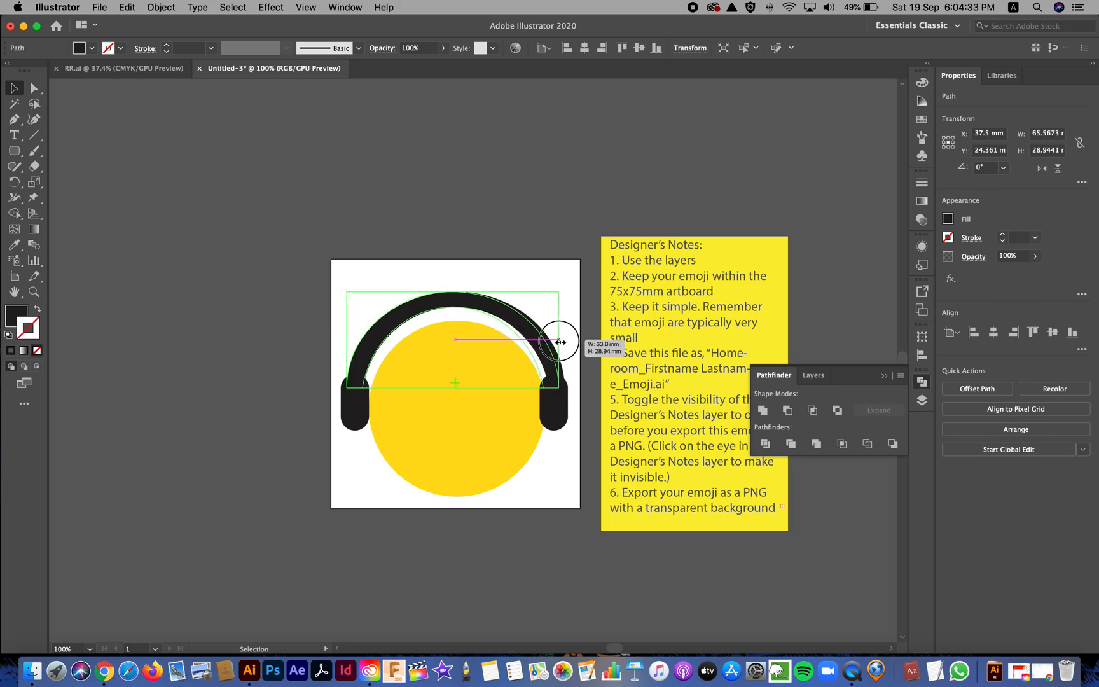
pyautogui.moveTo(559, 341); pyautogui.dragTo(354, 342)
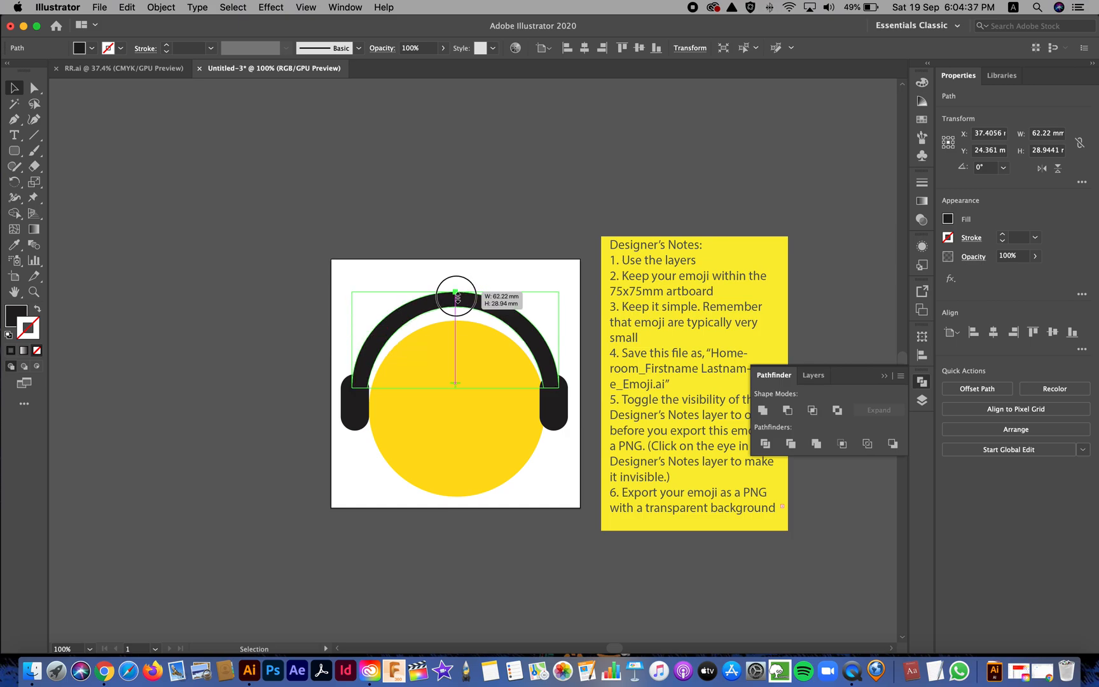
pyautogui.moveTo(456, 291); pyautogui.dragTo(455, 301)
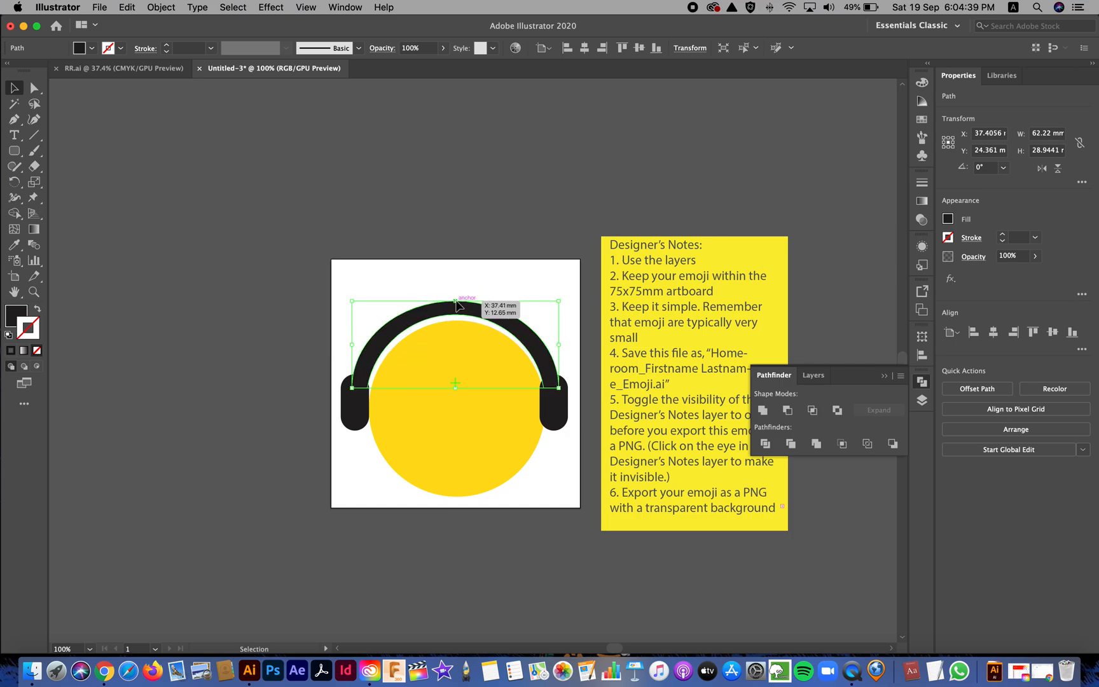
pyautogui.click(293, 292)
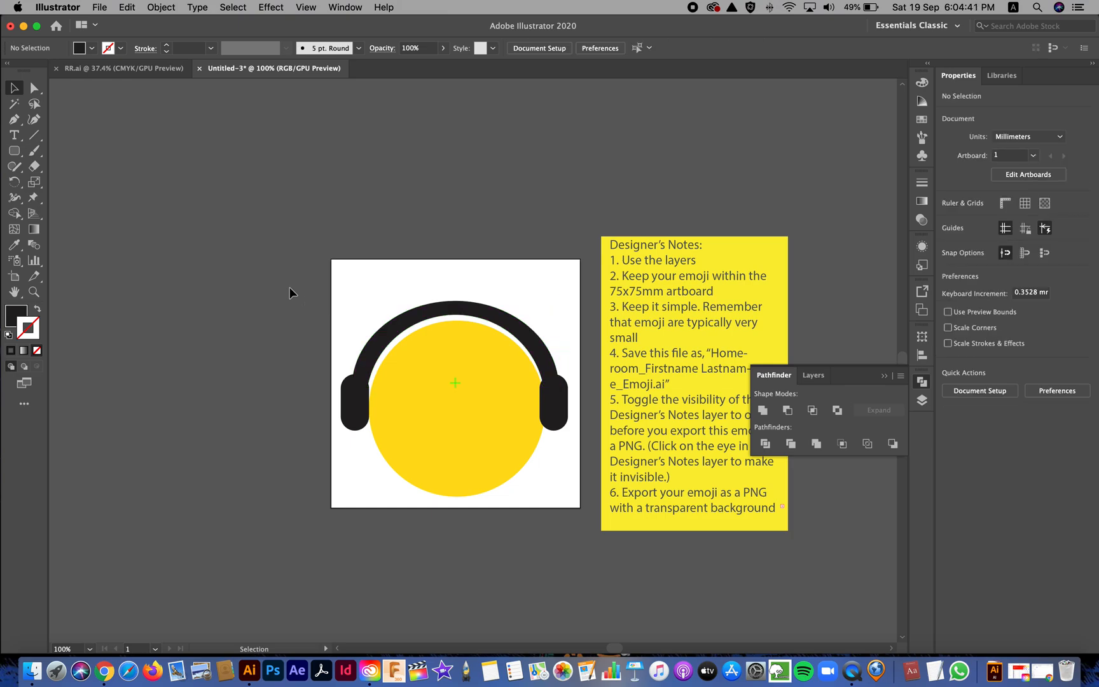
pyautogui.moveTo(346, 365)
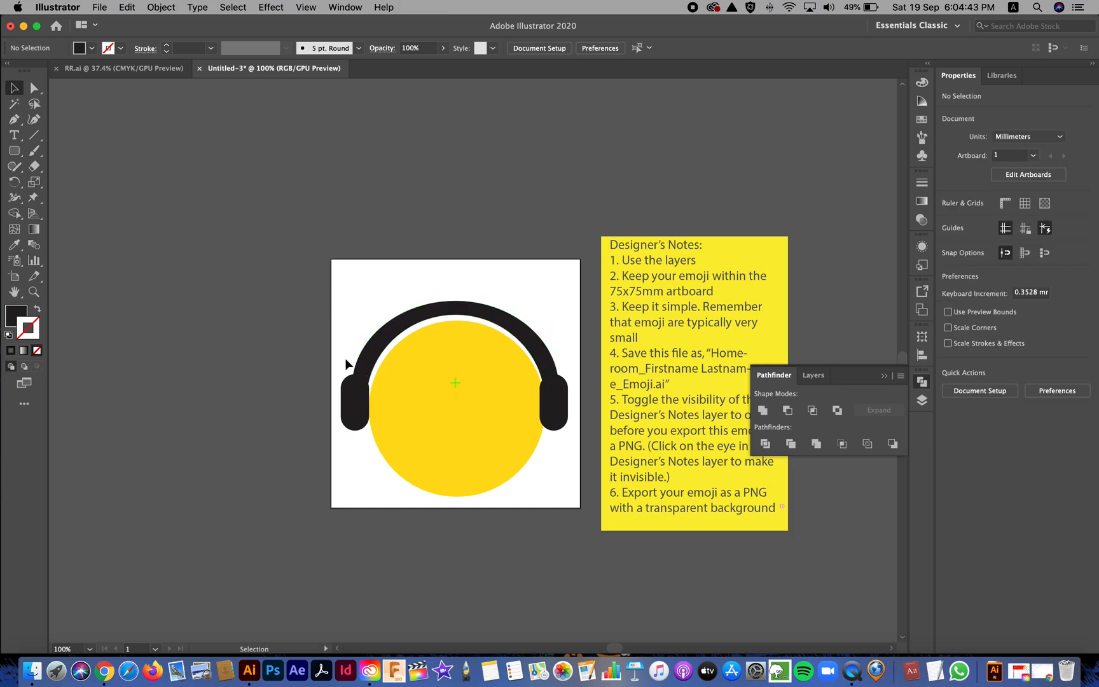
# Step: Nudge the merged black headphones slightly down onto the face and bring up the Layers panel
pyautogui.click(454, 303)
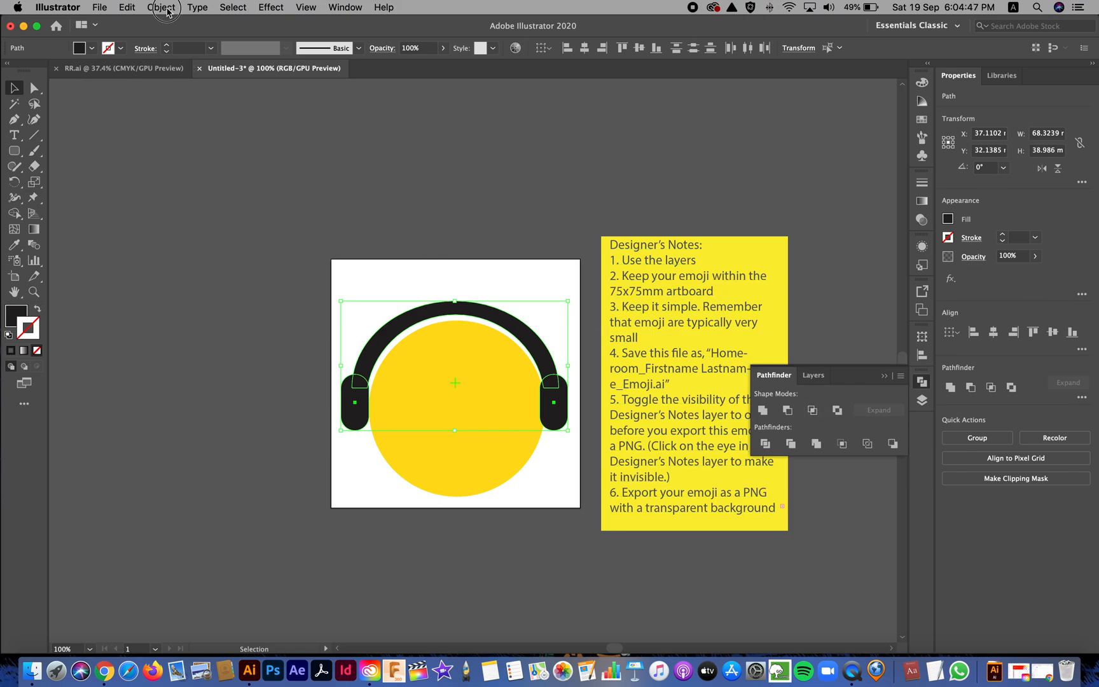
pyautogui.click(161, 7)
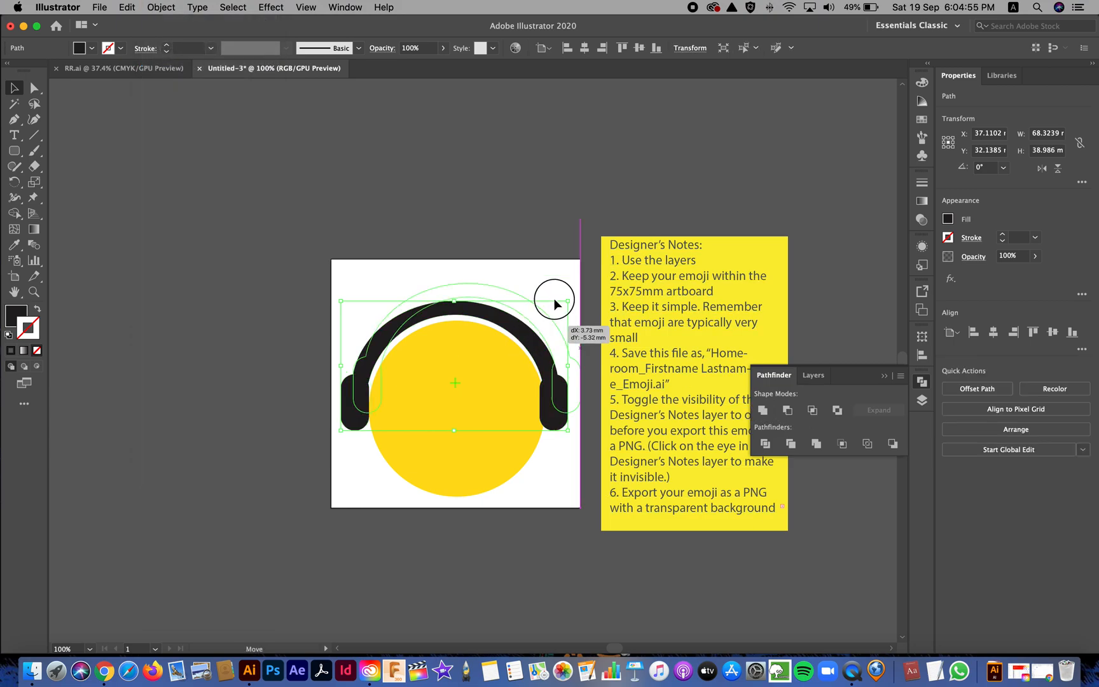
pyautogui.moveTo(554, 302); pyautogui.dragTo(533, 340)
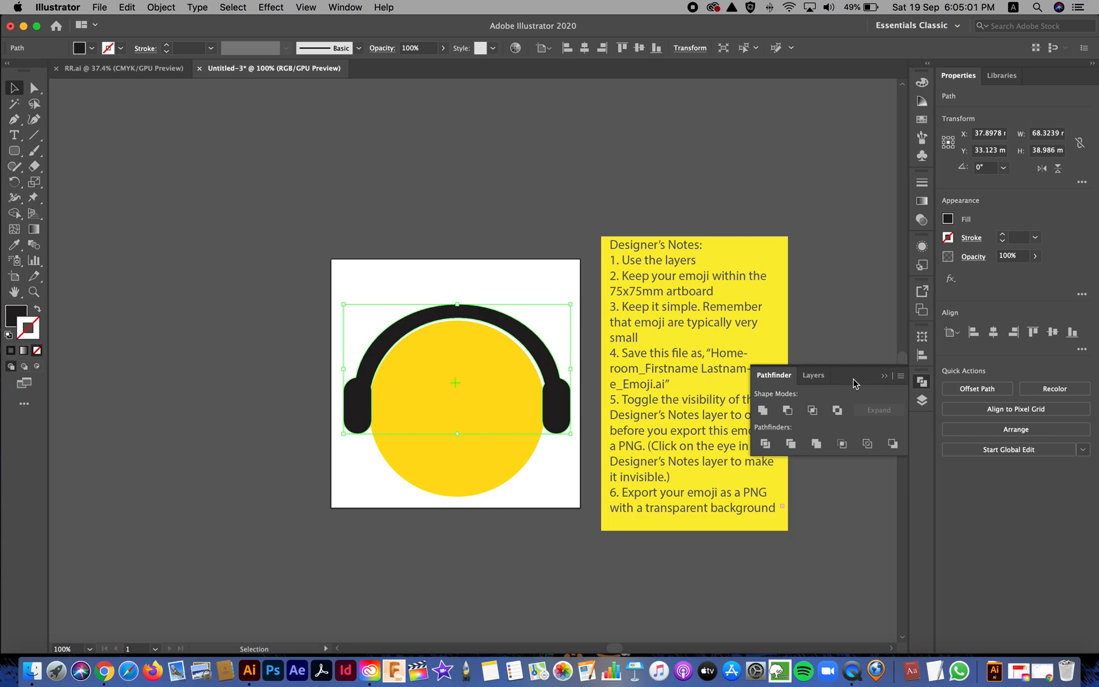
pyautogui.click(813, 375)
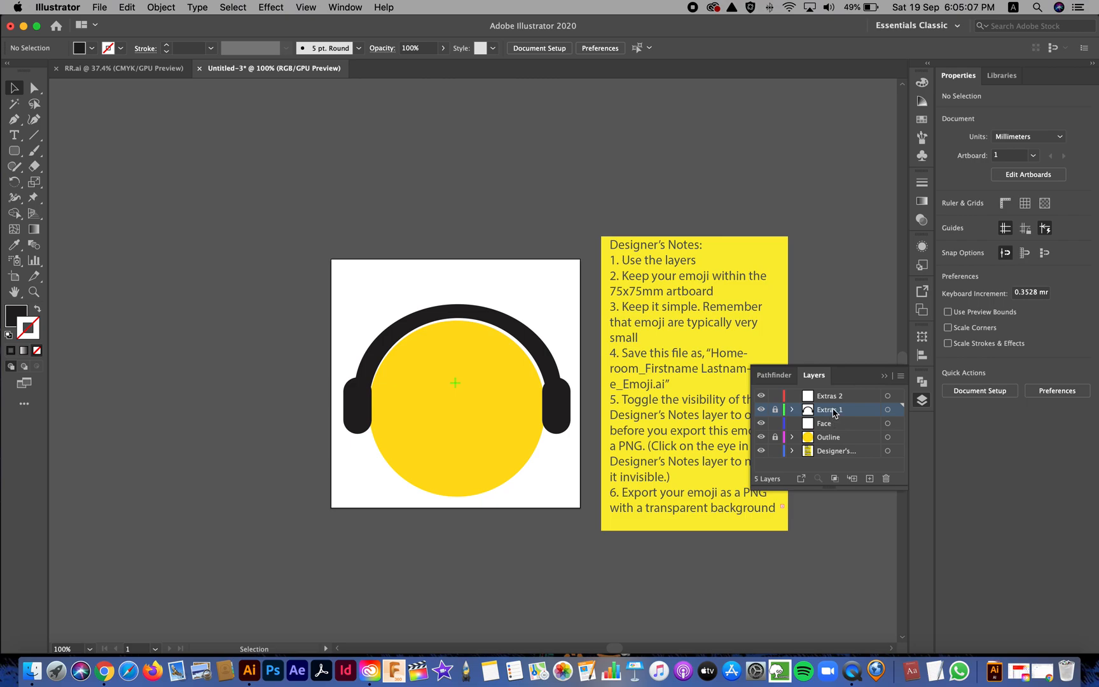
# Step: Rename the Extras 1 layer to 'Headphones' and make Face the active layer
pyautogui.doubleClick(830, 409)
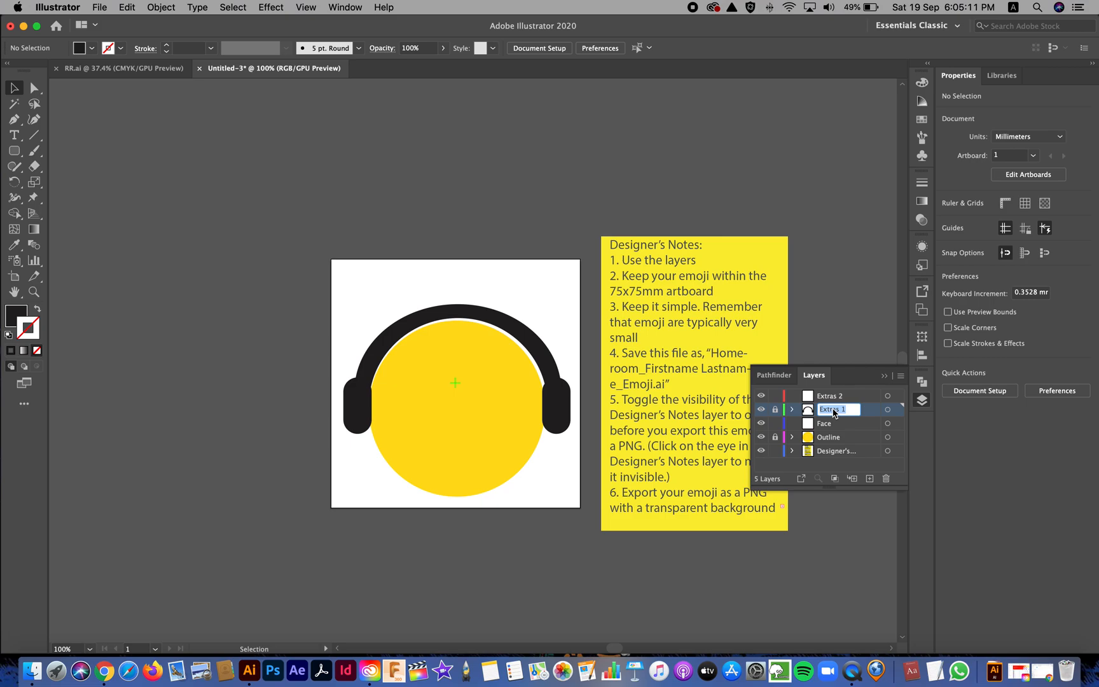
pyautogui.write('Head')
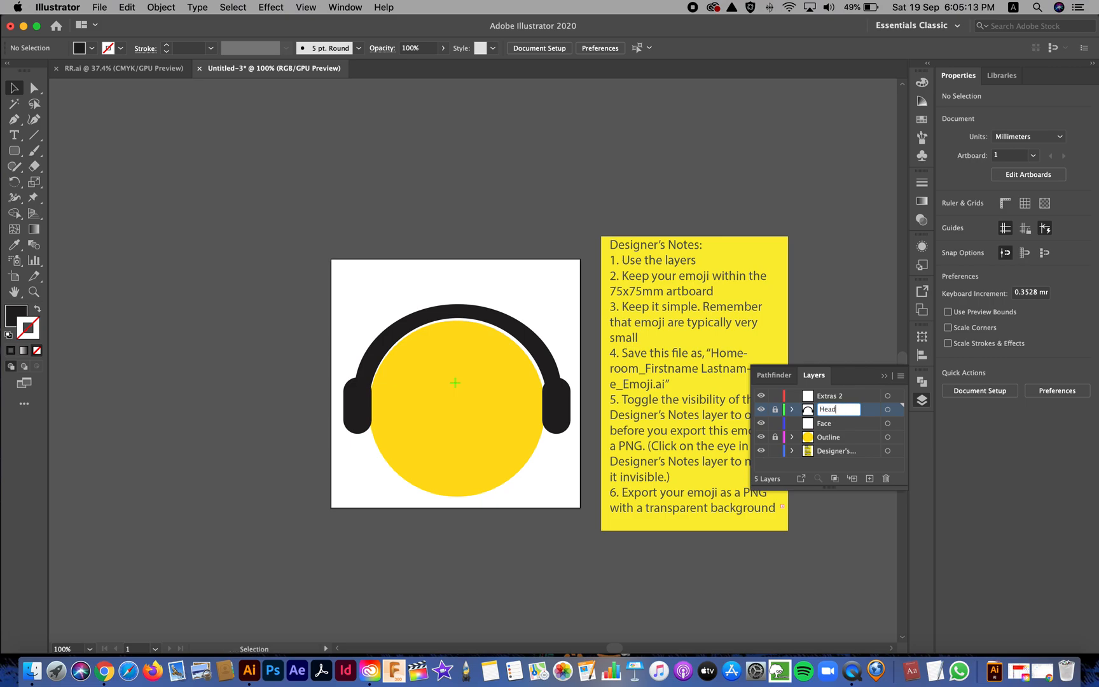
pyautogui.write('Headphones')
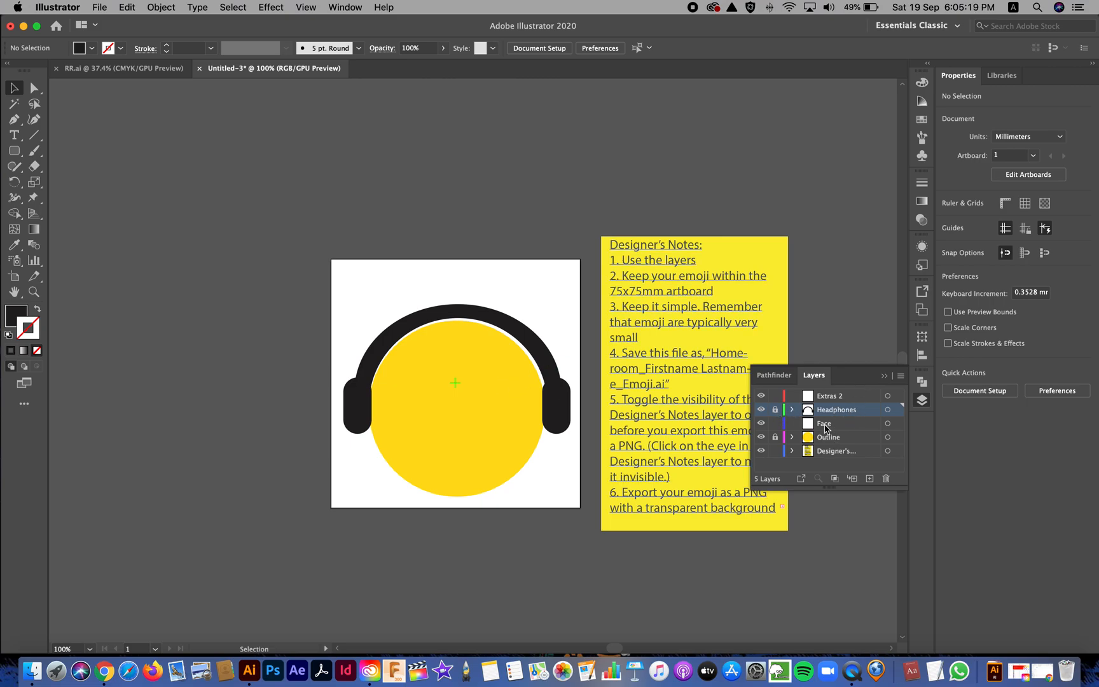
pyautogui.click(824, 424)
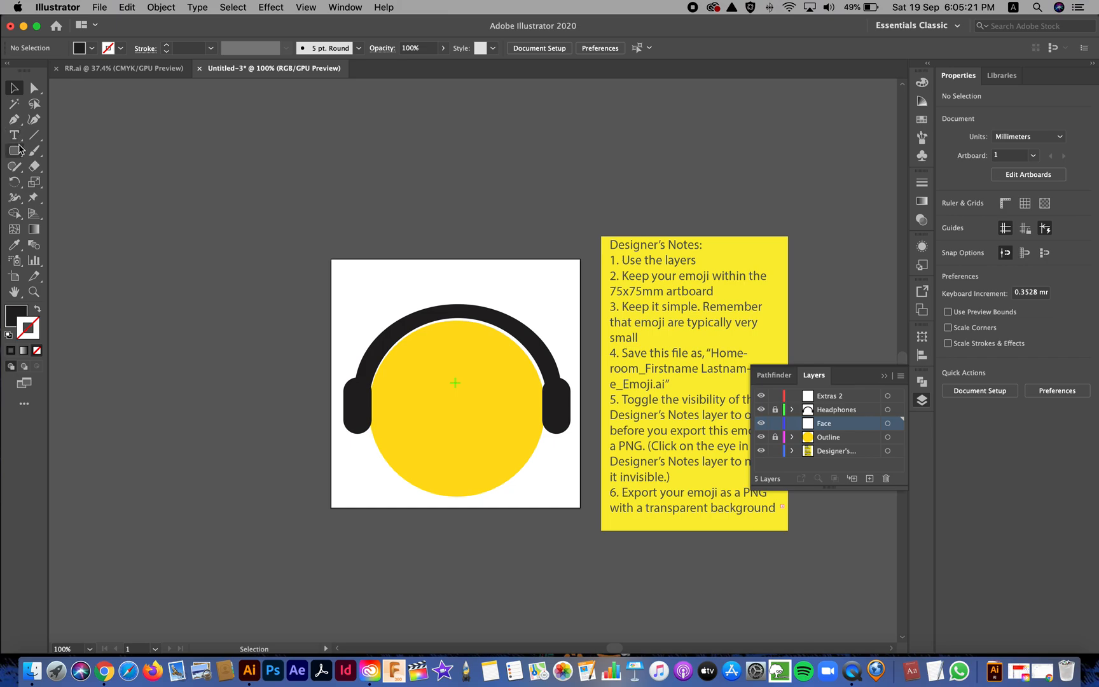
pyautogui.click(14, 150)
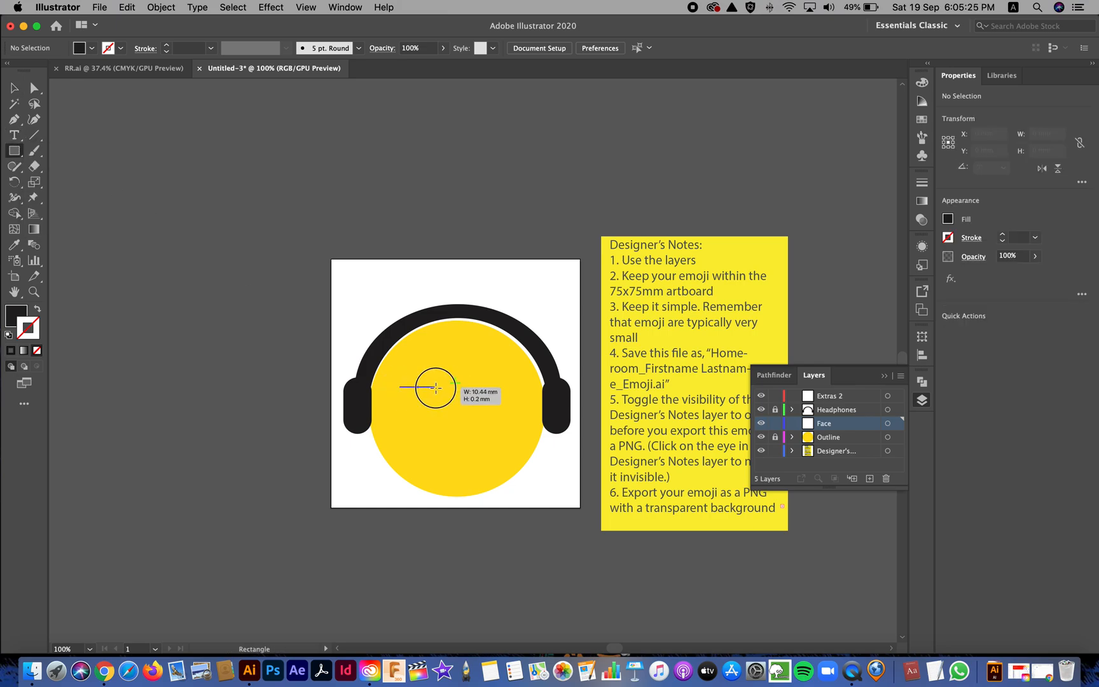
# Step: Draw a thin black left-eye bar, copy it as the right eye, and drag a copy below
pyautogui.moveTo(401, 388); pyautogui.dragTo(448, 398)
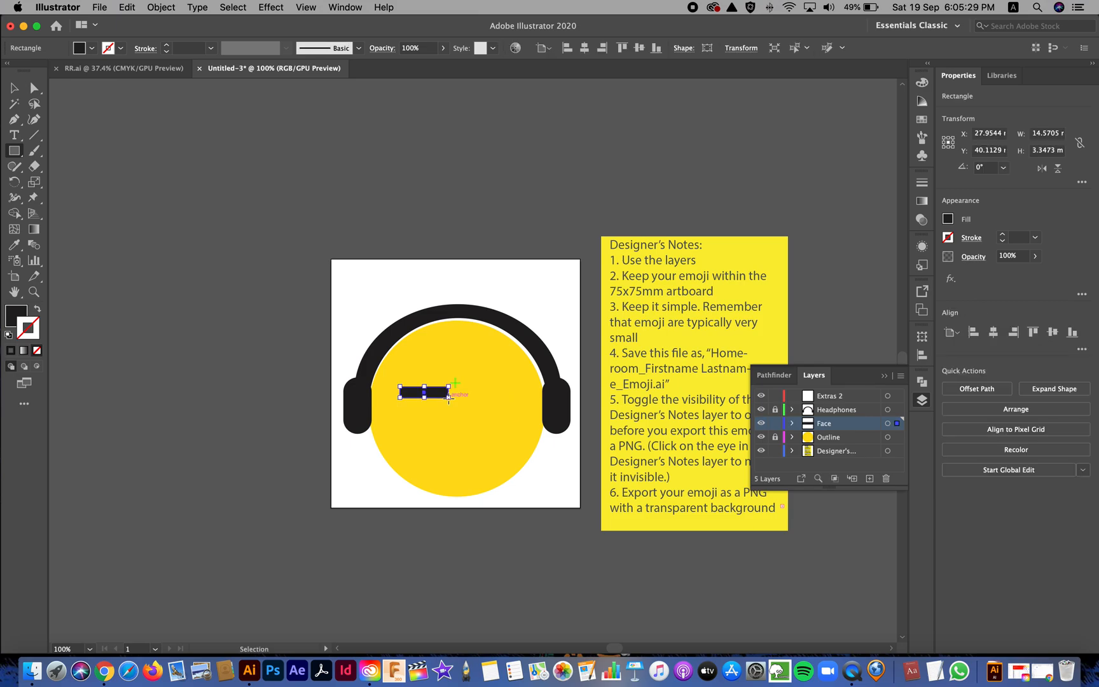
pyautogui.moveTo(427, 393); pyautogui.dragTo(462, 359)
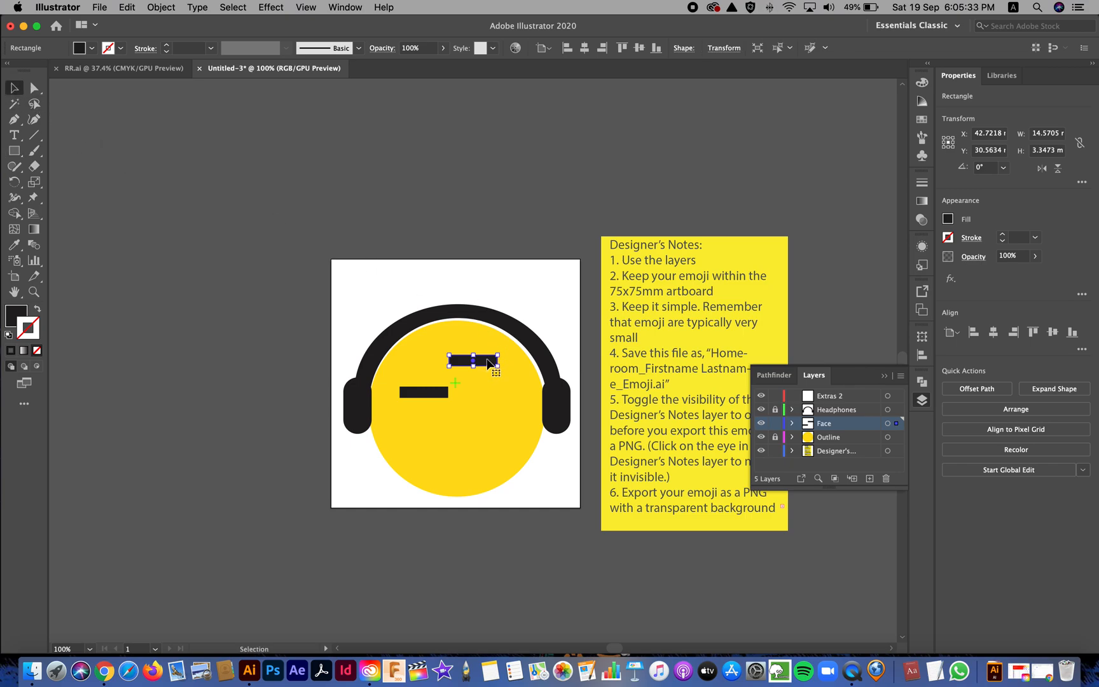
pyautogui.moveTo(473, 361); pyautogui.dragTo(500, 393)
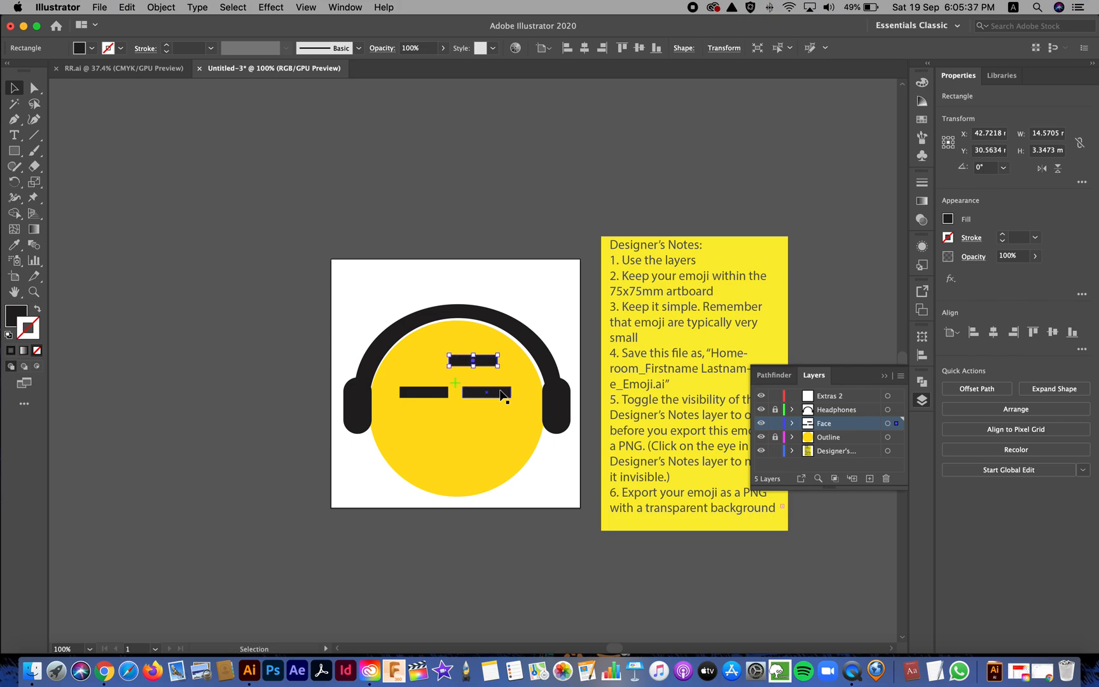
pyautogui.moveTo(484, 392); pyautogui.dragTo(459, 448)
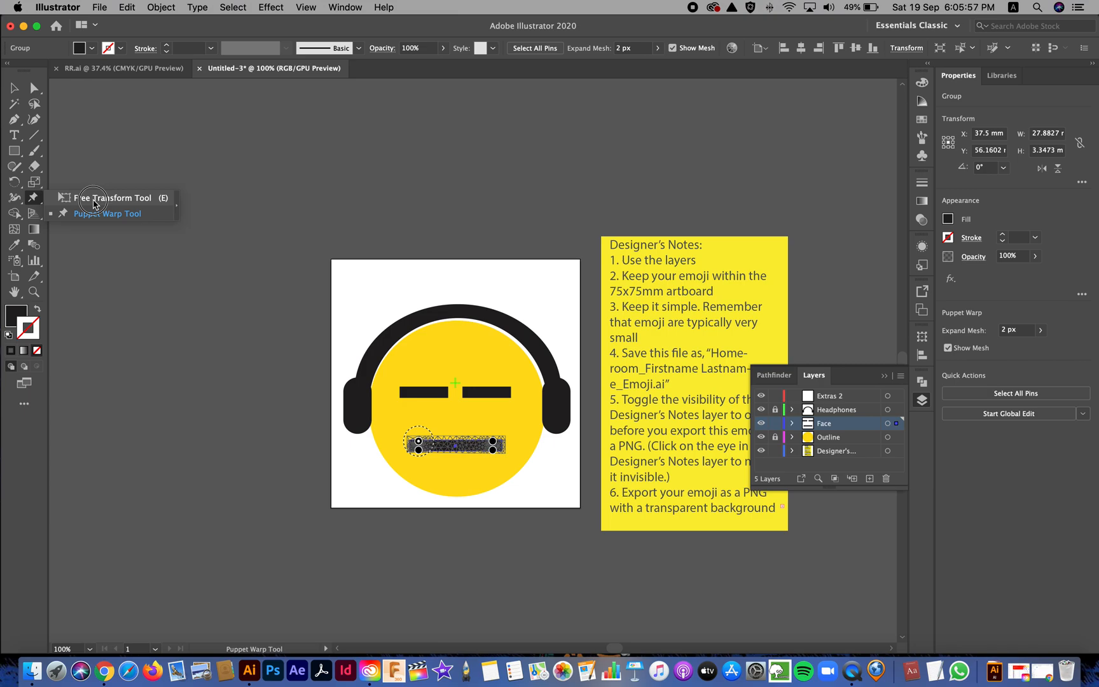
pyautogui.moveTo(252, 279)
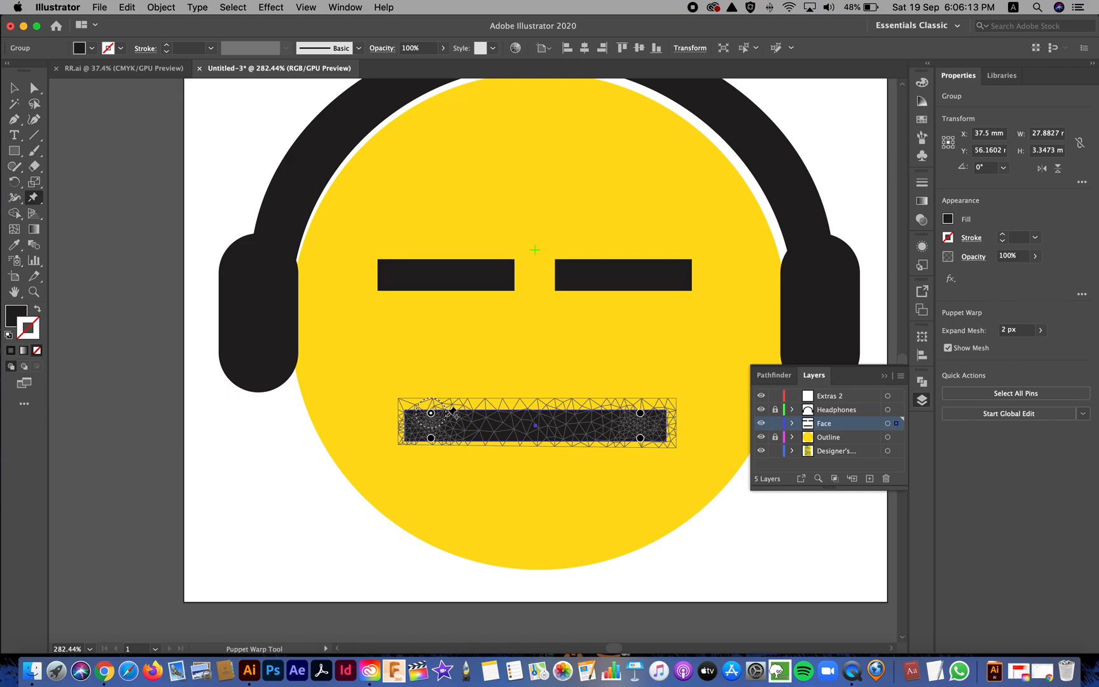
# Step: Puppet-warp the mouth bar's pins, raising the left end and pulling the middle down into a smirk
pyautogui.moveTo(432, 413); pyautogui.dragTo(431, 399)
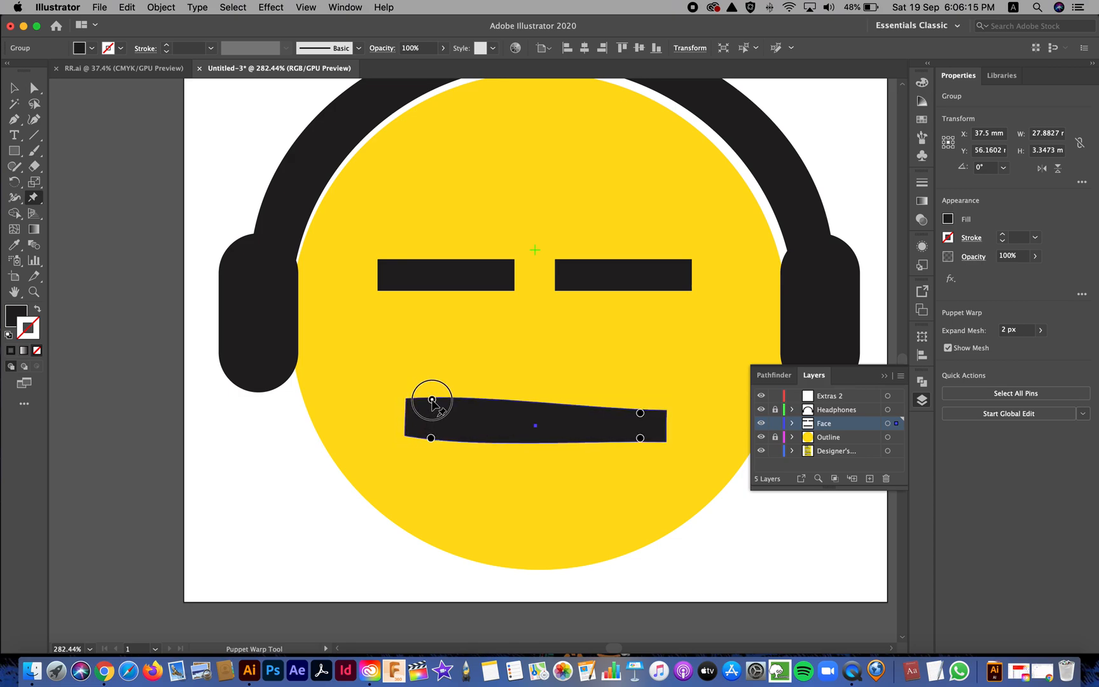
pyautogui.moveTo(432, 399); pyautogui.dragTo(432, 427)
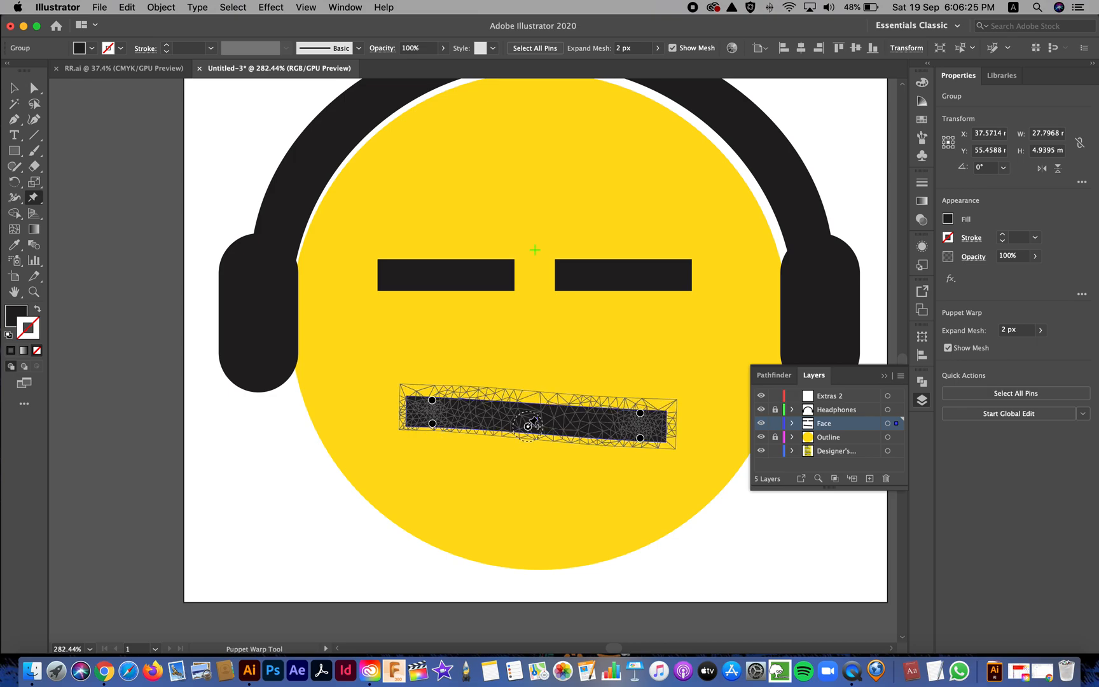
pyautogui.moveTo(529, 424); pyautogui.dragTo(519, 472)
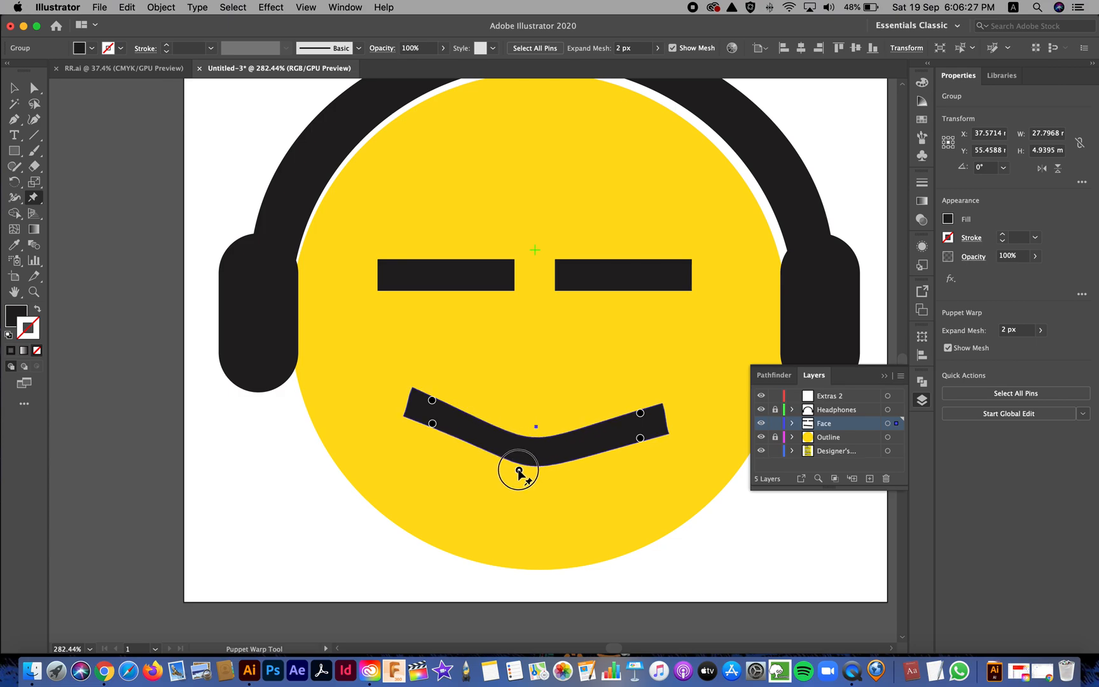
pyautogui.moveTo(519, 470); pyautogui.dragTo(434, 462)
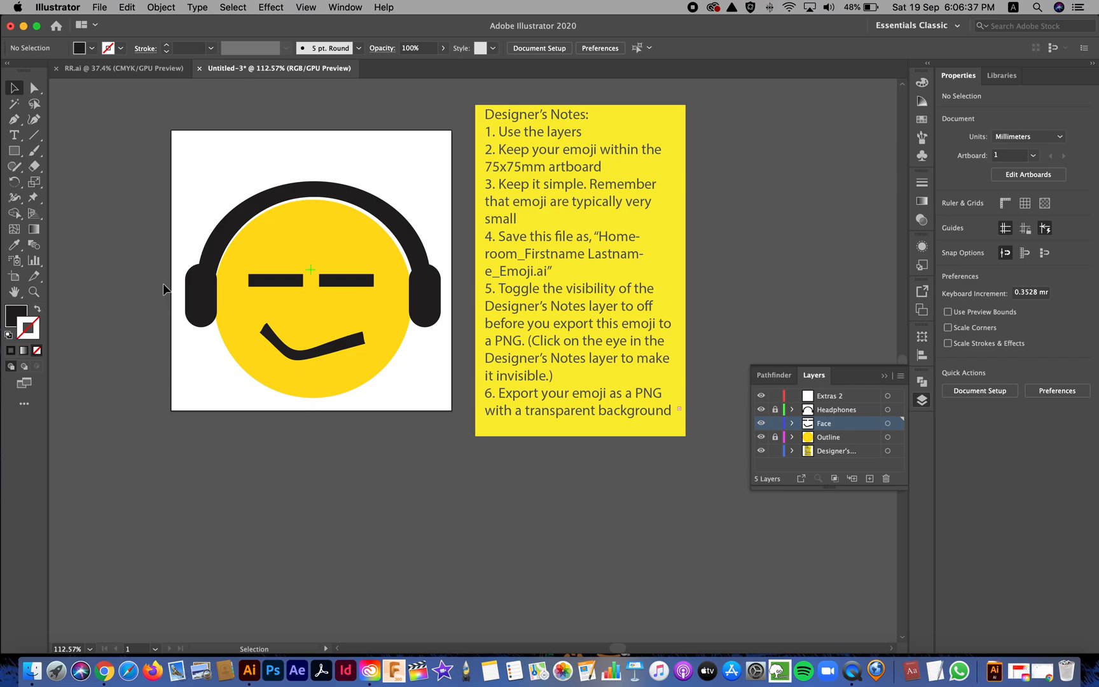
pyautogui.click(99, 7)
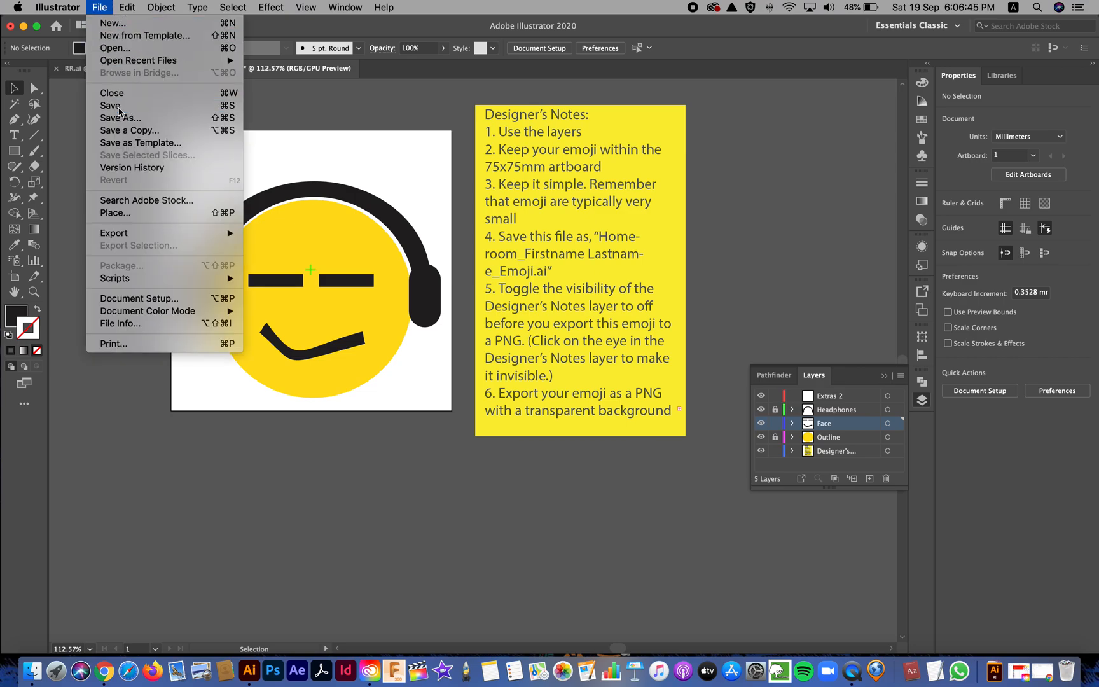
pyautogui.click(120, 118)
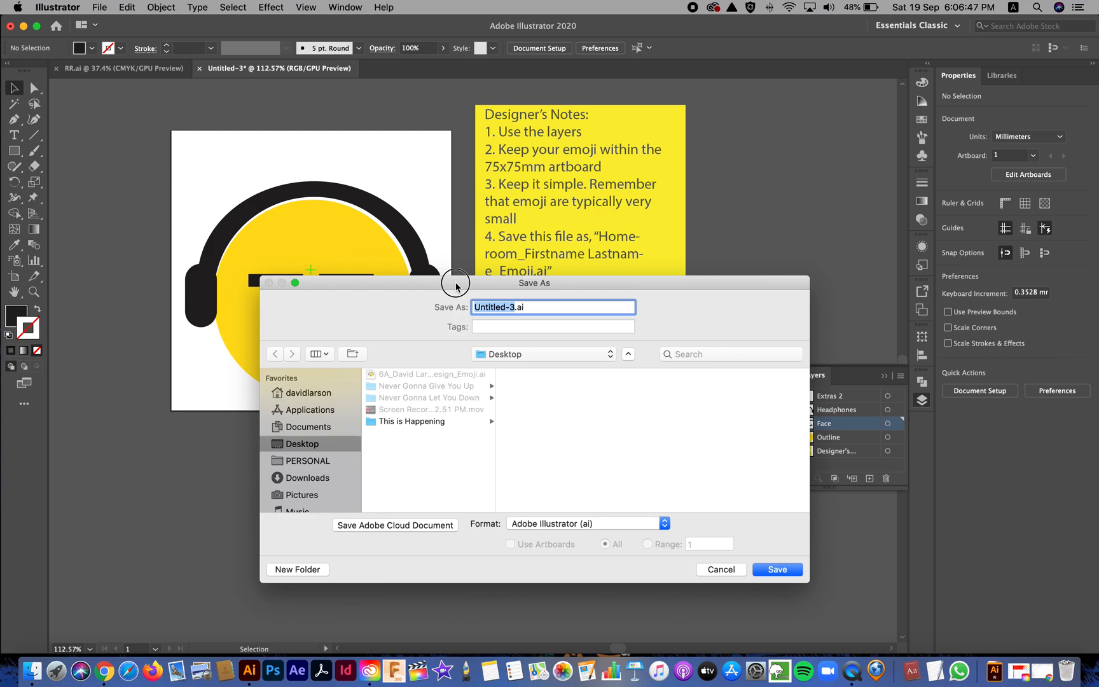
pyautogui.moveTo(455, 283); pyautogui.dragTo(473, 294)
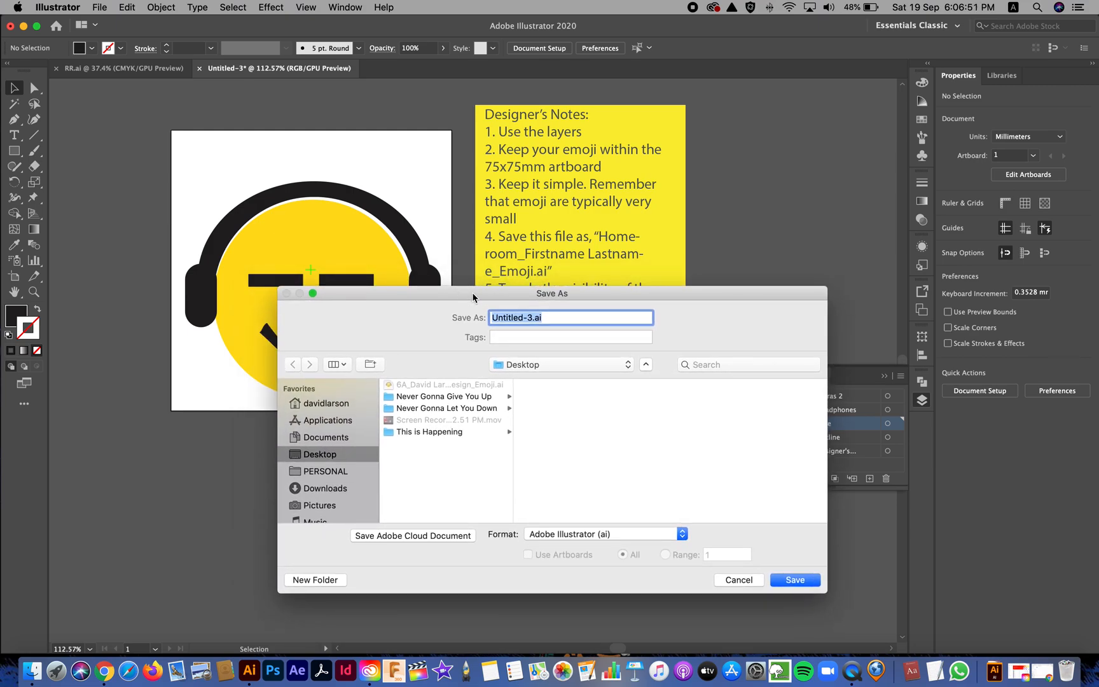
pyautogui.write('6')
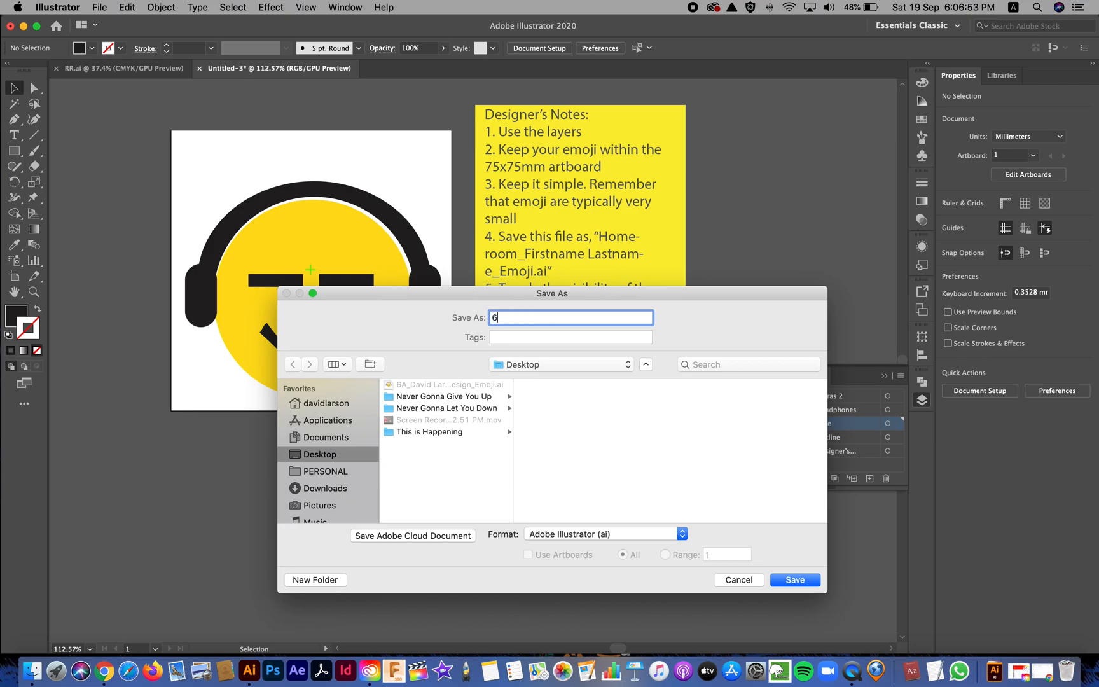
pyautogui.write('A_David L')
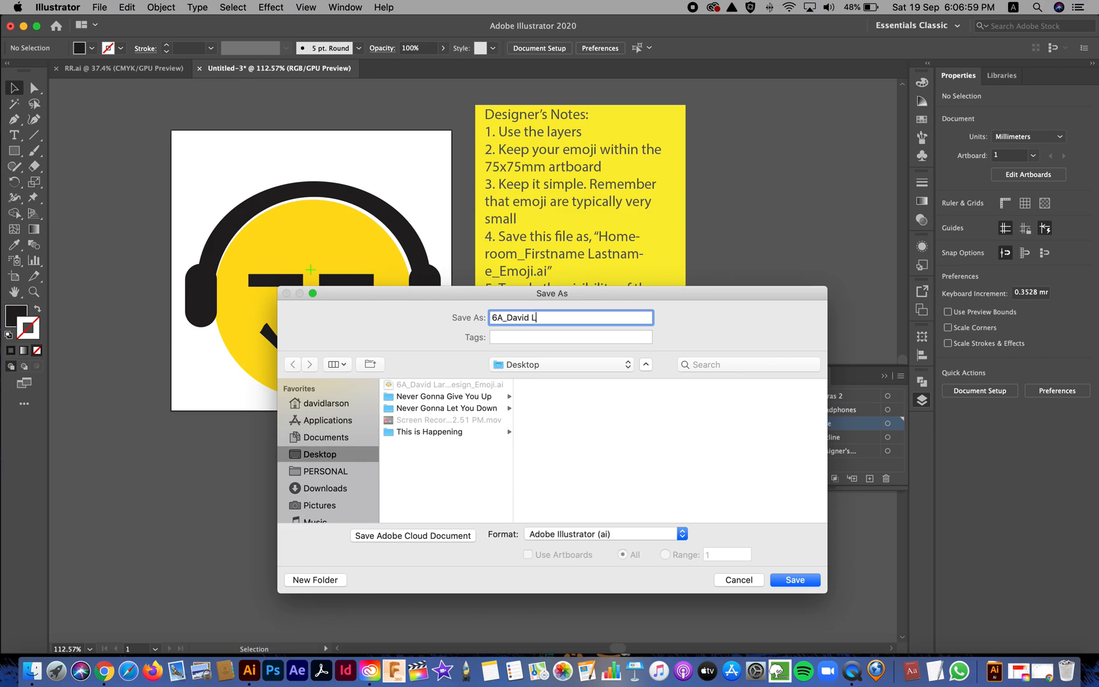
pyautogui.write('arson_Design')
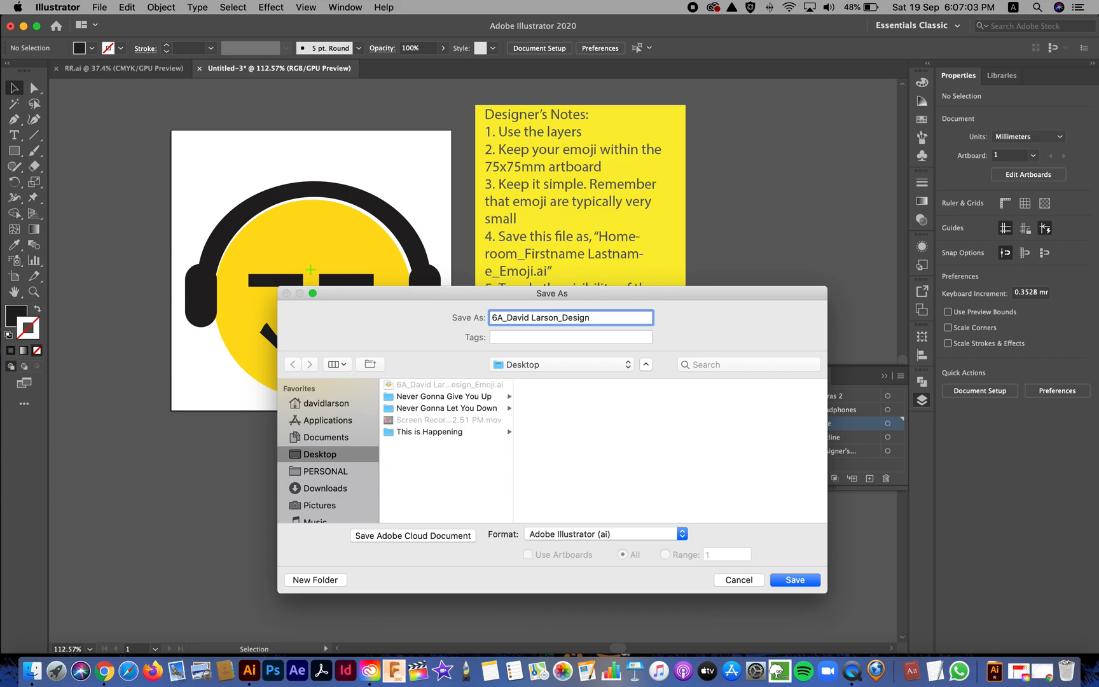
pyautogui.write('_')
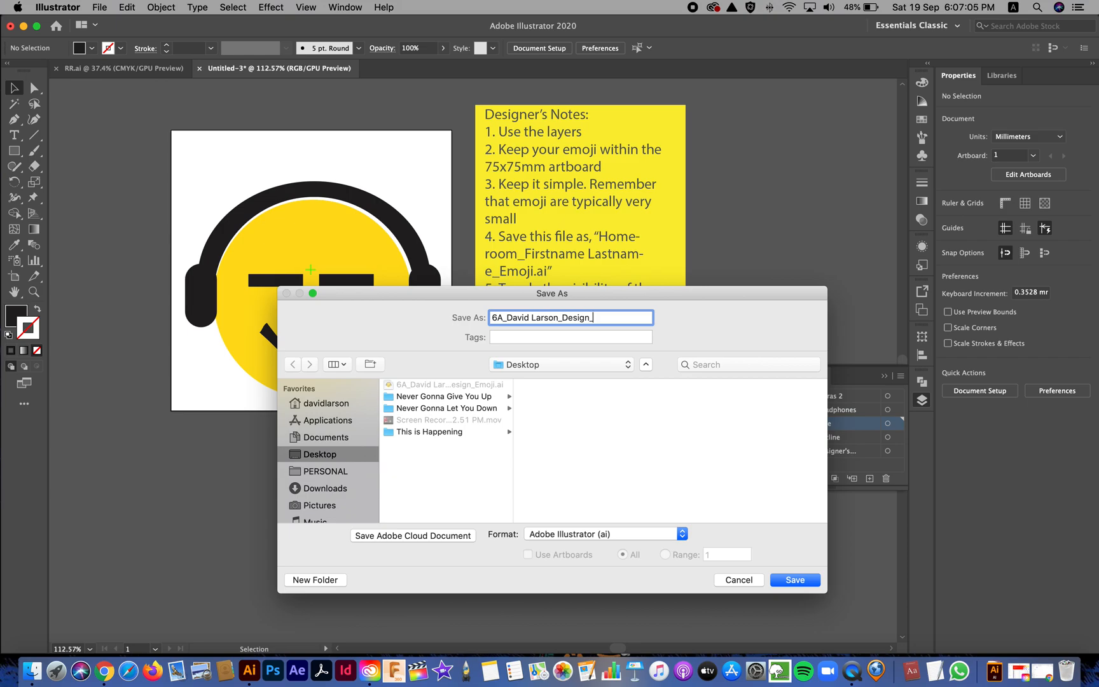
pyautogui.write('Emoji')
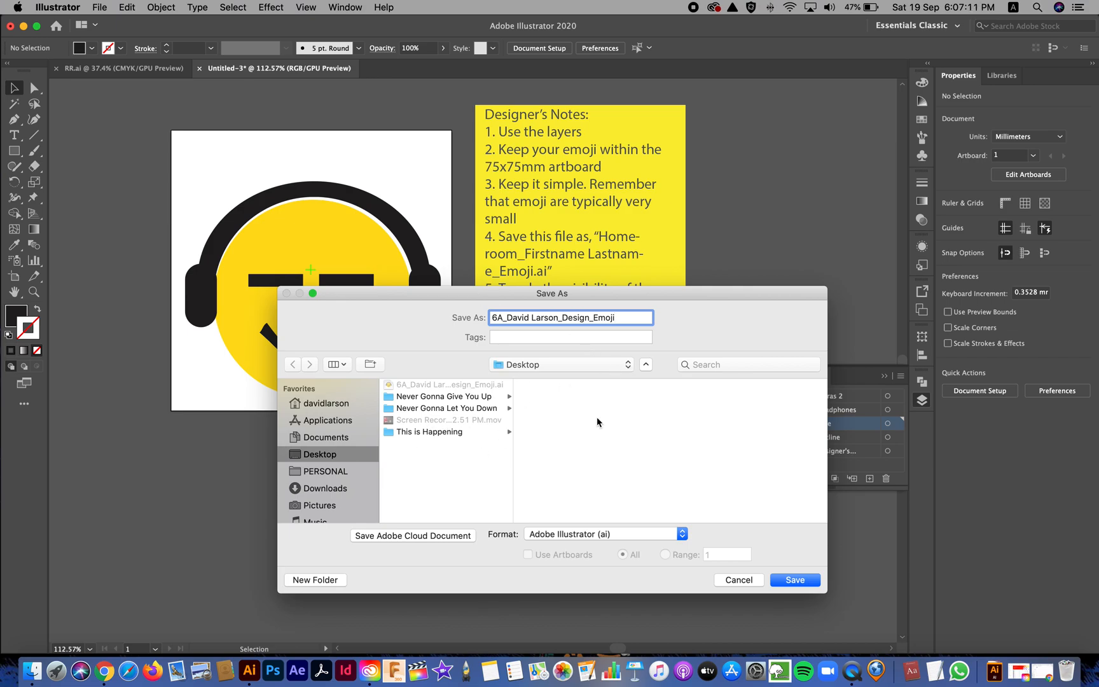
# Step: Save in Illustrator (ai) format, replace the existing file, and accept the Illustrator Options
pyautogui.click(794, 579)
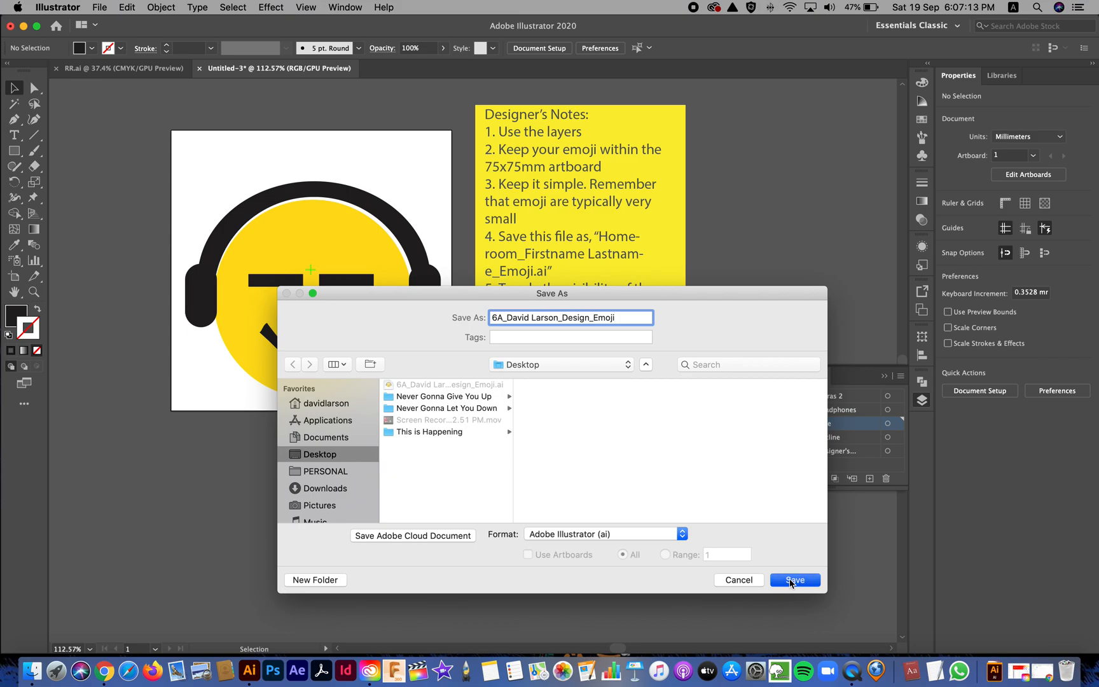
pyautogui.click(794, 580)
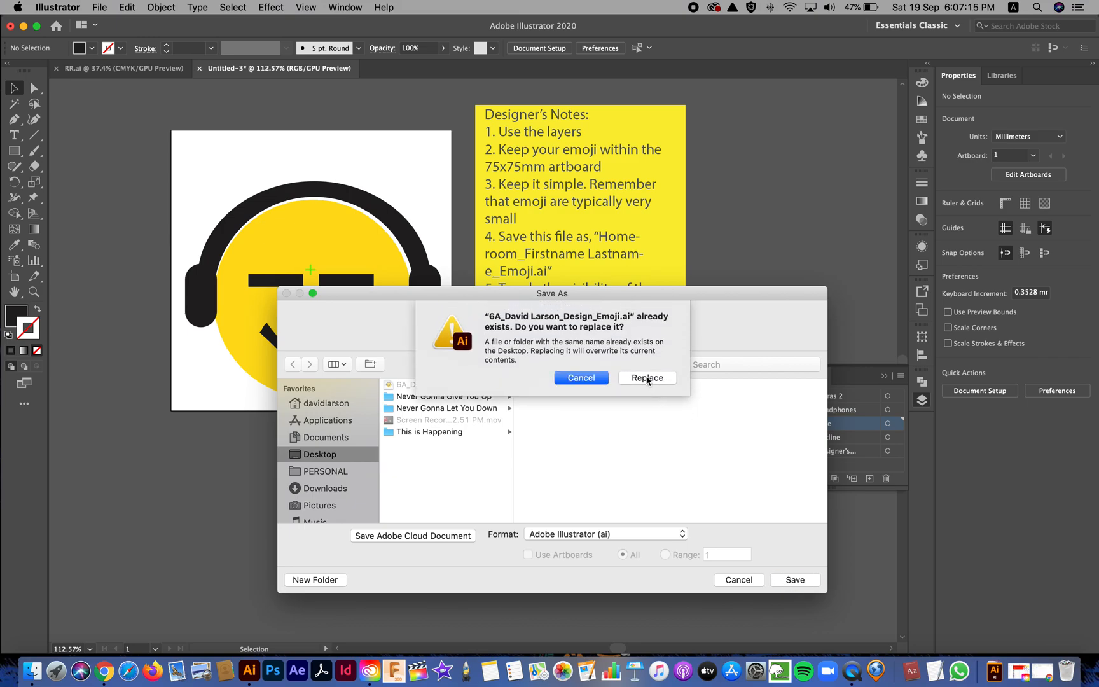
pyautogui.click(646, 378)
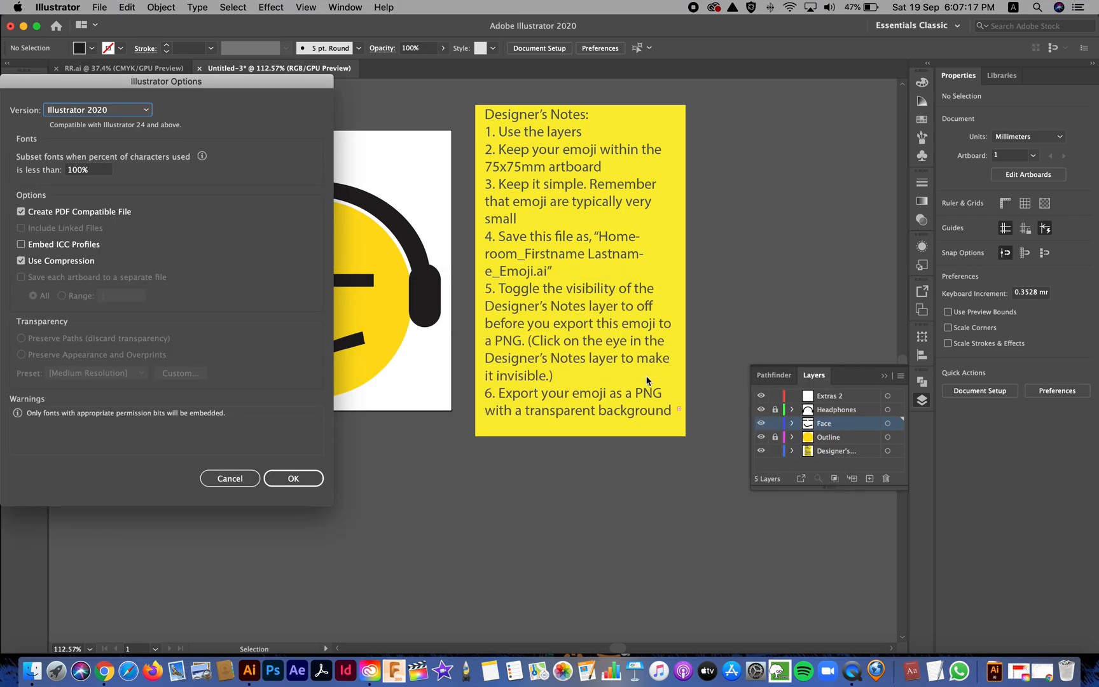
pyautogui.click(294, 478)
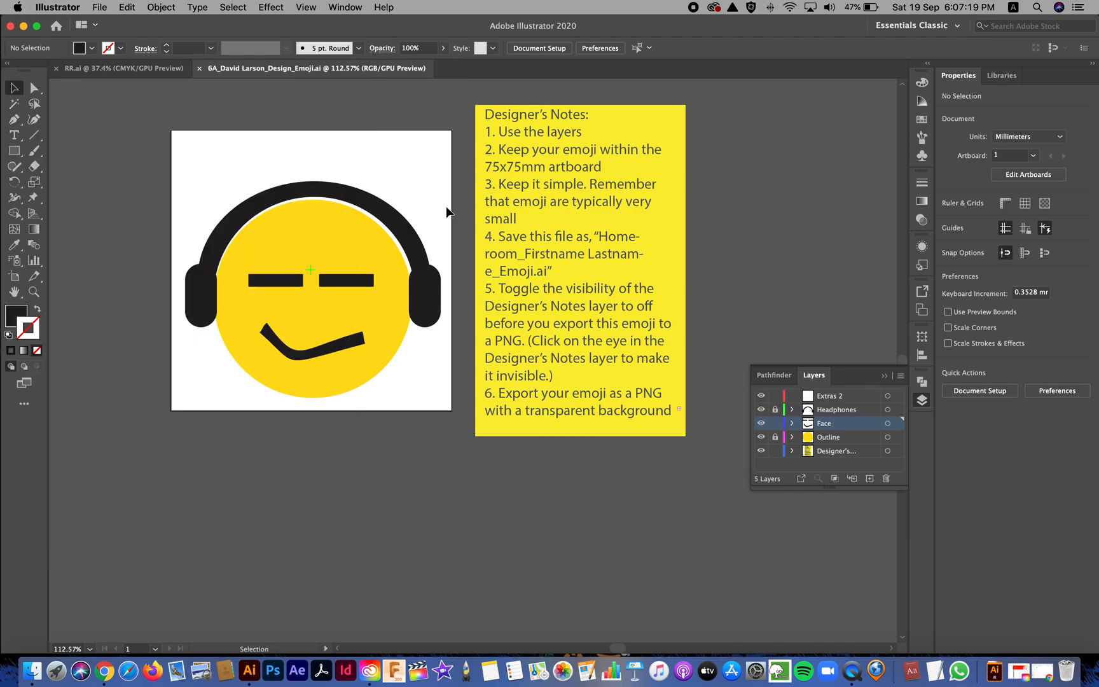
pyautogui.moveTo(439, 231)
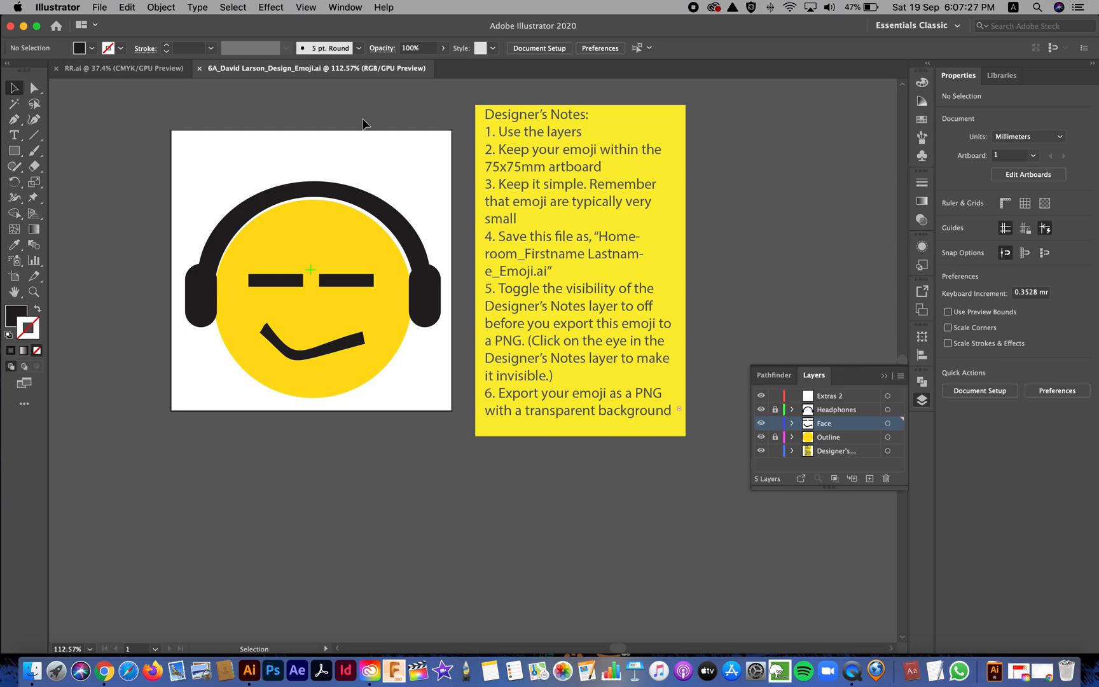
# Step: Toggle the Designer's Notes layer visibility so it ends up hidden
pyautogui.click(99, 7)
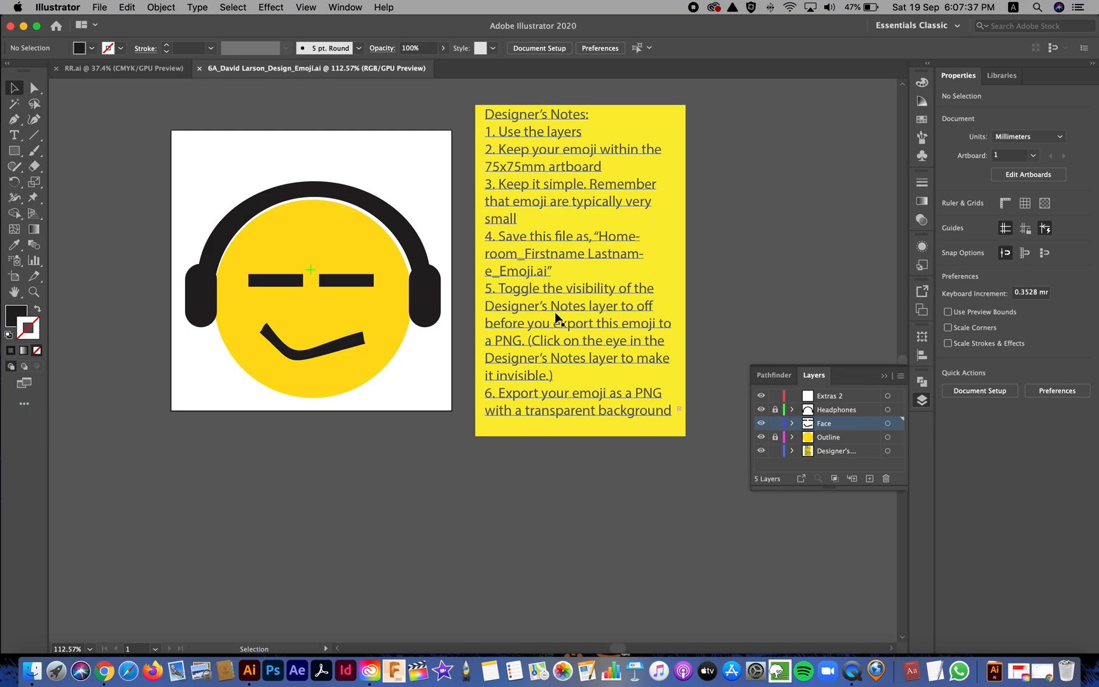
pyautogui.moveTo(638, 314)
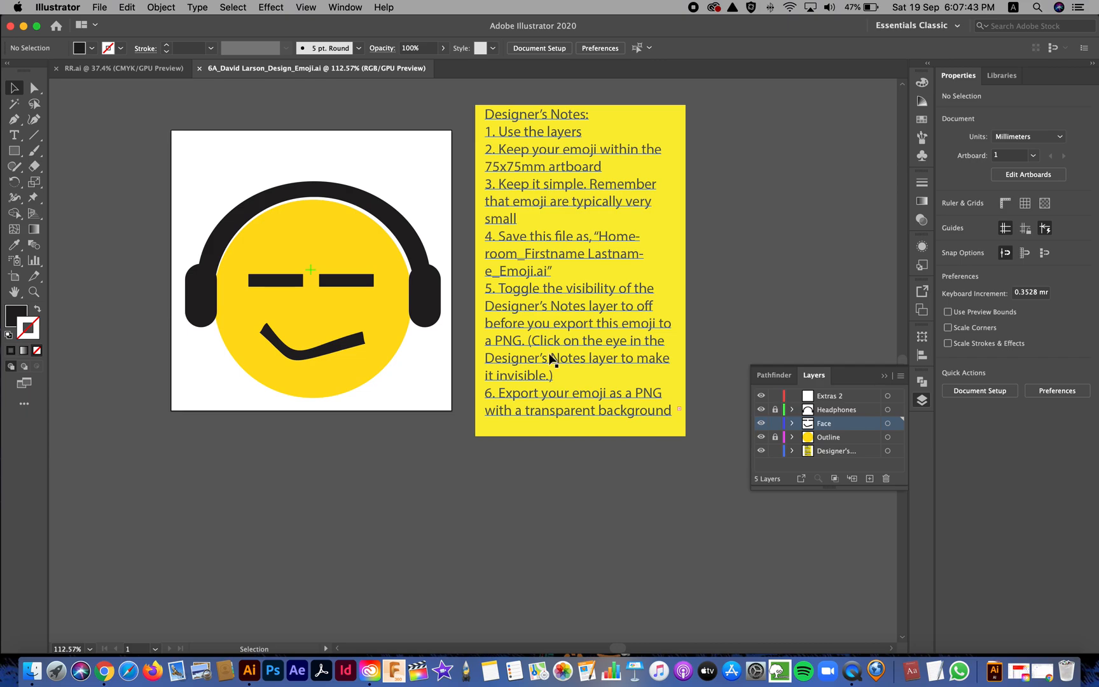
pyautogui.moveTo(673, 389)
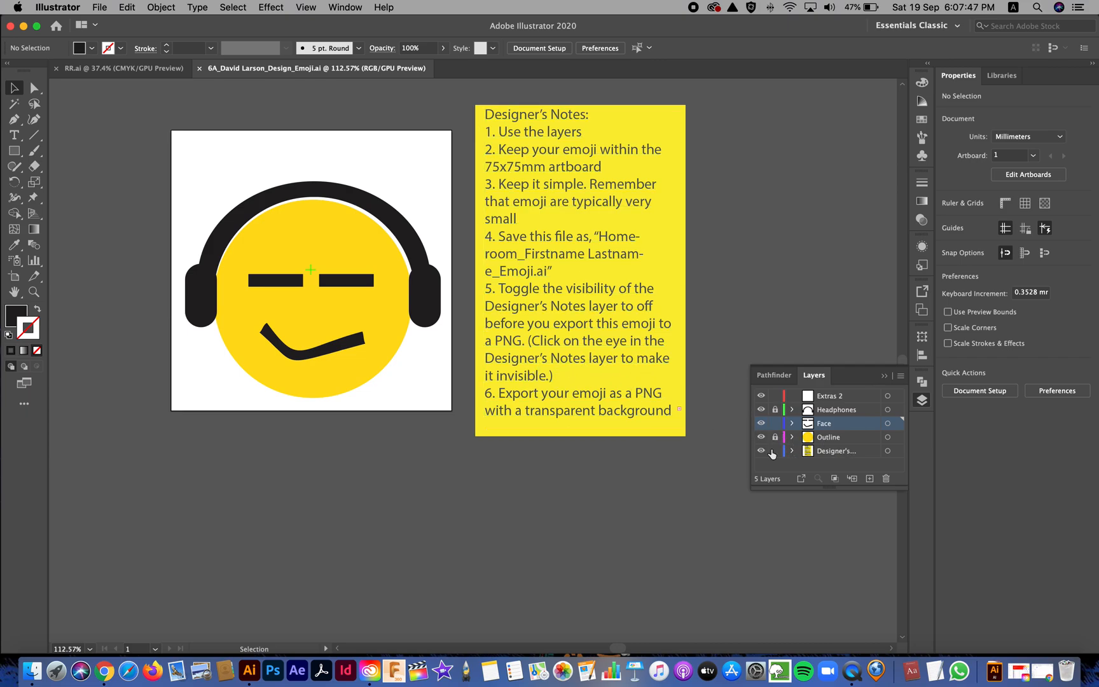
pyautogui.click(761, 451)
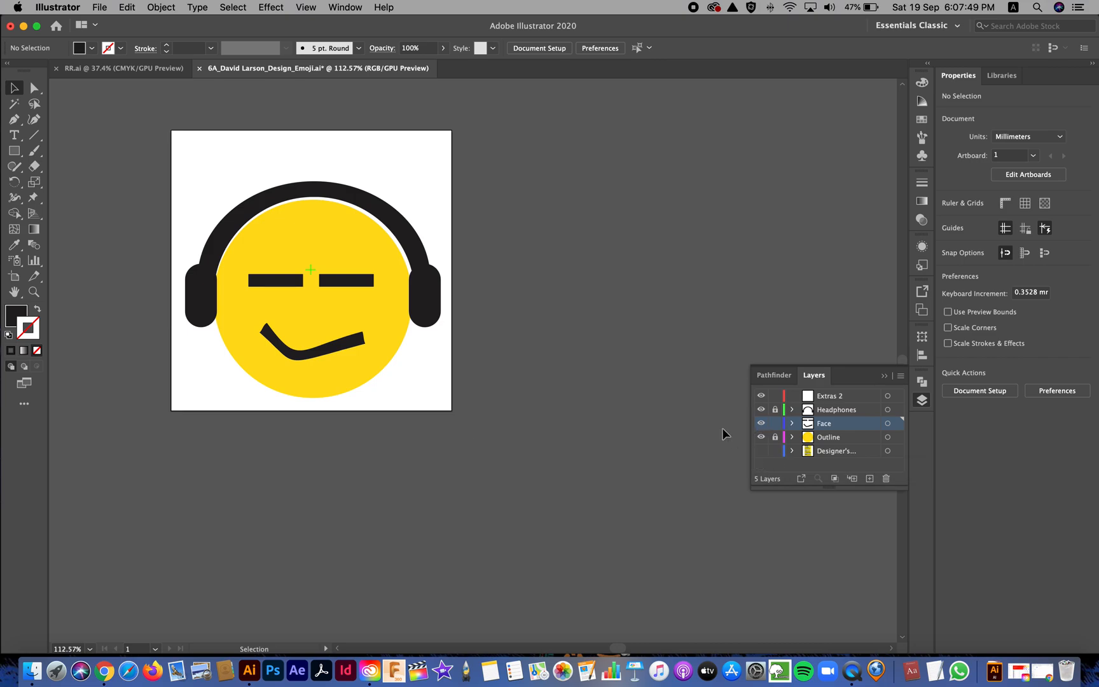
pyautogui.click(762, 451)
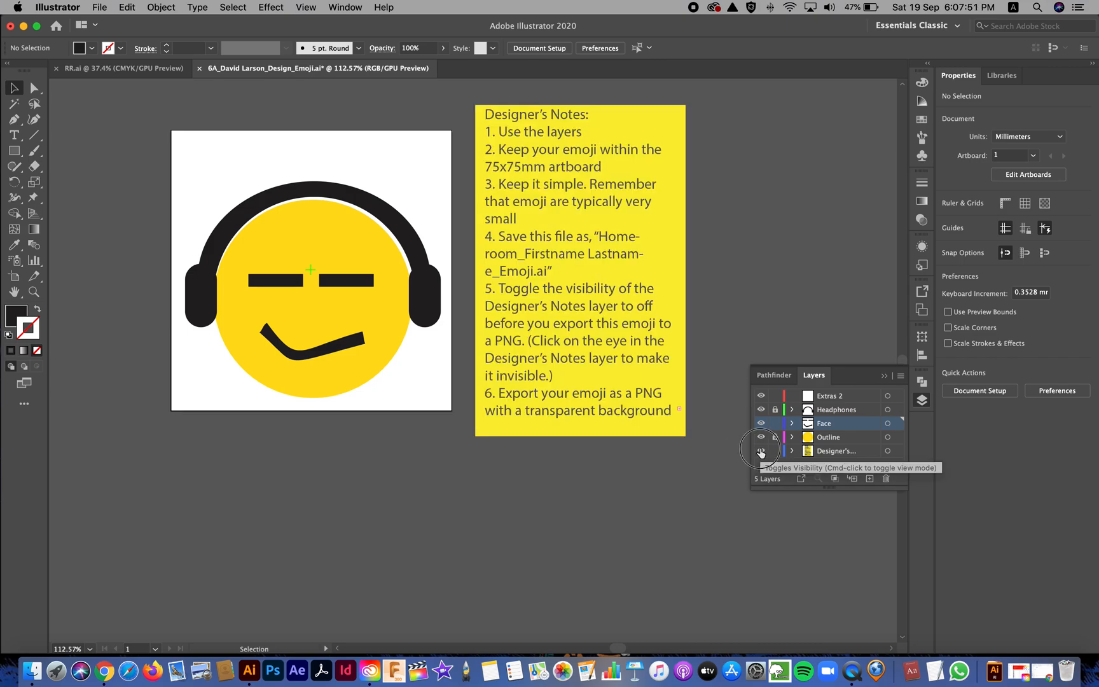
pyautogui.click(761, 451)
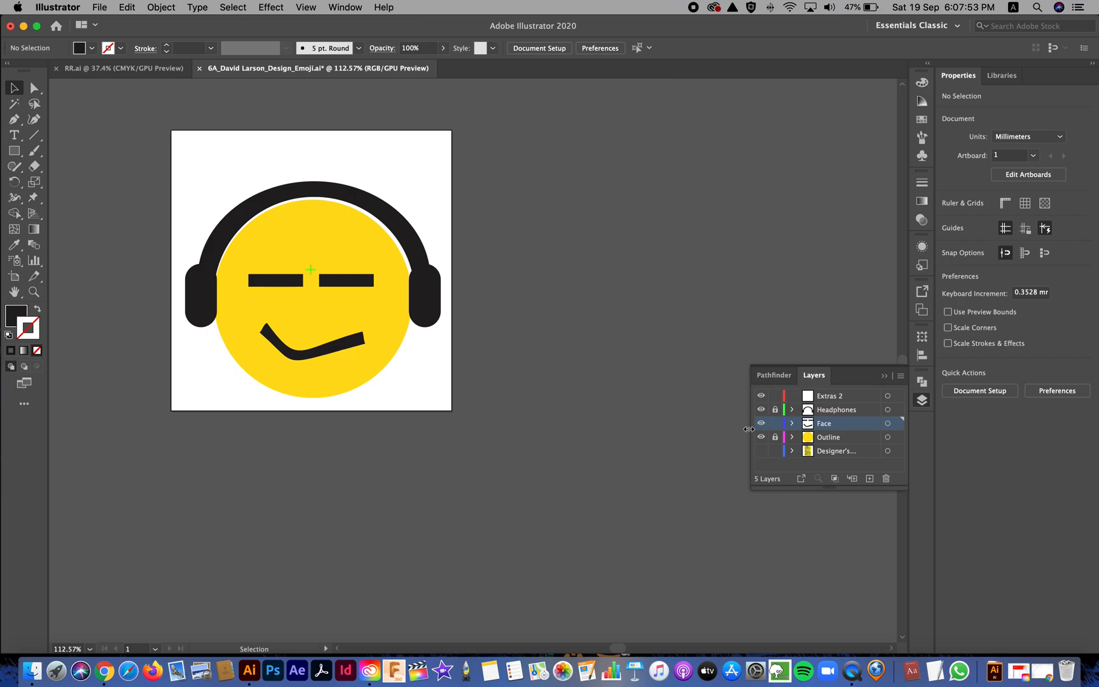
pyautogui.moveTo(226, 101)
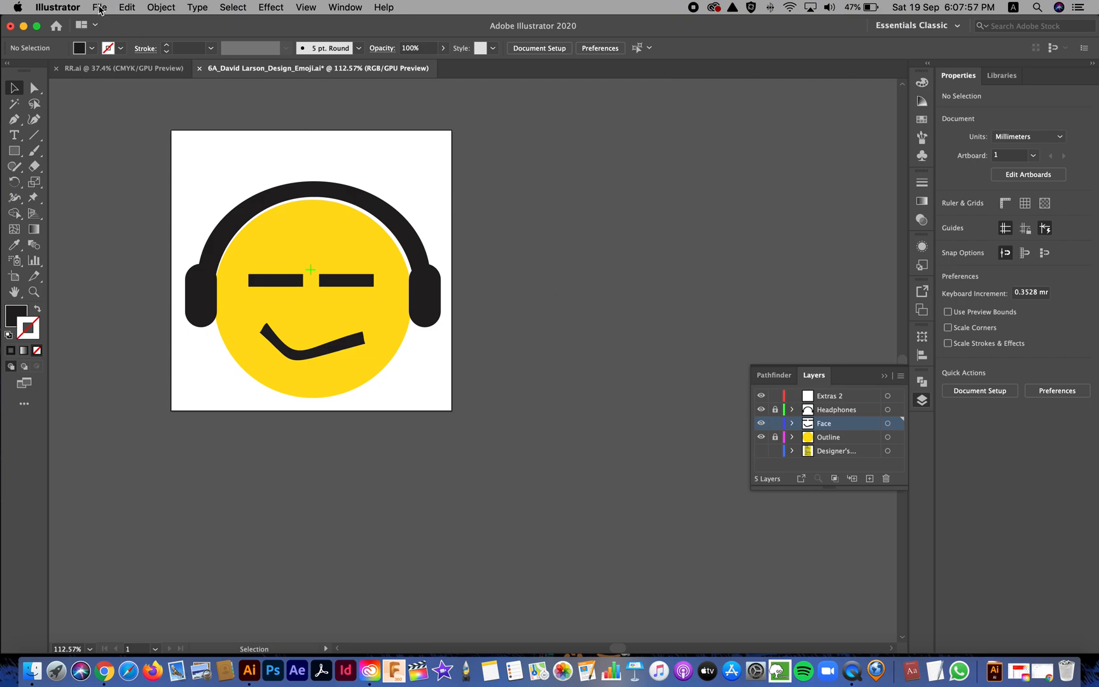
# Step: Export the artwork via File > Export As with PNG format to reach PNG Options
pyautogui.click(99, 7)
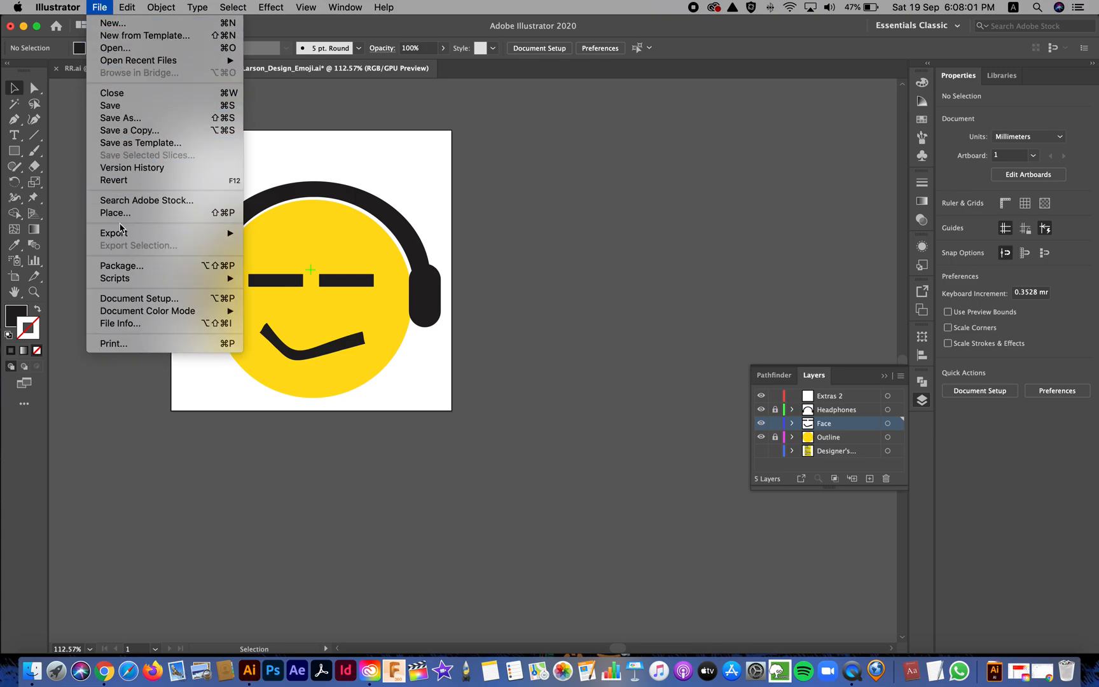
pyautogui.moveTo(114, 232)
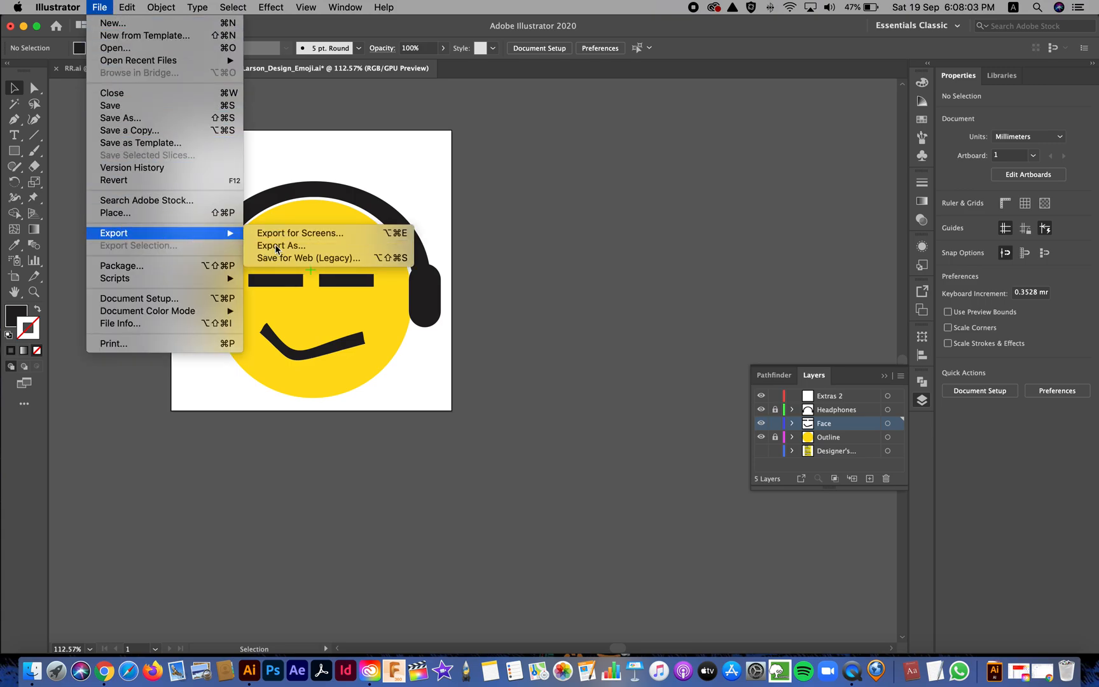
pyautogui.click(281, 246)
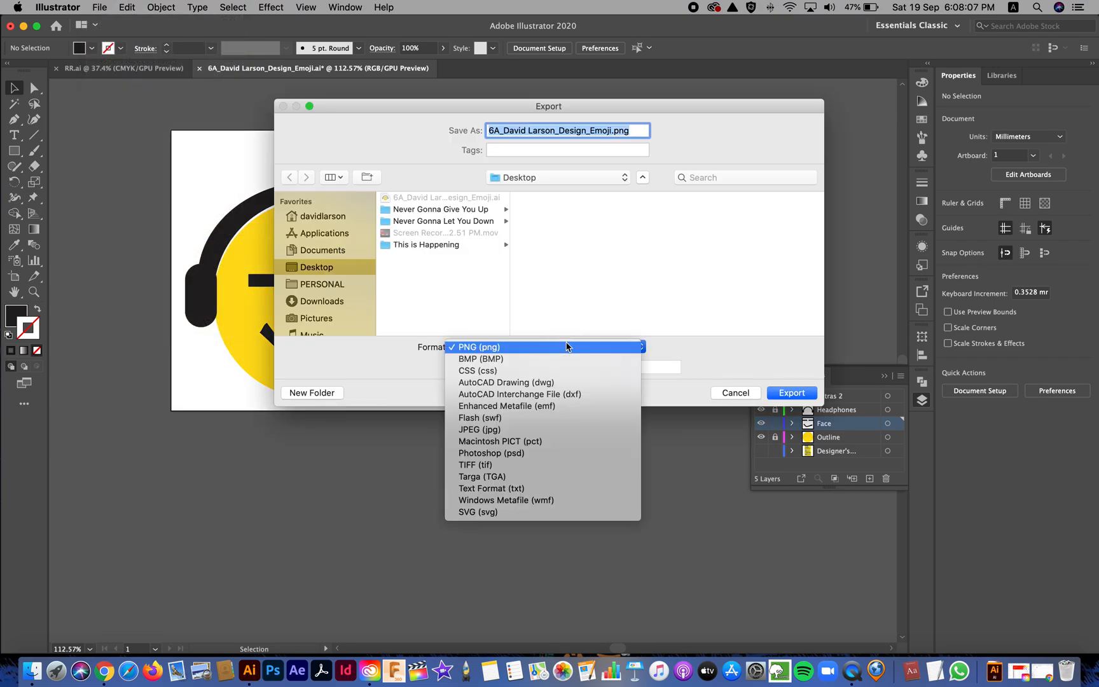
pyautogui.click(479, 348)
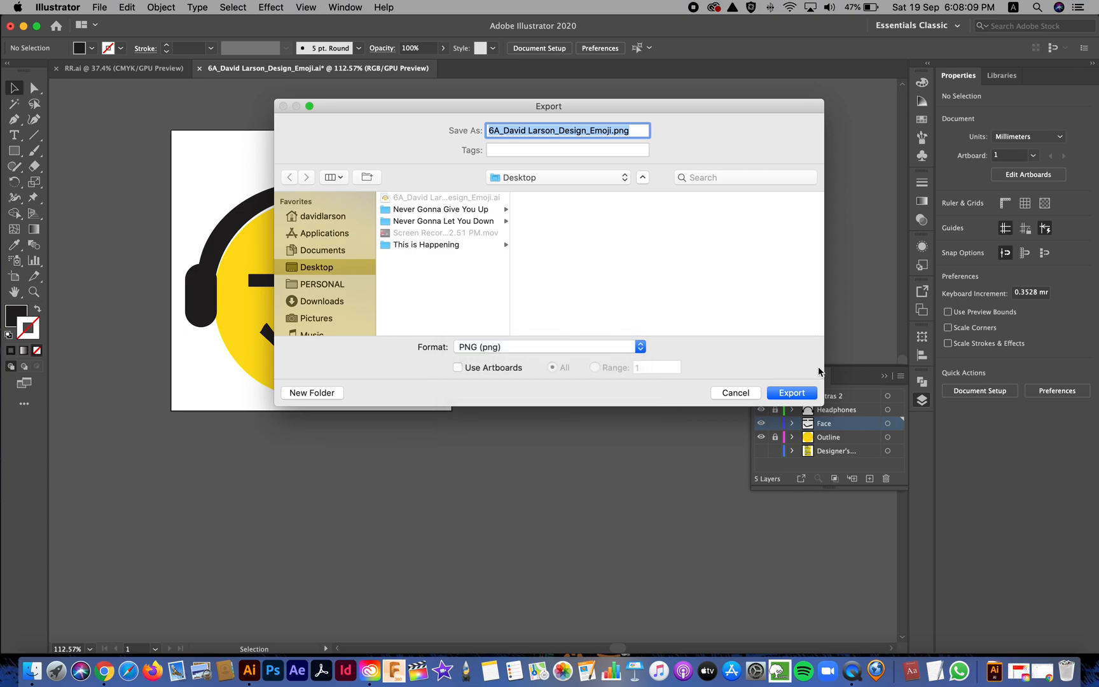
pyautogui.click(791, 392)
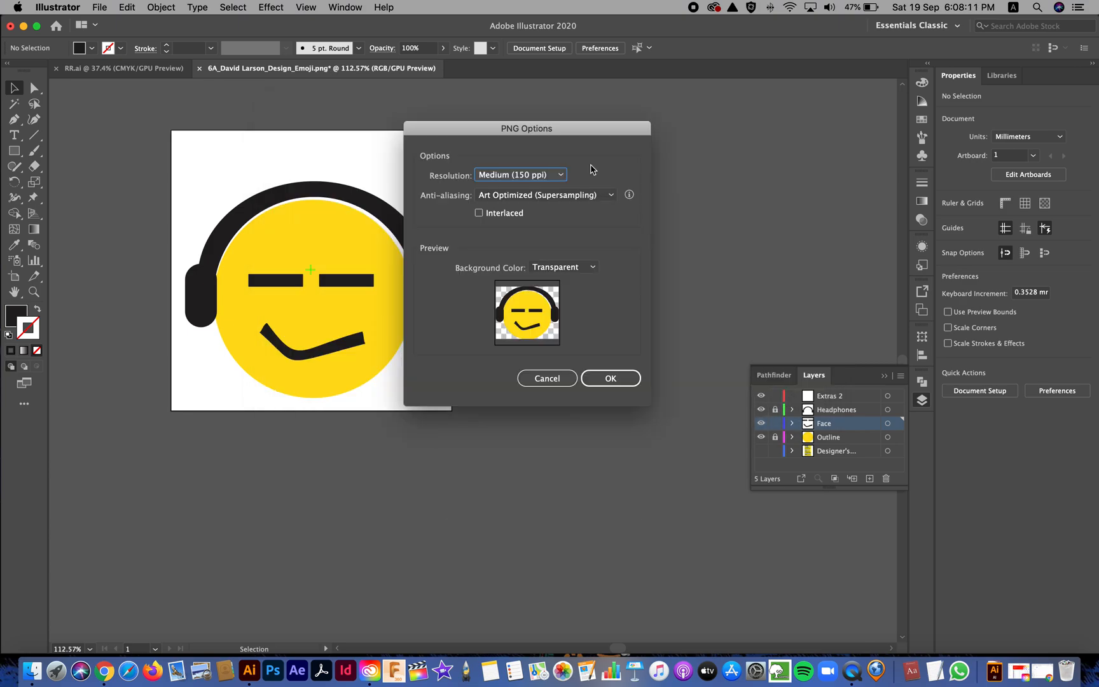
# Step: Export the PNG at Medium (150 ppi) resolution with a Transparent background
pyautogui.click(520, 174)
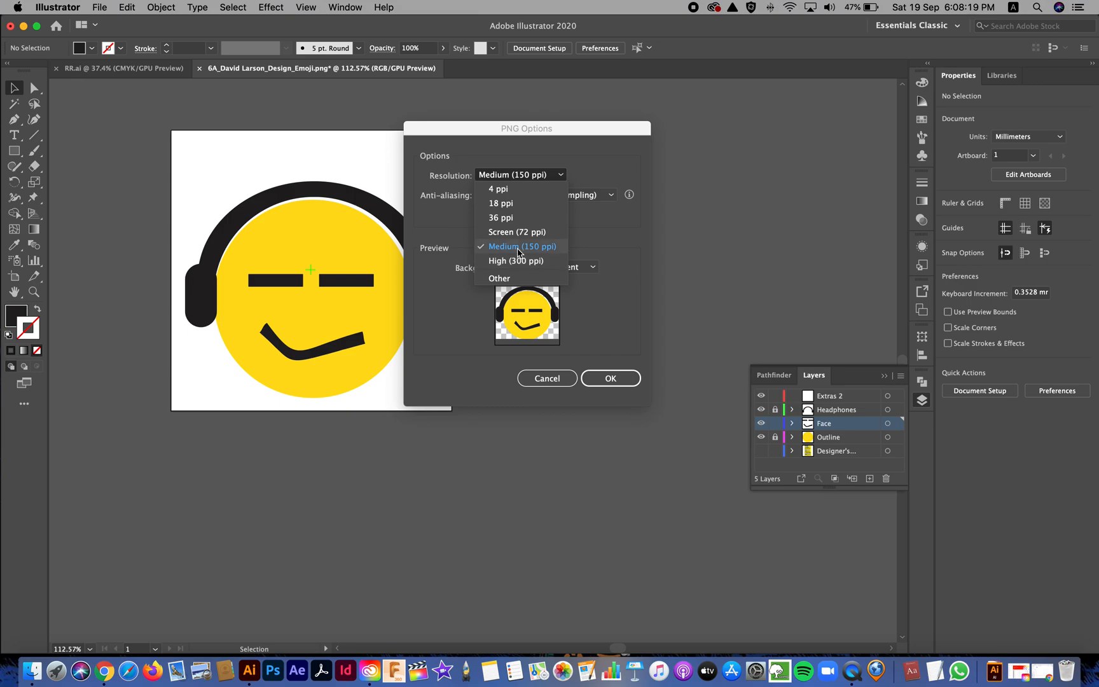
pyautogui.click(522, 246)
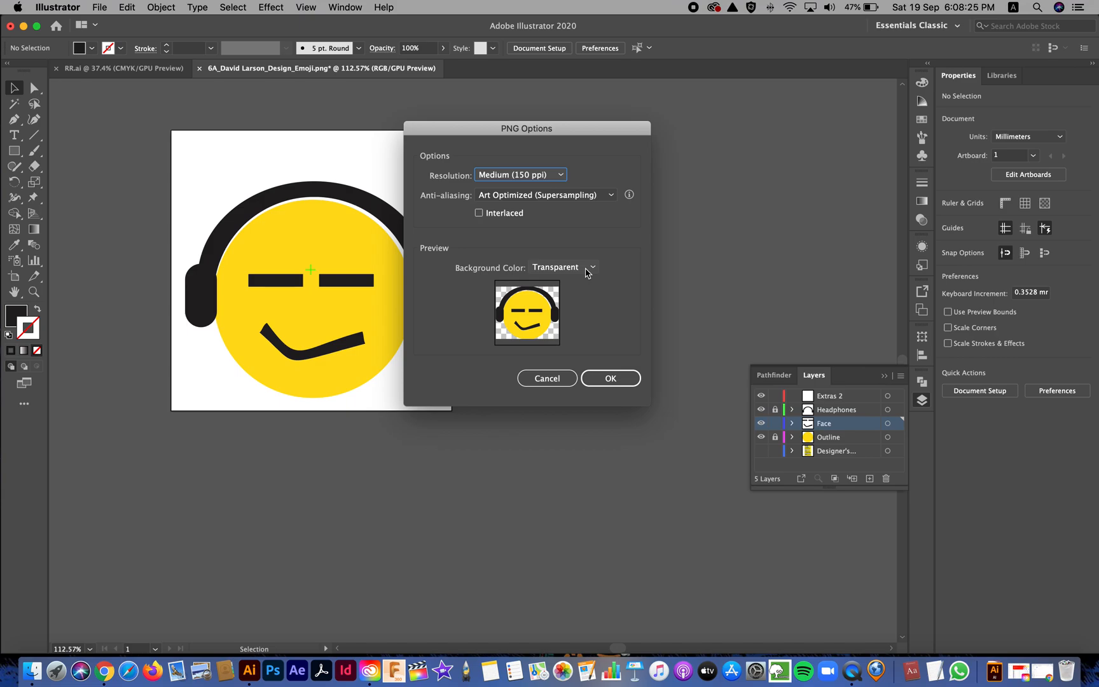
pyautogui.click(564, 267)
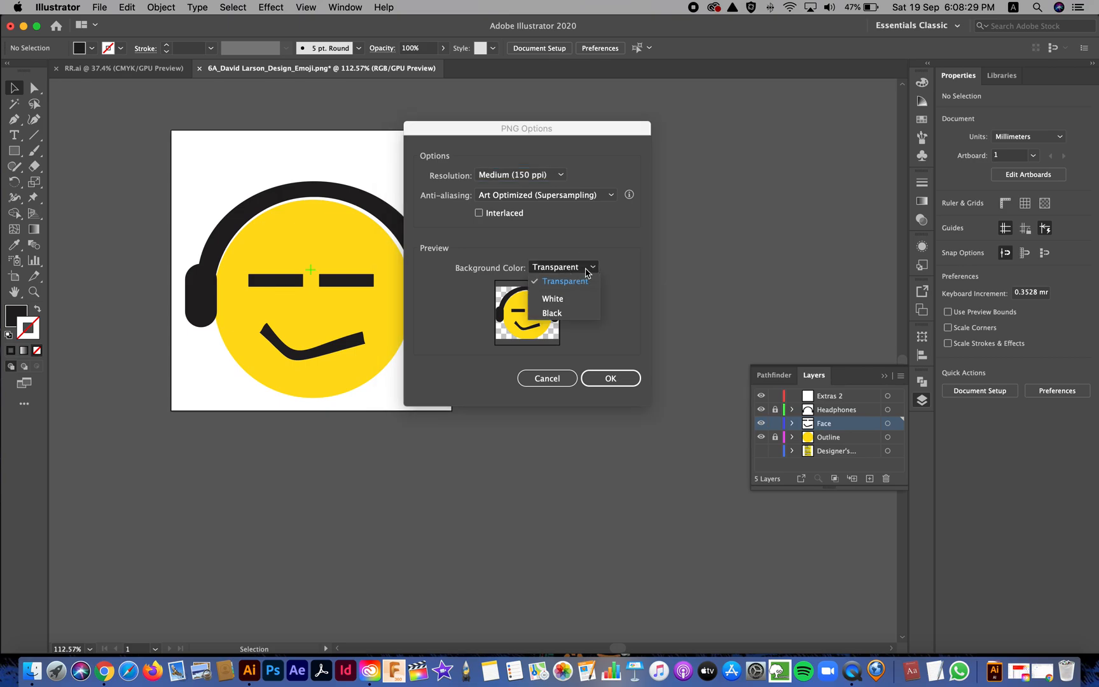
pyautogui.click(552, 298)
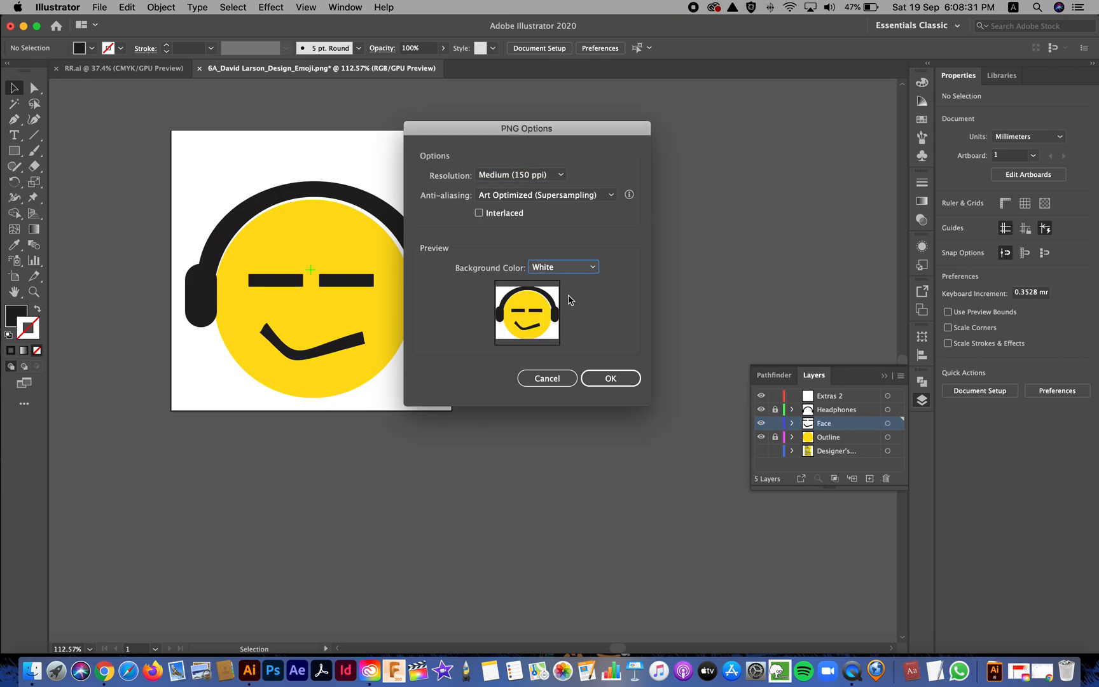
pyautogui.click(563, 267)
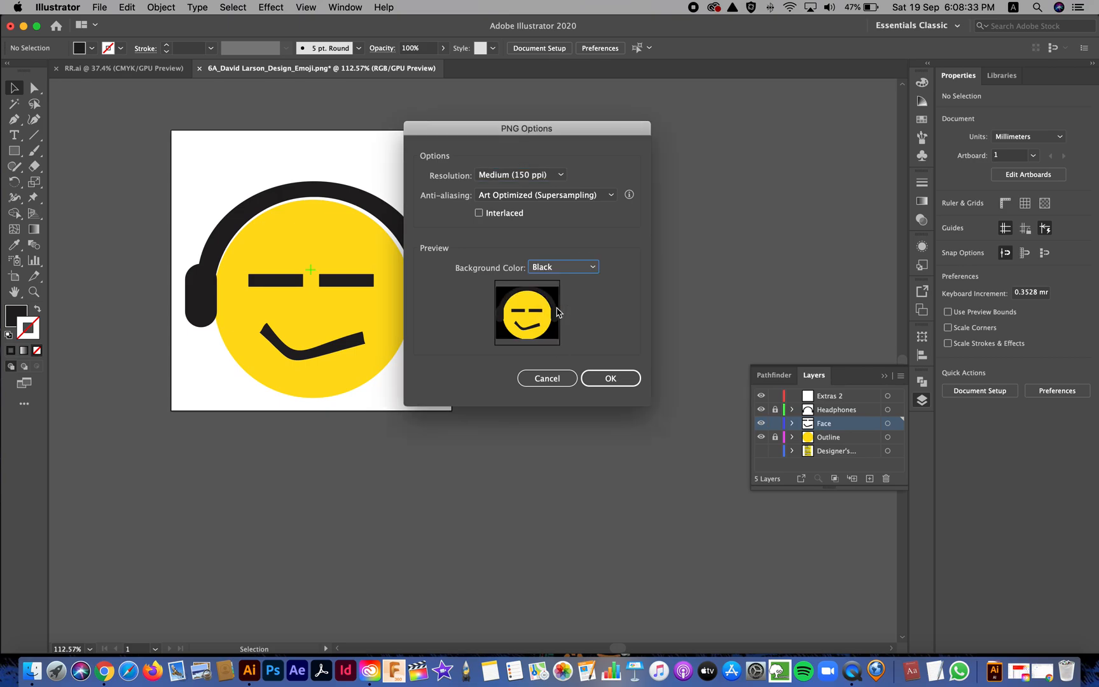
pyautogui.click(562, 267)
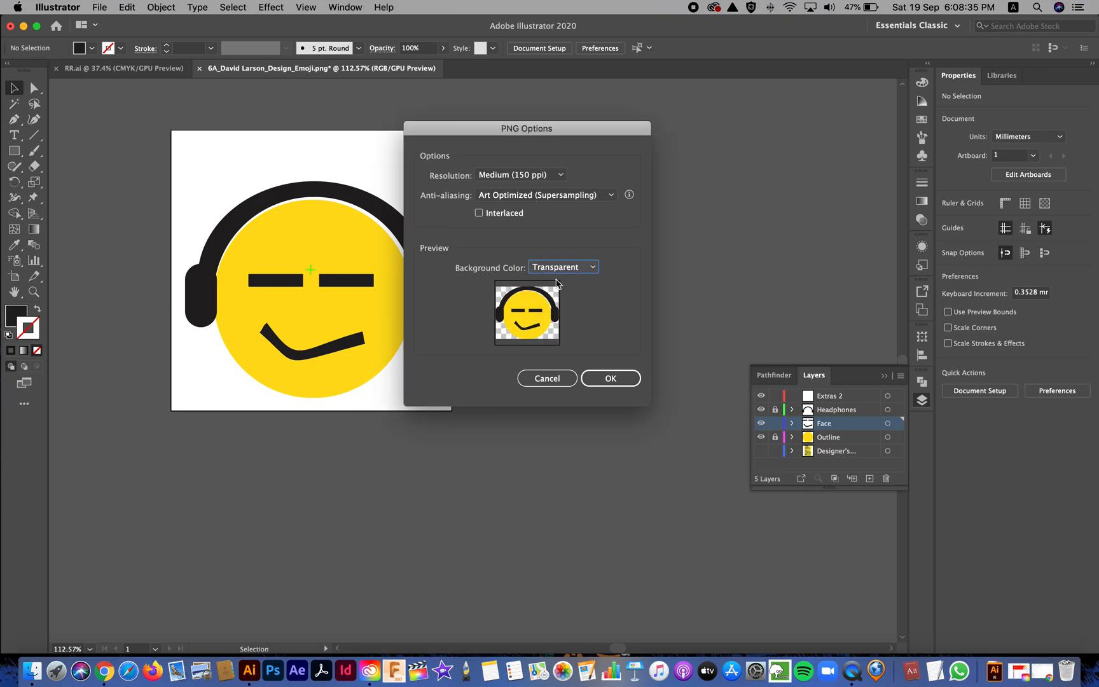
pyautogui.click(609, 378)
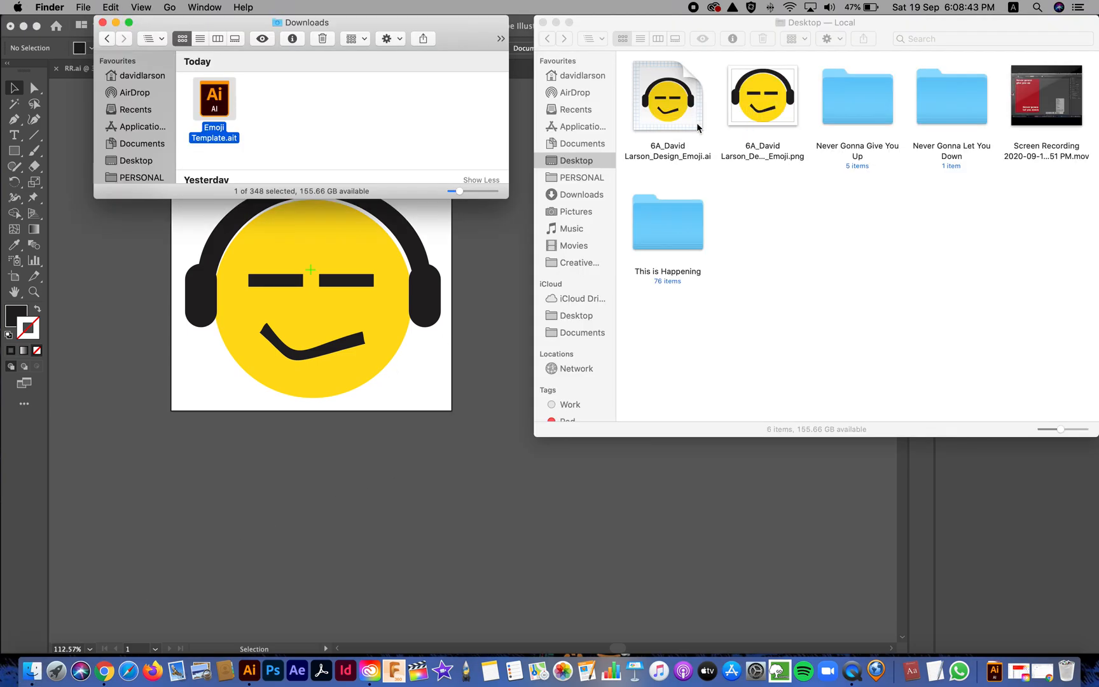
# Step: Open the exported headphone emoji PNG from the Desktop in Preview
pyautogui.doubleClick(762, 96)
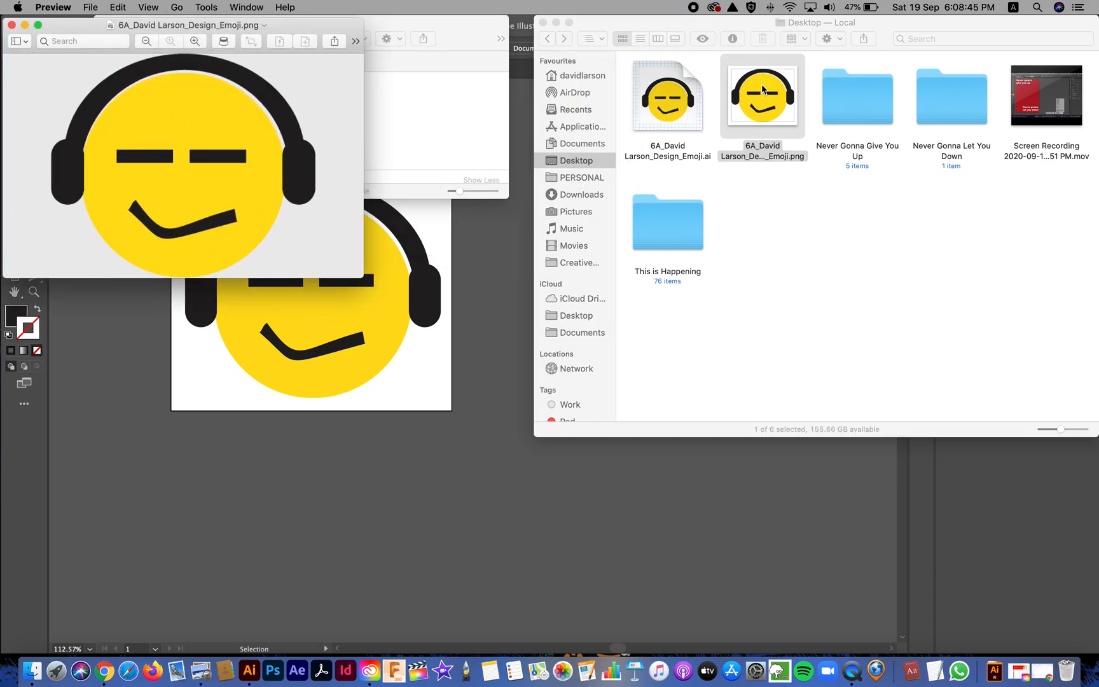